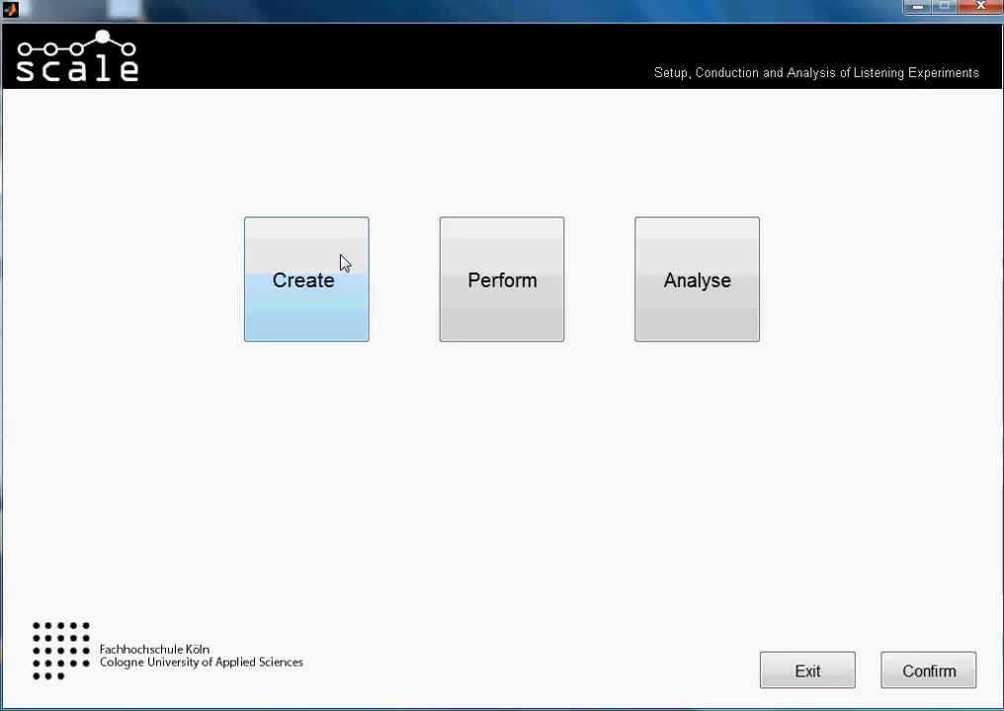
pyautogui.moveTo(366, 111)
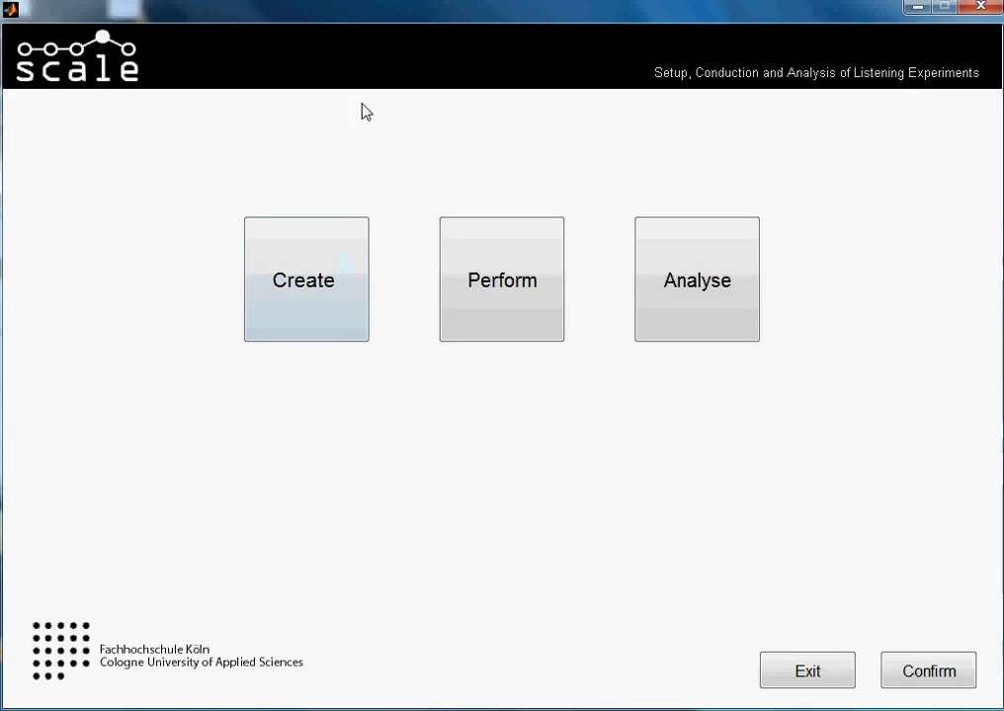
pyautogui.moveTo(281, 113)
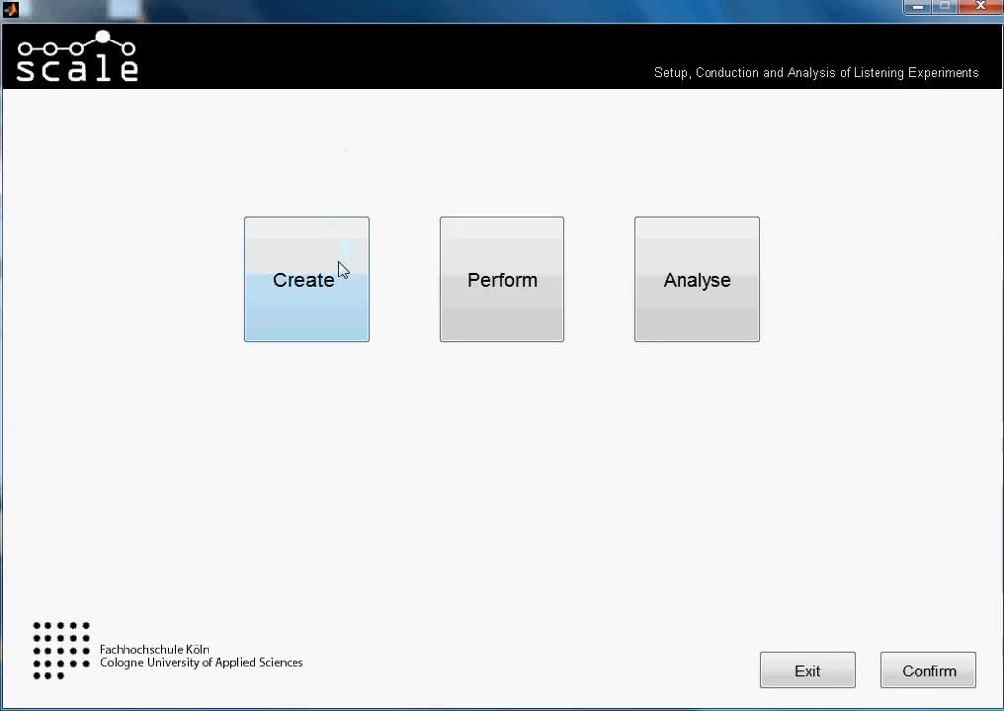
pyautogui.moveTo(341, 286)
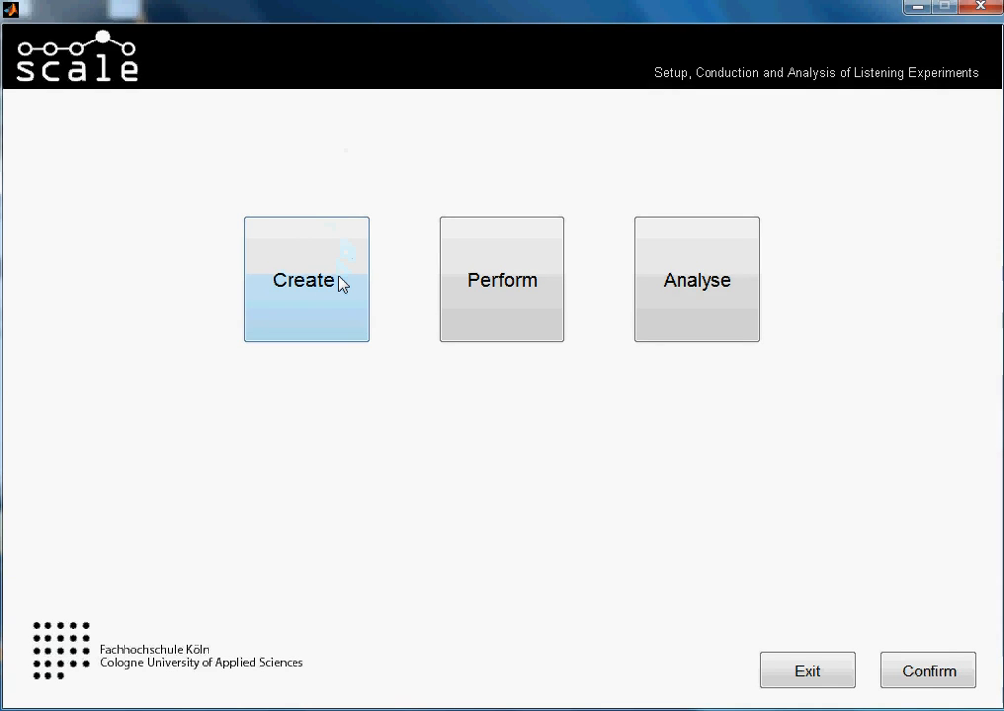
# Create a new listening test and enter the name MUSHRA_tutorial.
pyautogui.click(305, 278)
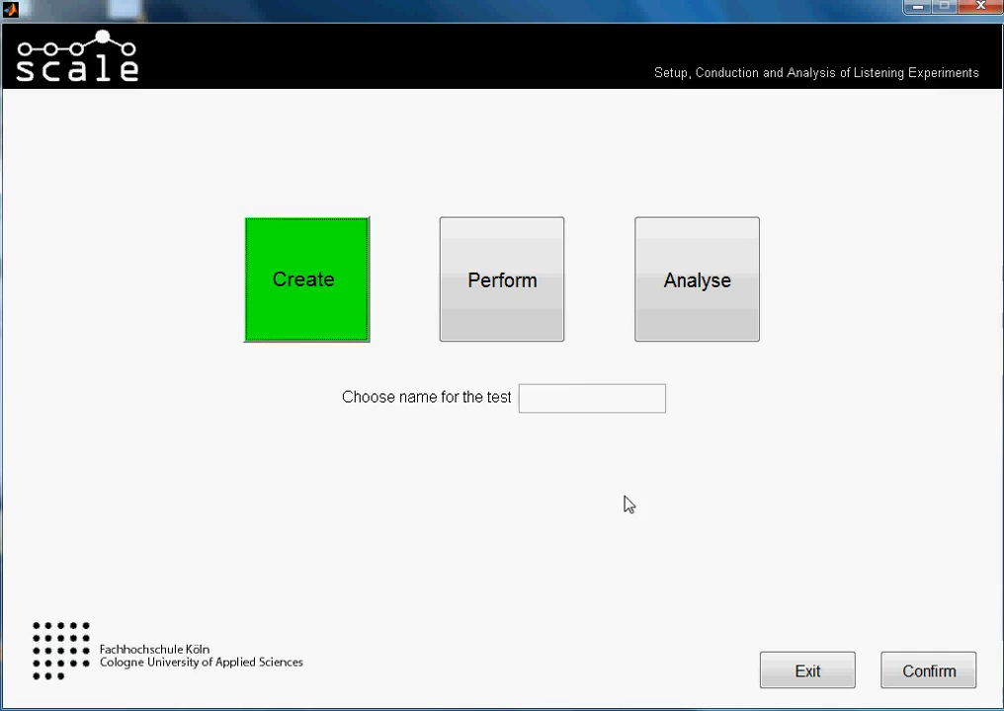
pyautogui.write('MU')
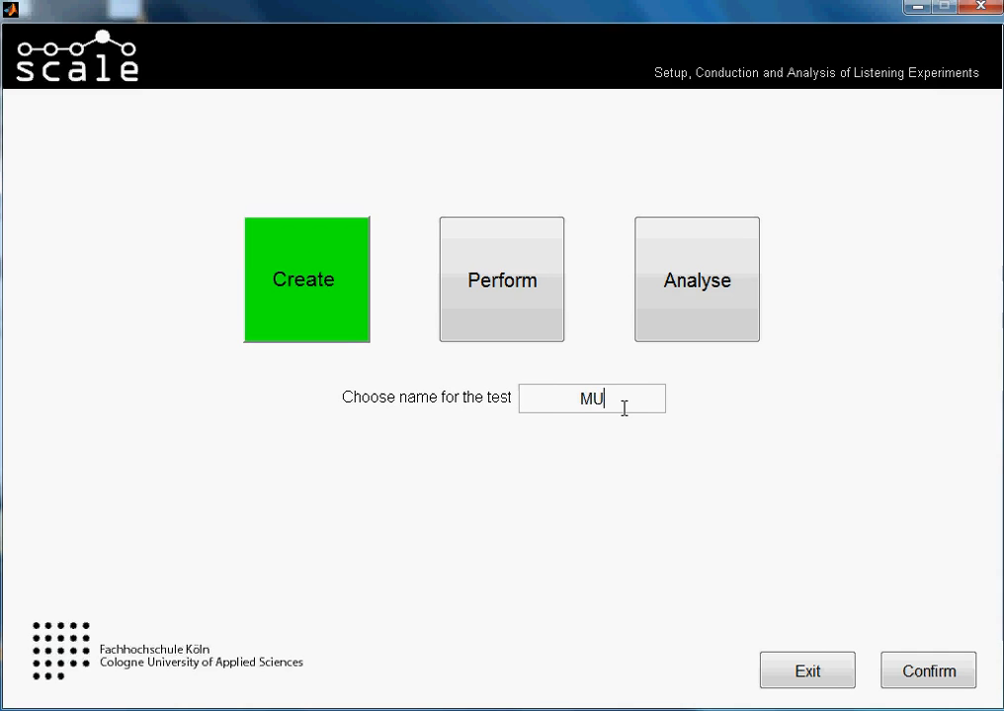
pyautogui.write('SHRA')
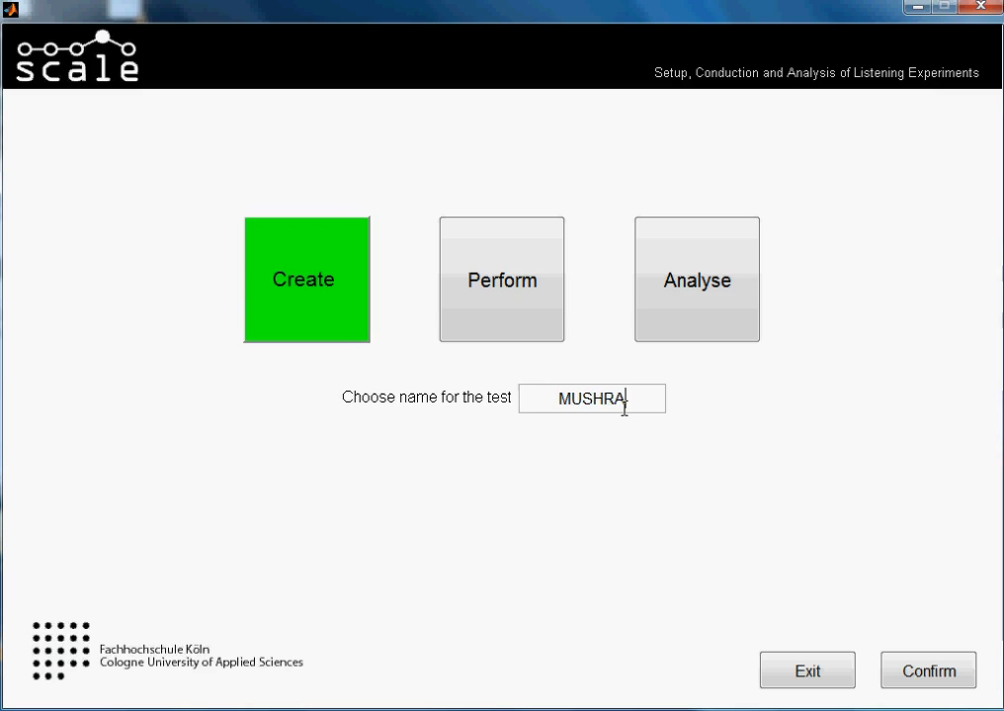
pyautogui.write('_tt')
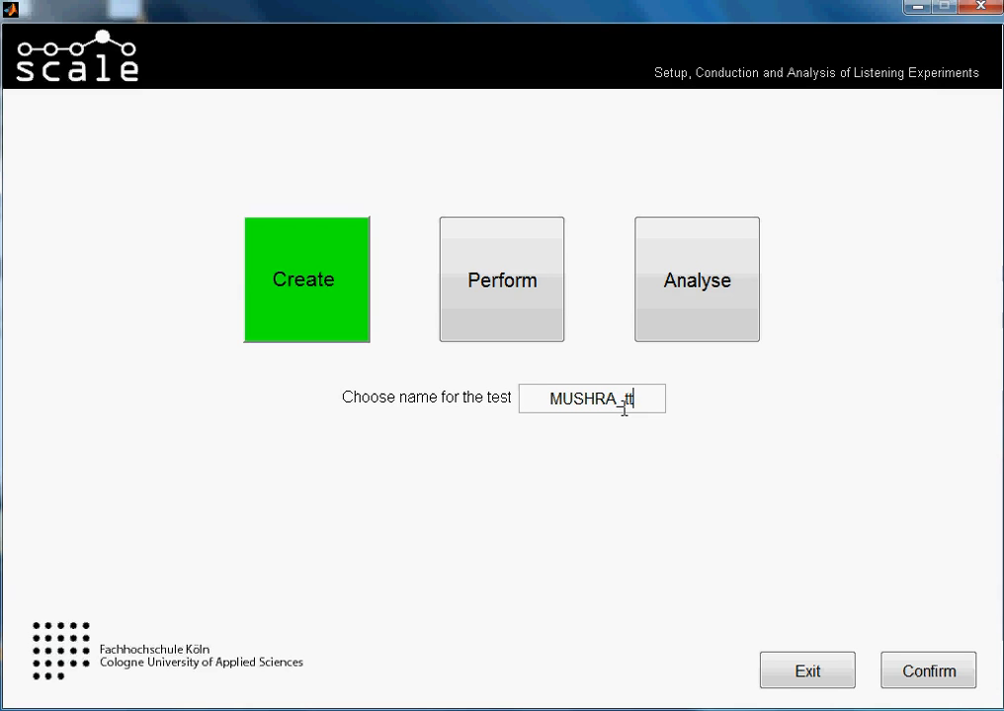
pyautogui.write('utorial')
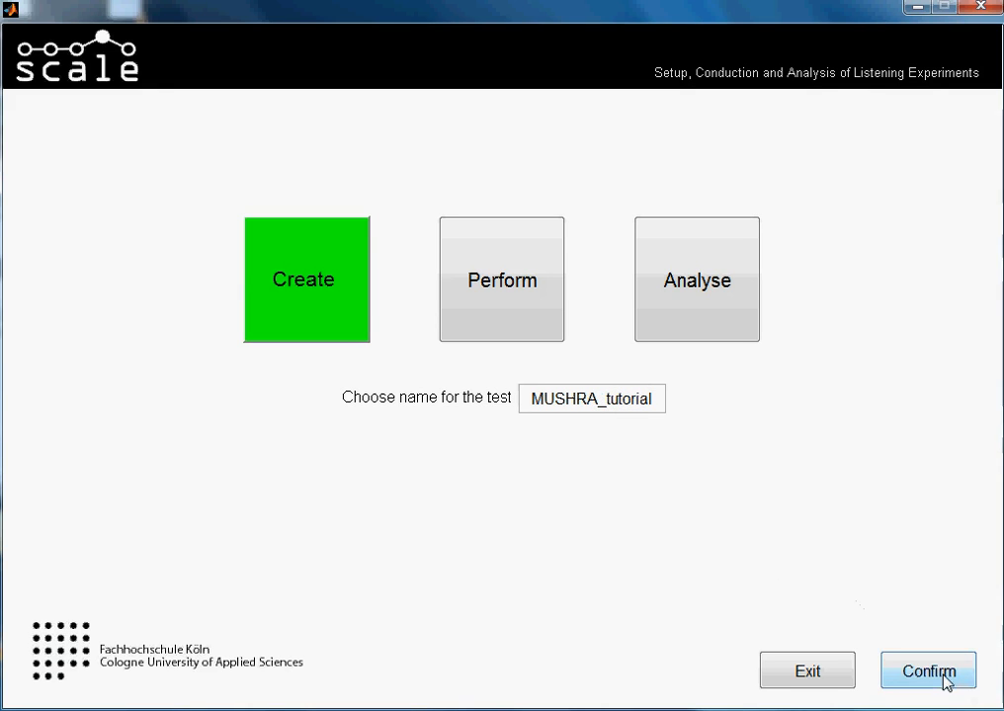
# Confirm the MUSHRA_tutorial name and set its test type to MUSHRA.
pyautogui.click(928, 671)
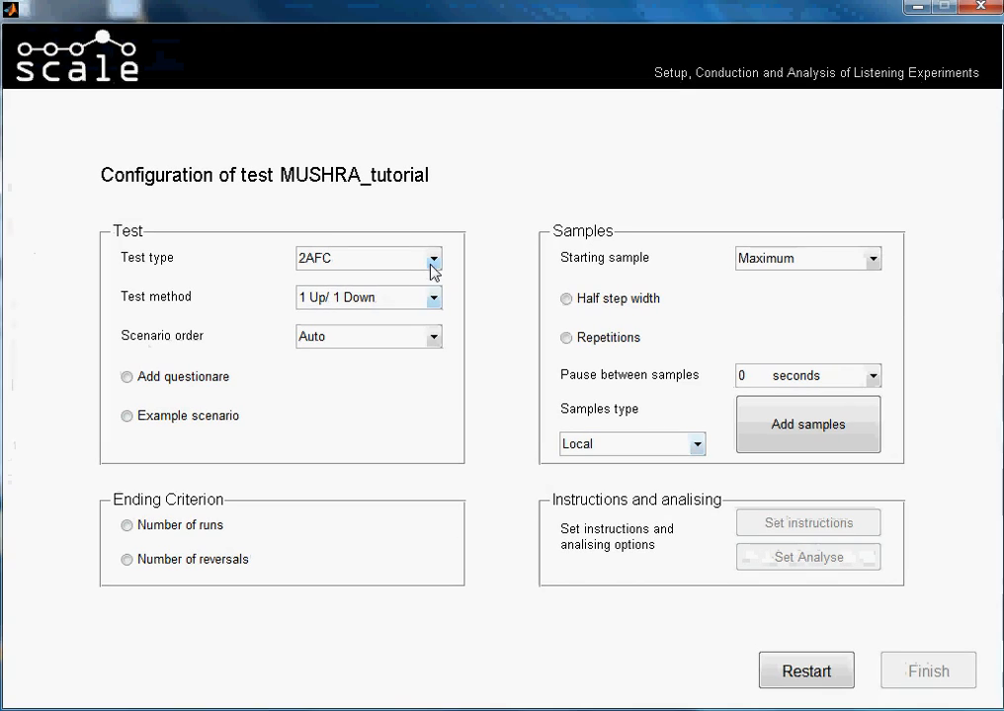
pyautogui.click(430, 257)
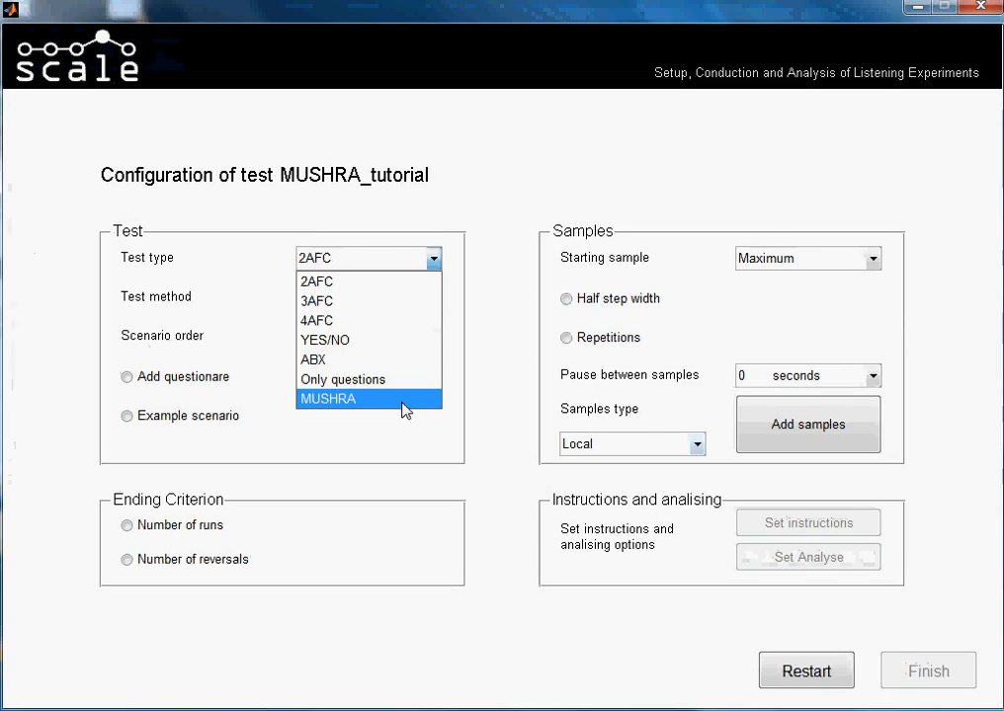
pyautogui.click(328, 398)
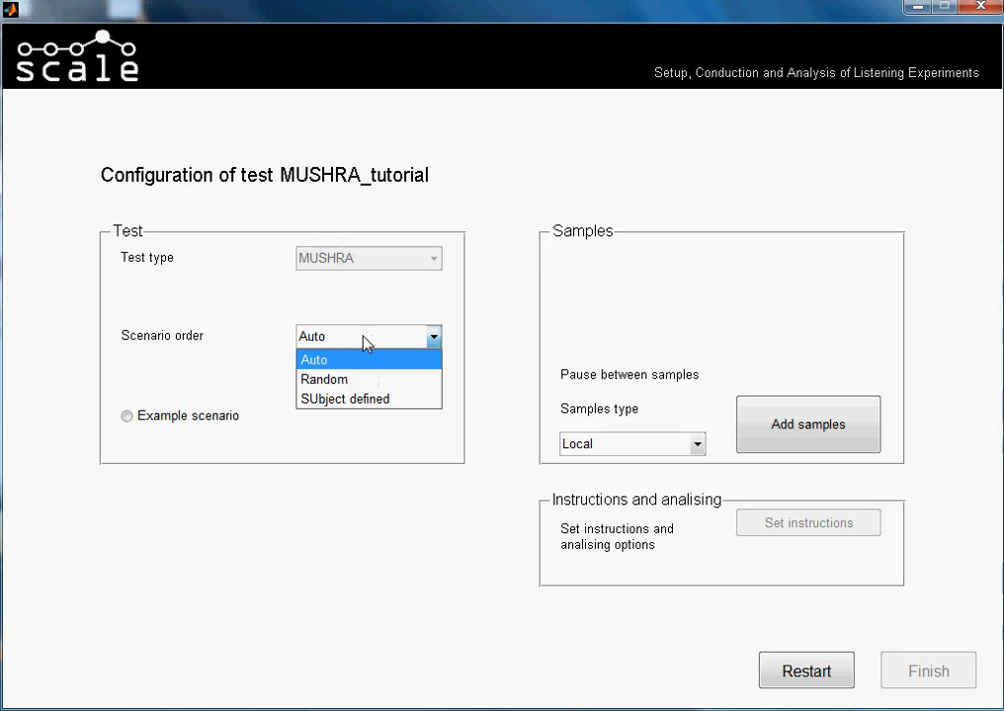
pyautogui.moveTo(365, 399)
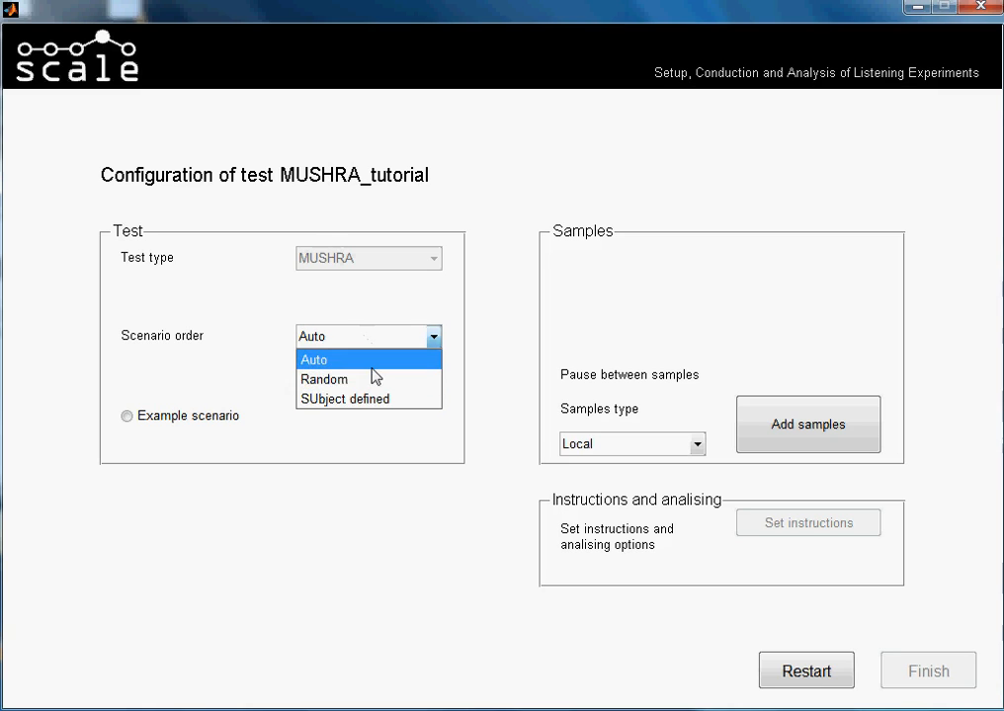
pyautogui.moveTo(375, 367)
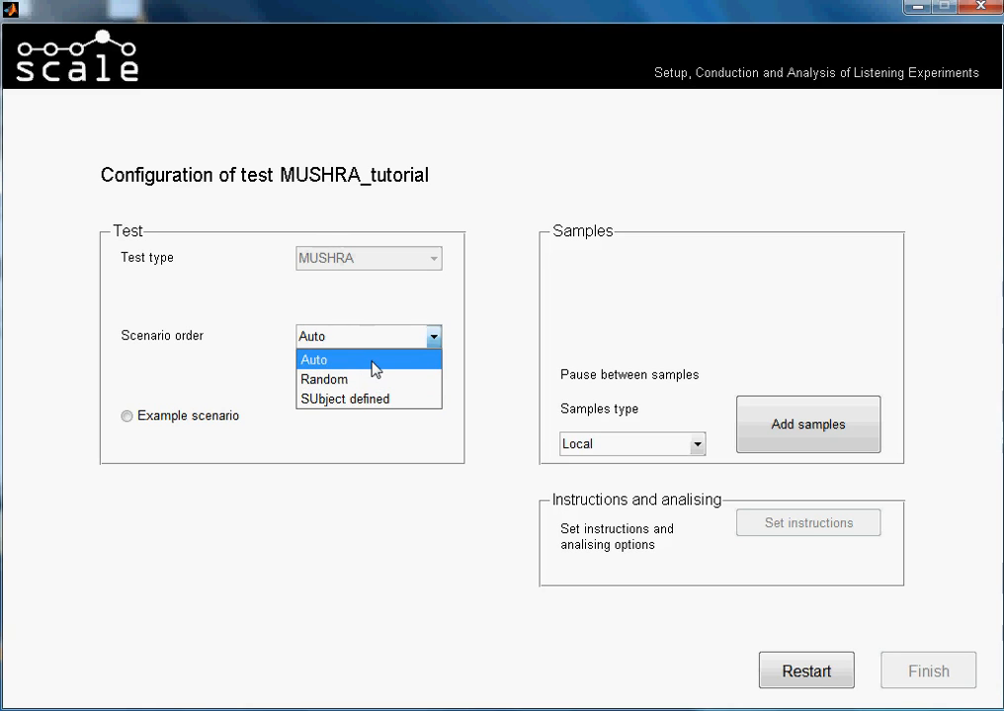
# Set scenario order to Auto and the question count to 8_Questions.
pyautogui.click(313, 359)
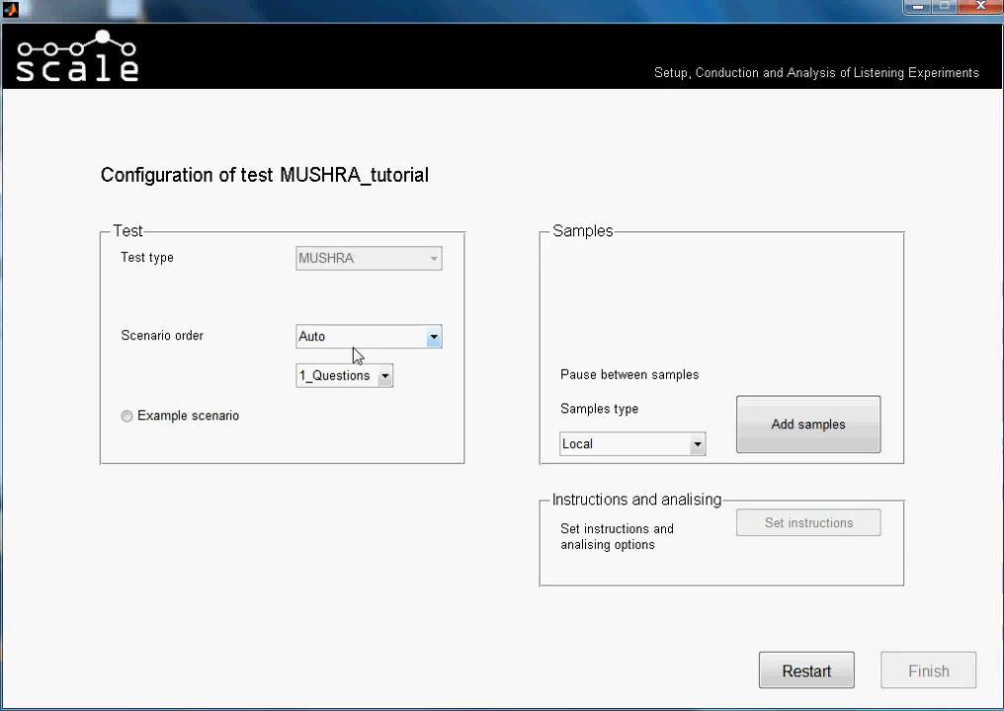
pyautogui.moveTo(382, 377)
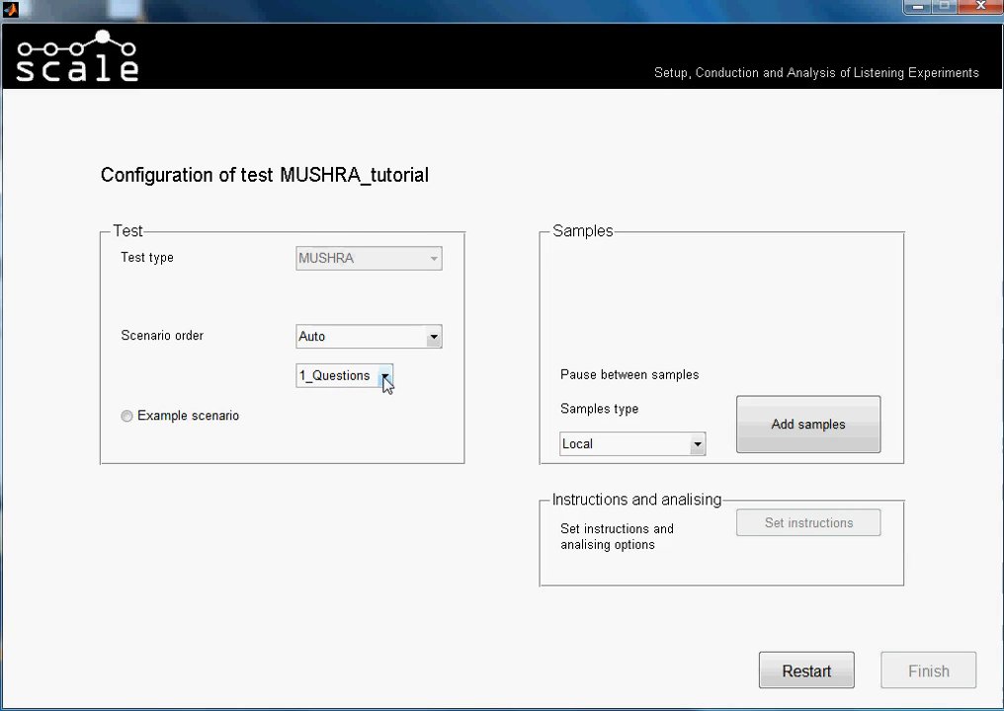
pyautogui.click(383, 376)
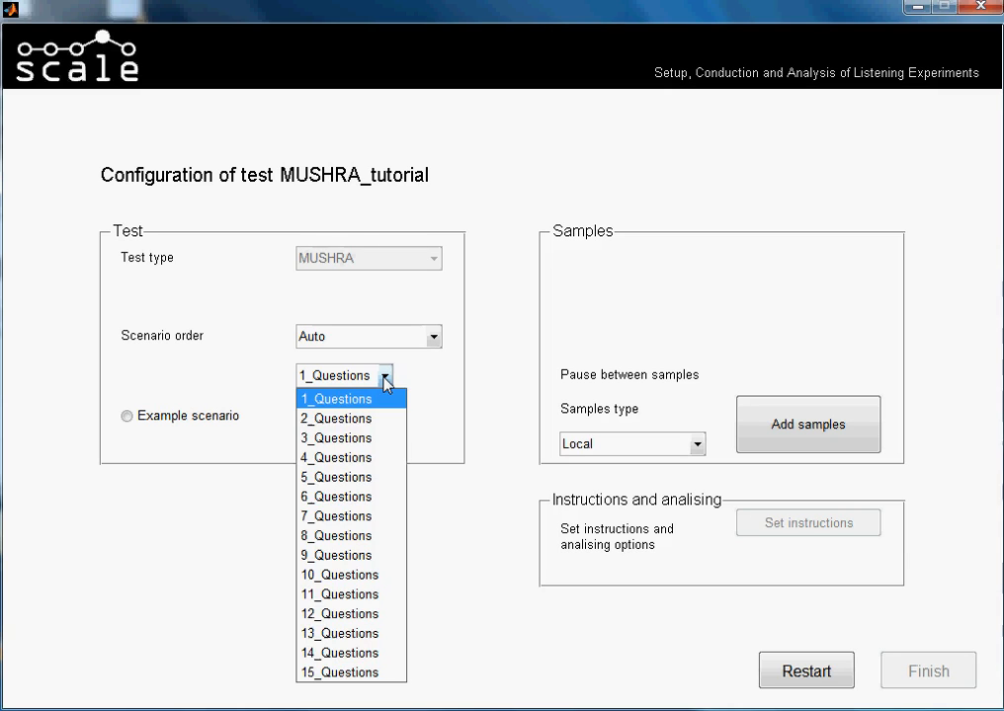
pyautogui.moveTo(377, 411)
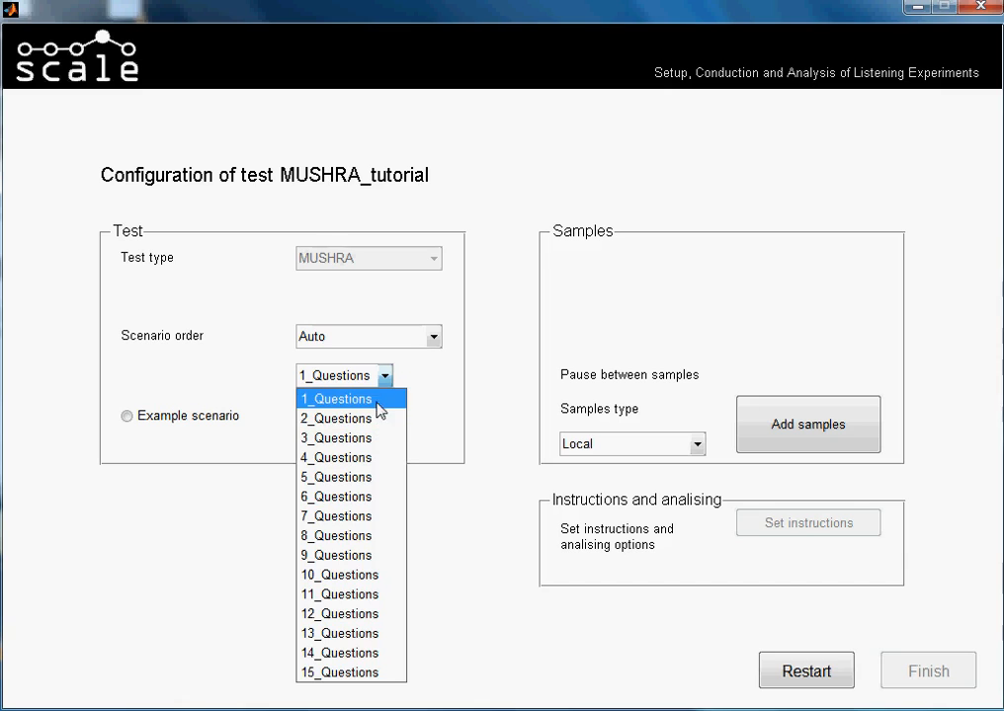
pyautogui.moveTo(336, 495)
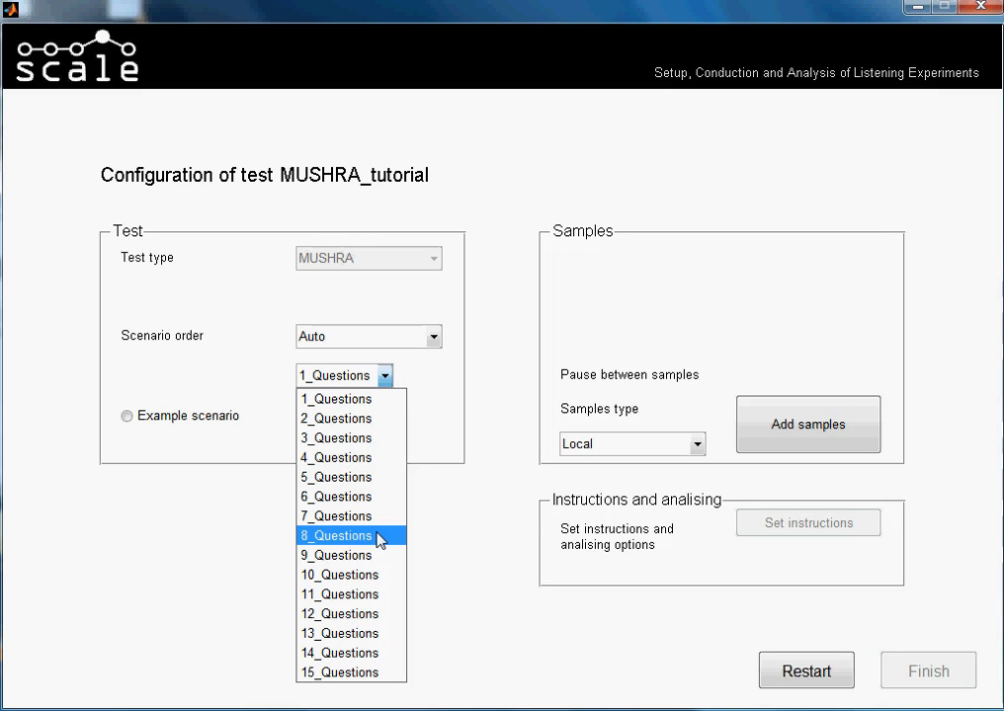
pyautogui.click(335, 535)
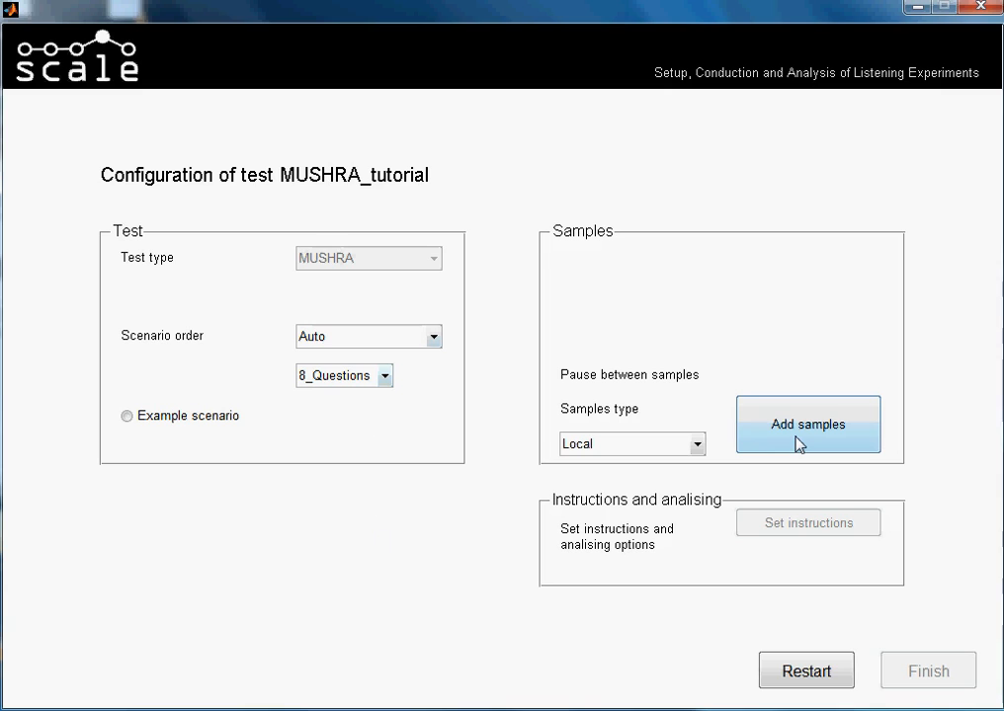
pyautogui.moveTo(810, 440)
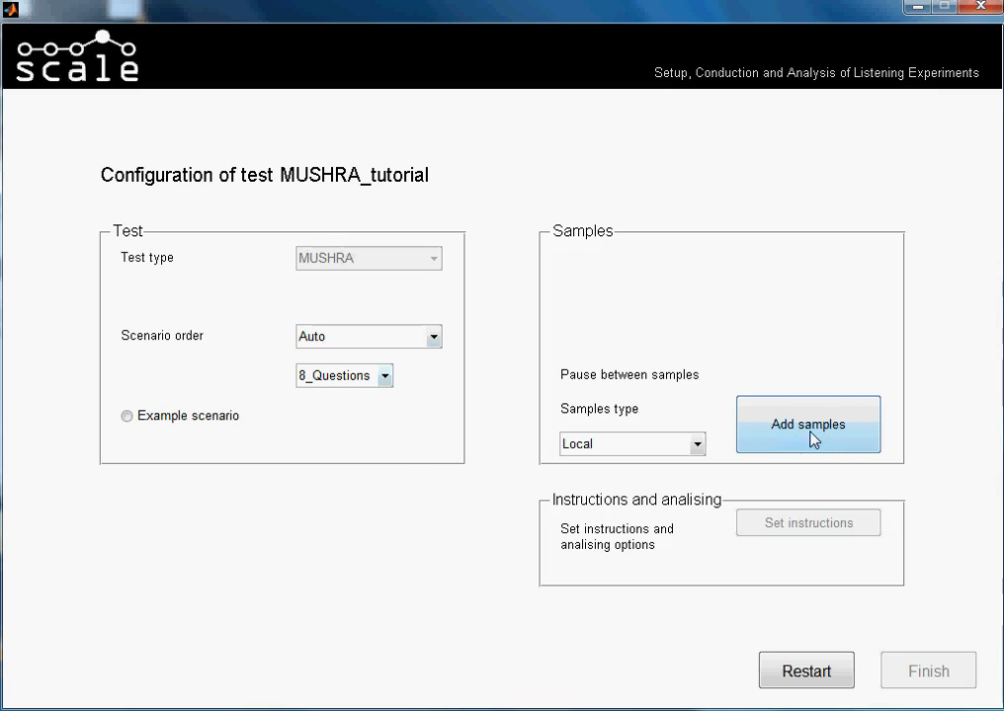
# Open the Add samples dialog showing scenario and samples-per-scenario counts.
pyautogui.click(125, 414)
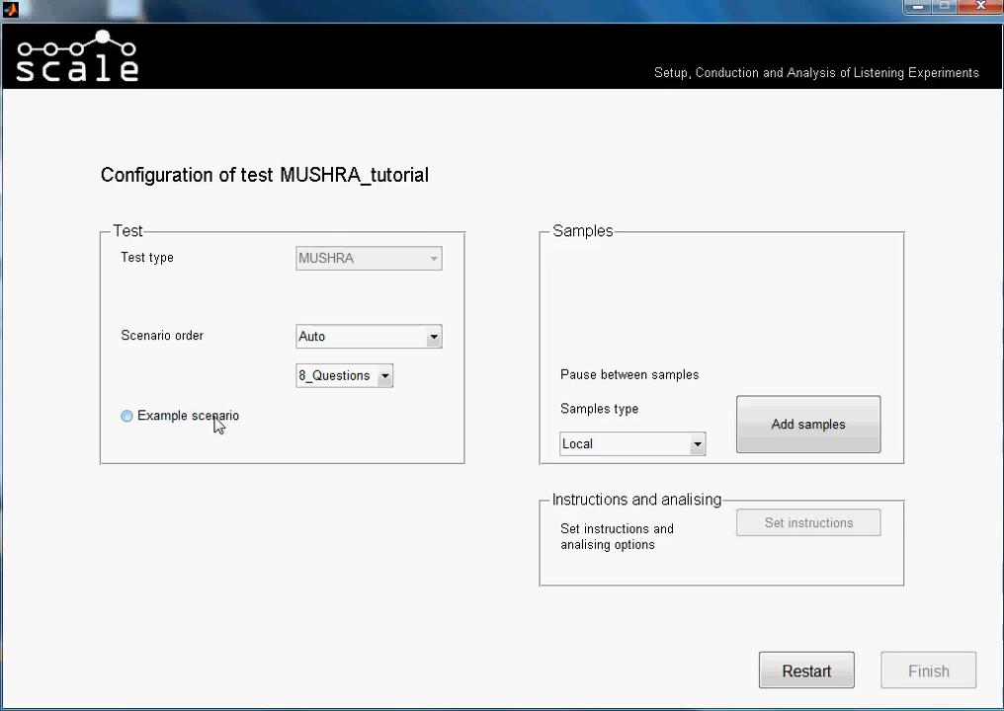
pyautogui.click(126, 415)
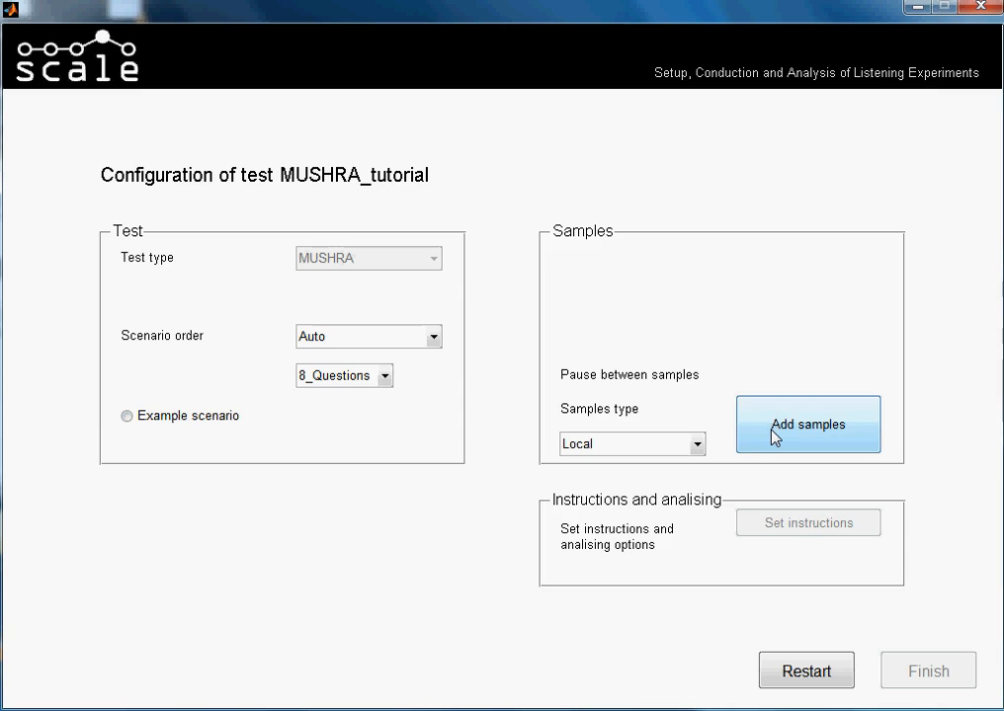
pyautogui.click(807, 424)
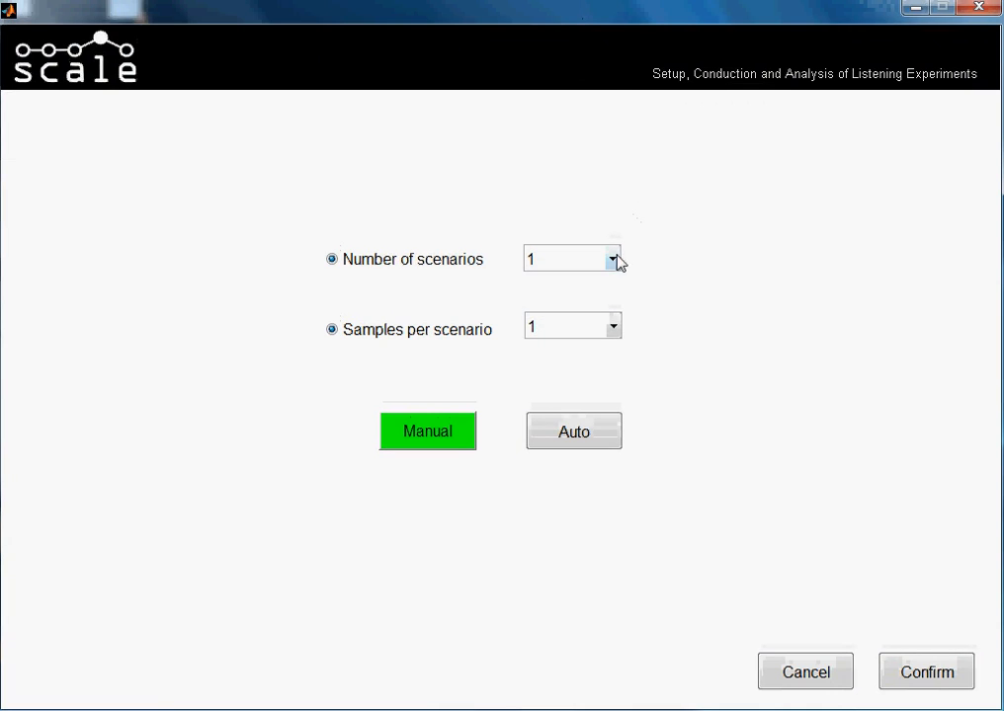
# Set the number of scenarios to 5, keeping 1 sample per scenario.
pyautogui.click(614, 259)
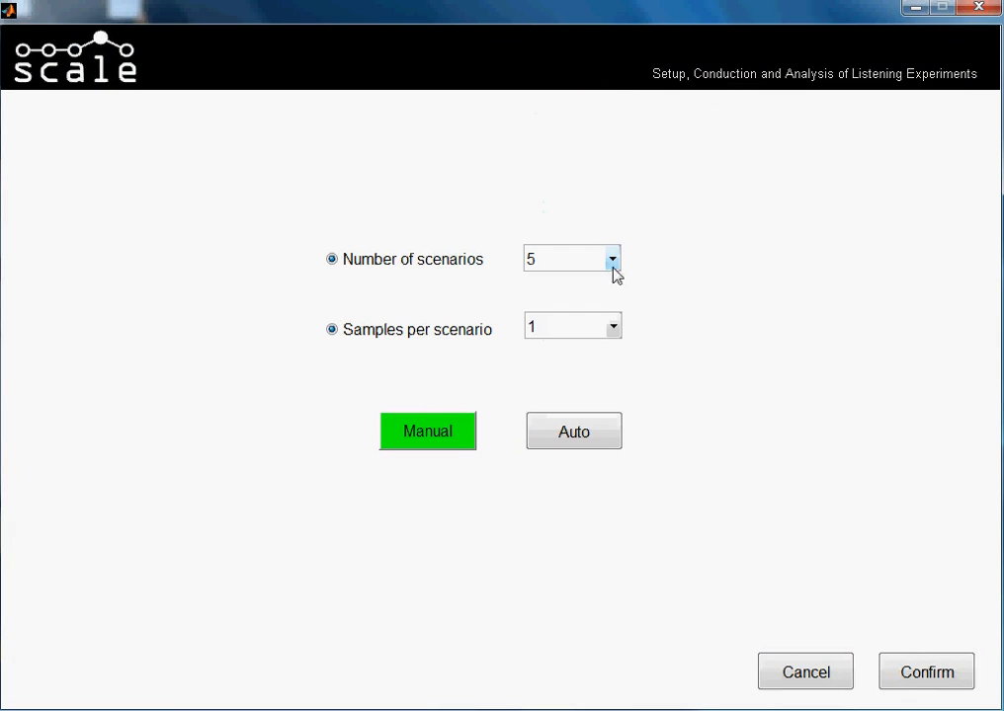
pyautogui.moveTo(595, 371)
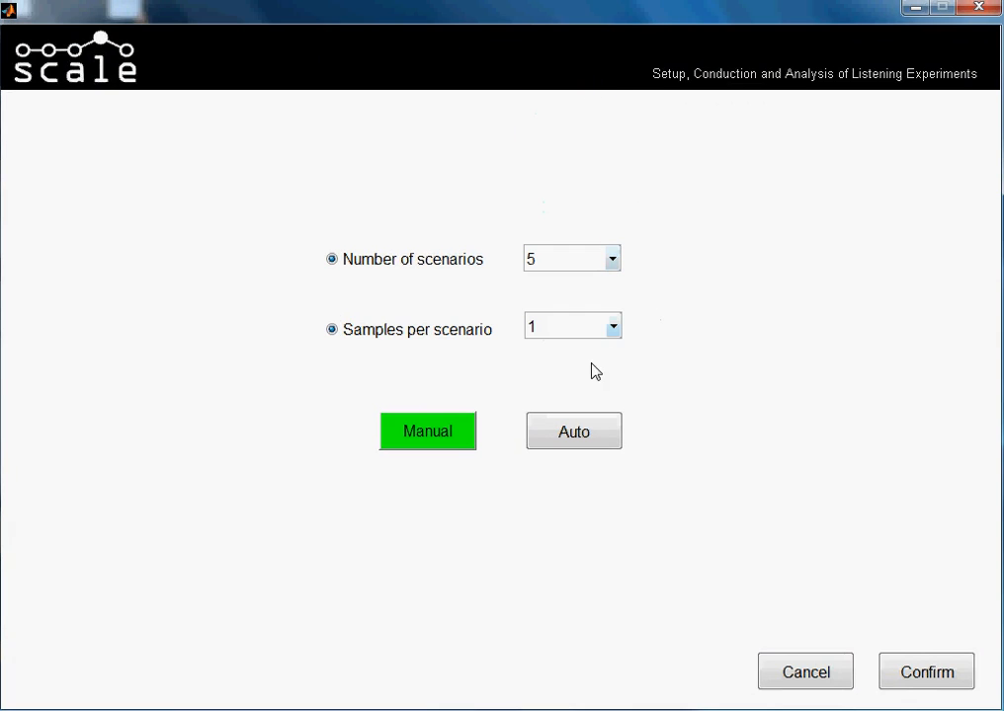
pyautogui.moveTo(586, 349)
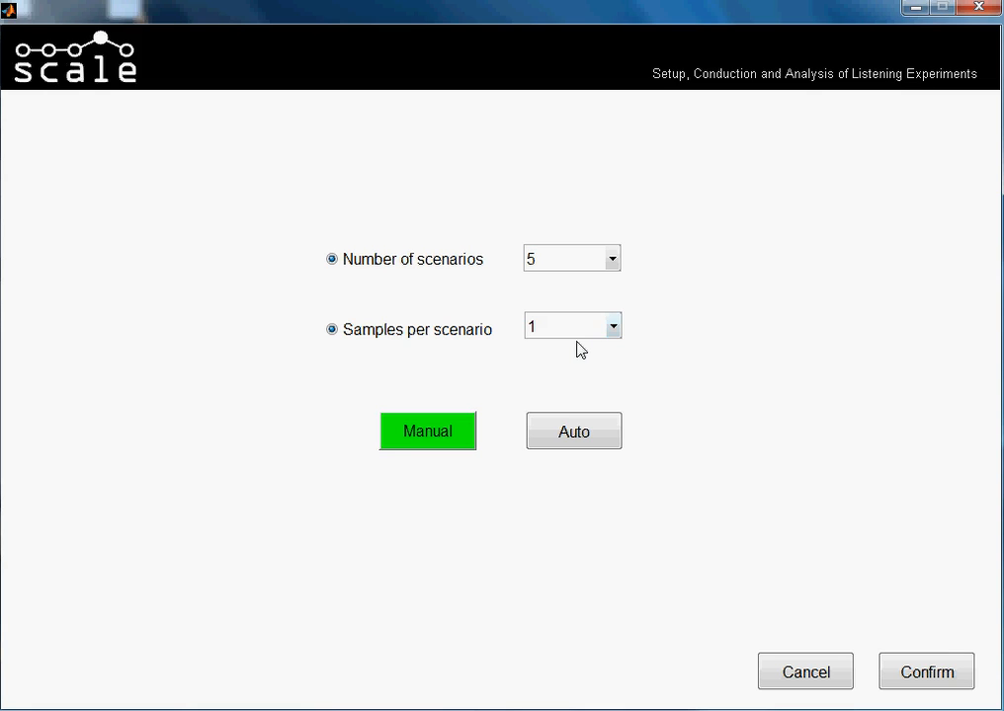
pyautogui.moveTo(691, 341)
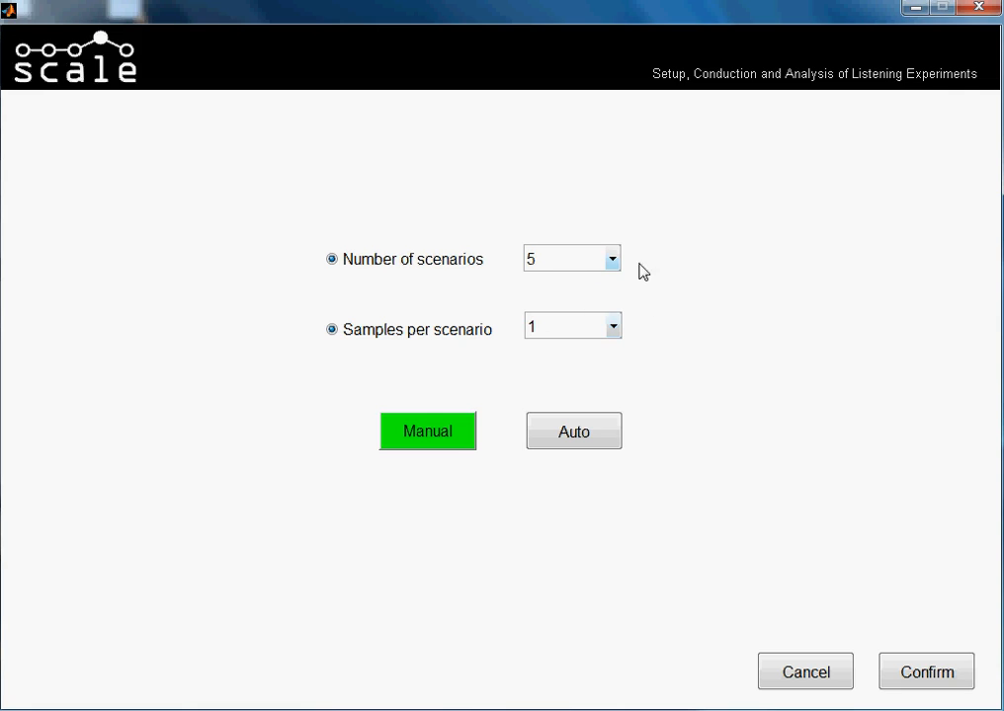
pyautogui.moveTo(570, 267)
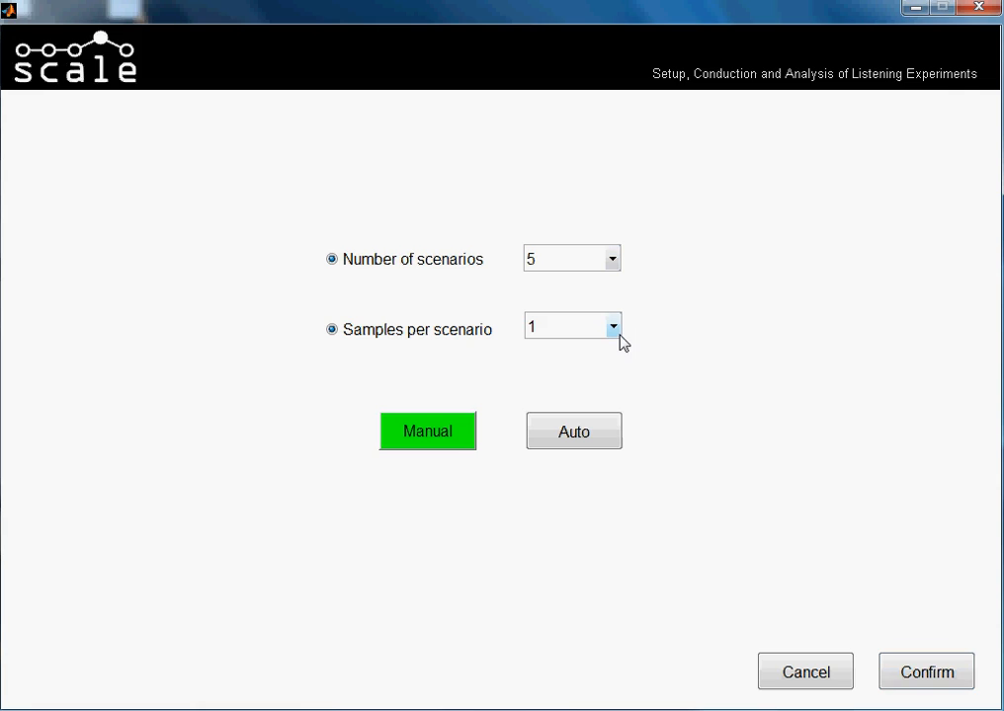
pyautogui.moveTo(731, 499)
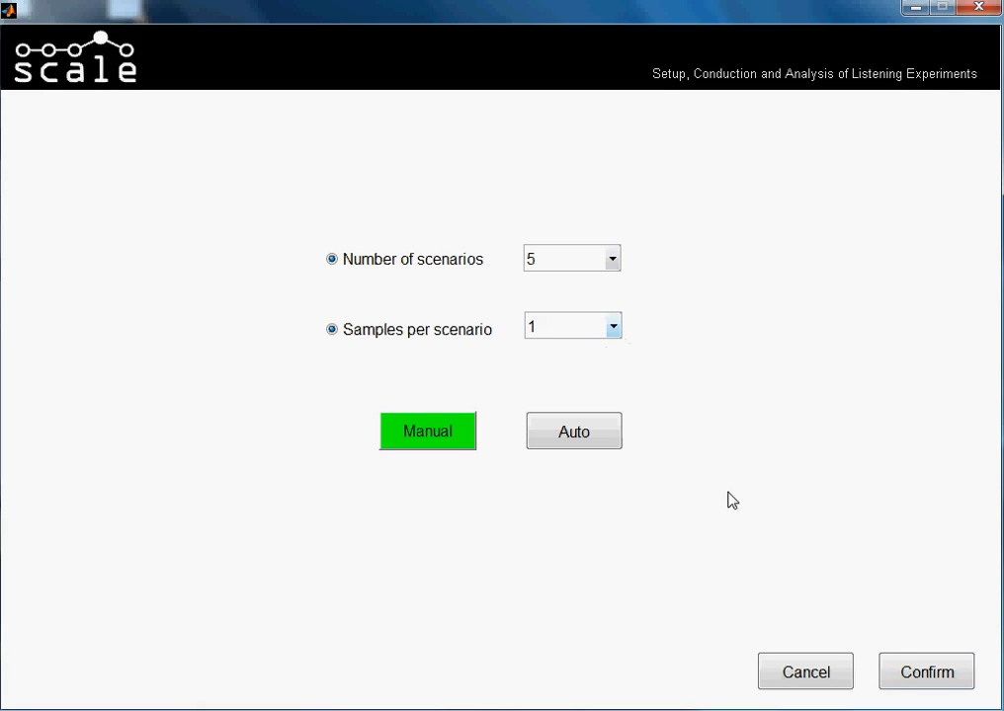
pyautogui.moveTo(981, 688)
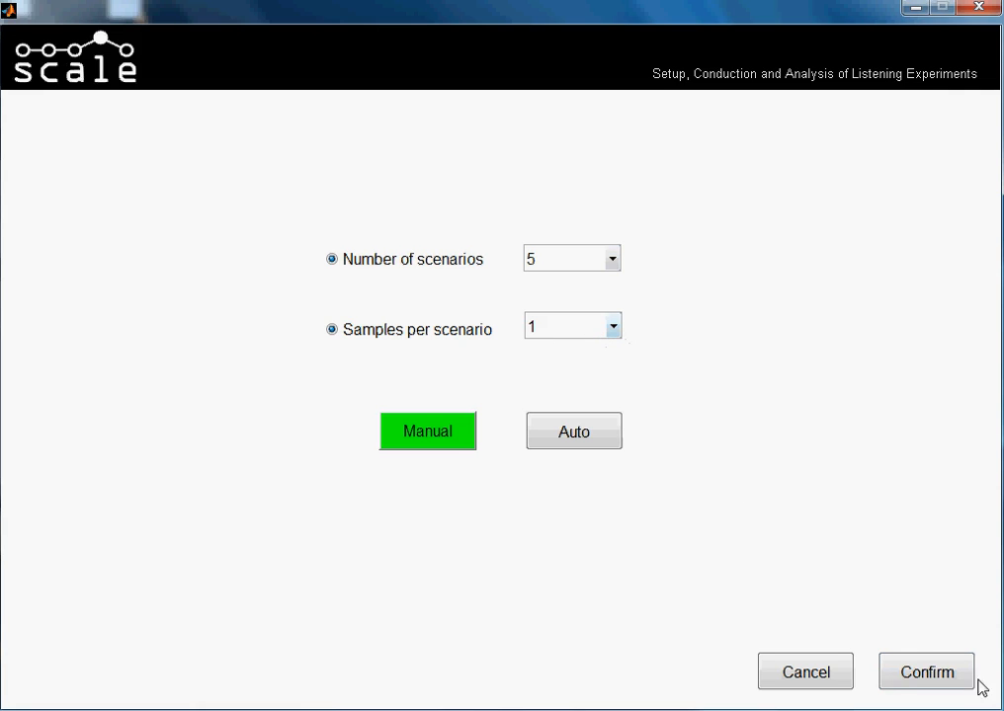
pyautogui.moveTo(888, 578)
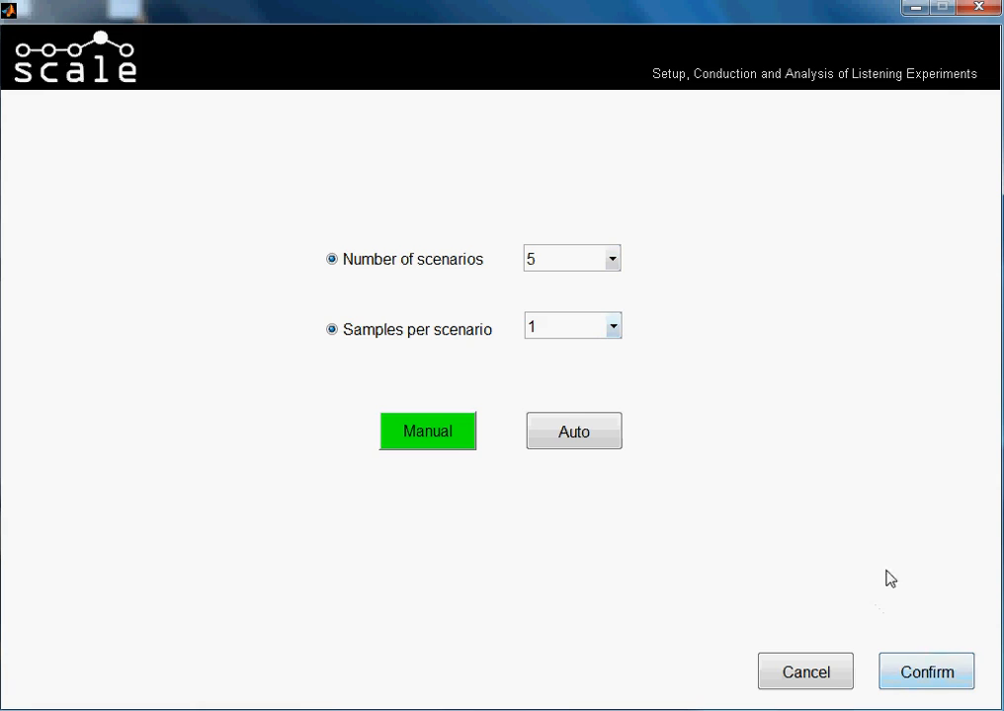
pyautogui.moveTo(597, 331)
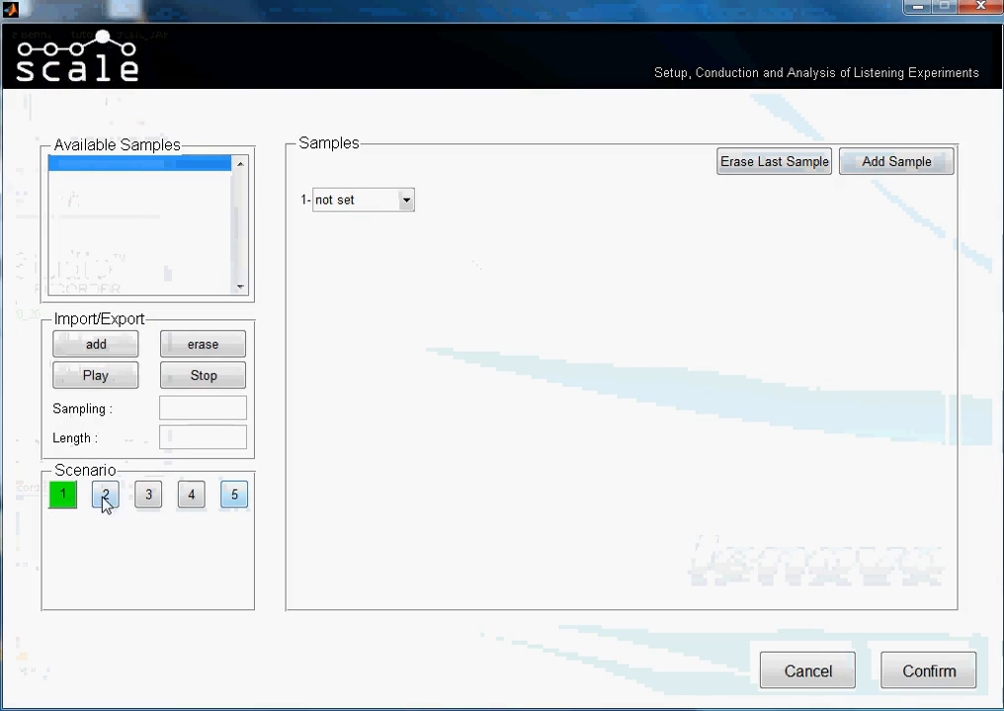
# Check another scenario's samples, then return to scenario 1.
pyautogui.click(233, 493)
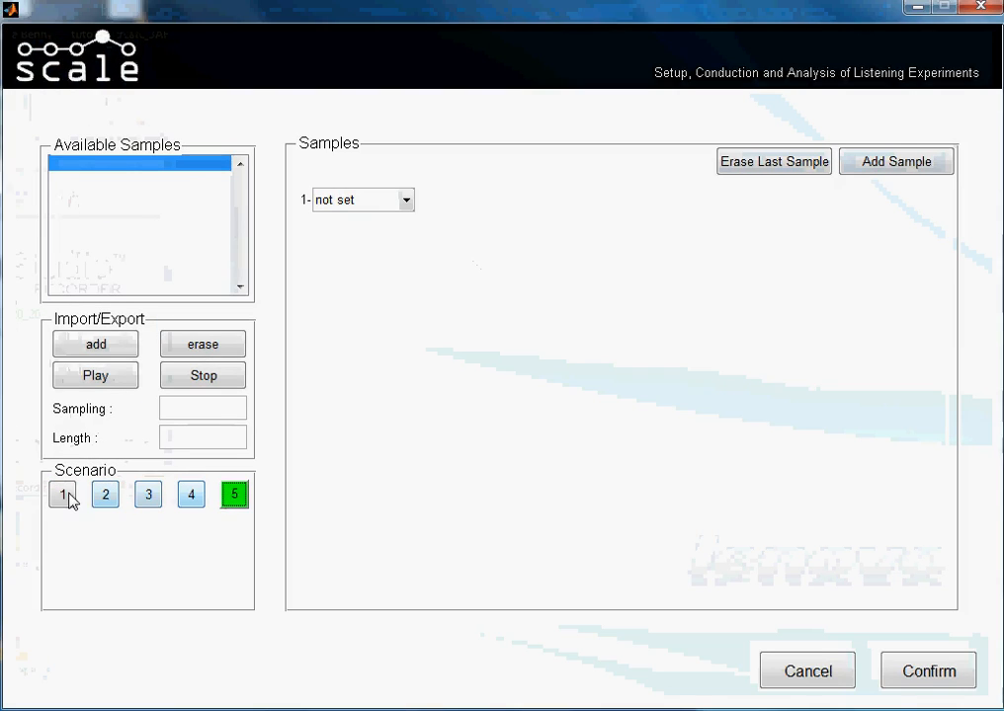
pyautogui.click(61, 494)
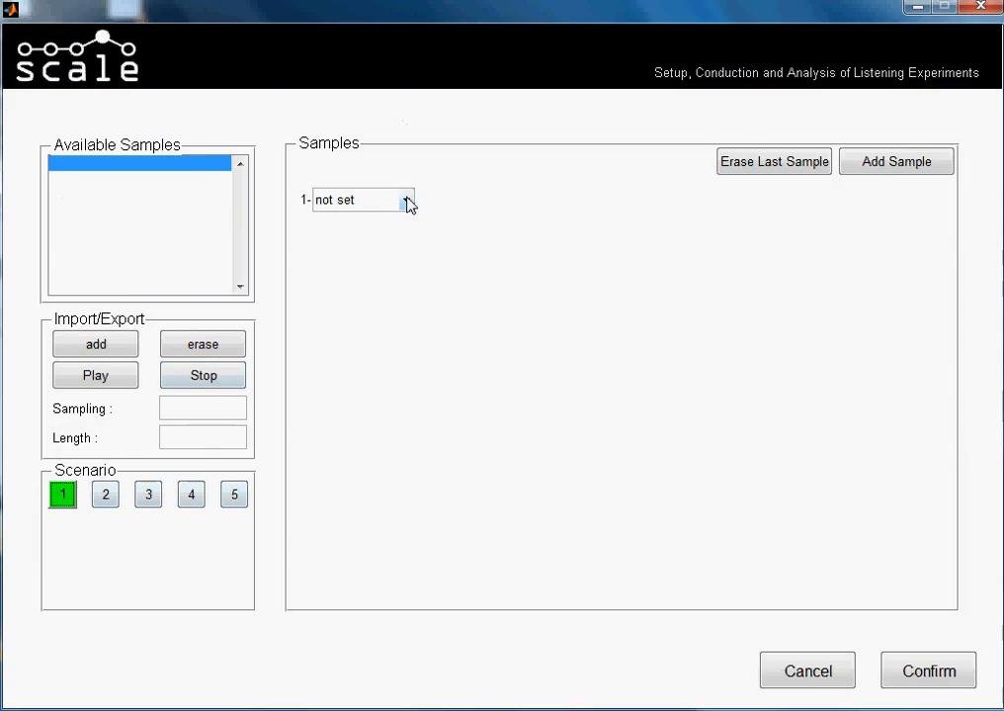
pyautogui.moveTo(394, 235)
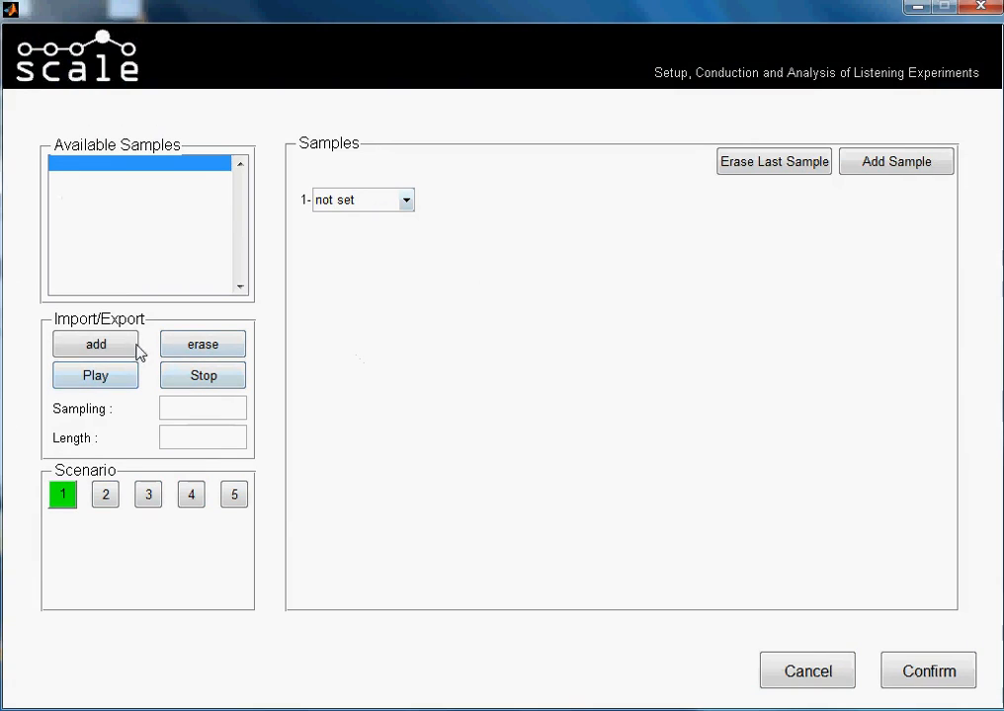
pyautogui.moveTo(153, 257)
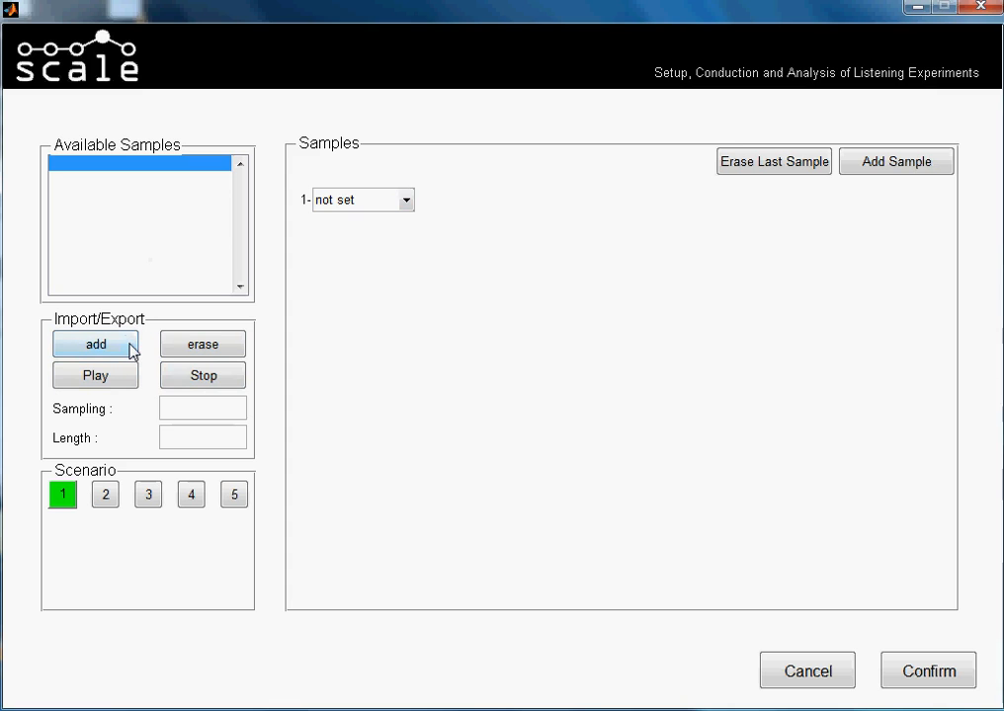
# Import the tone .wav files from D:\stimuli as available samples.
pyautogui.click(95, 344)
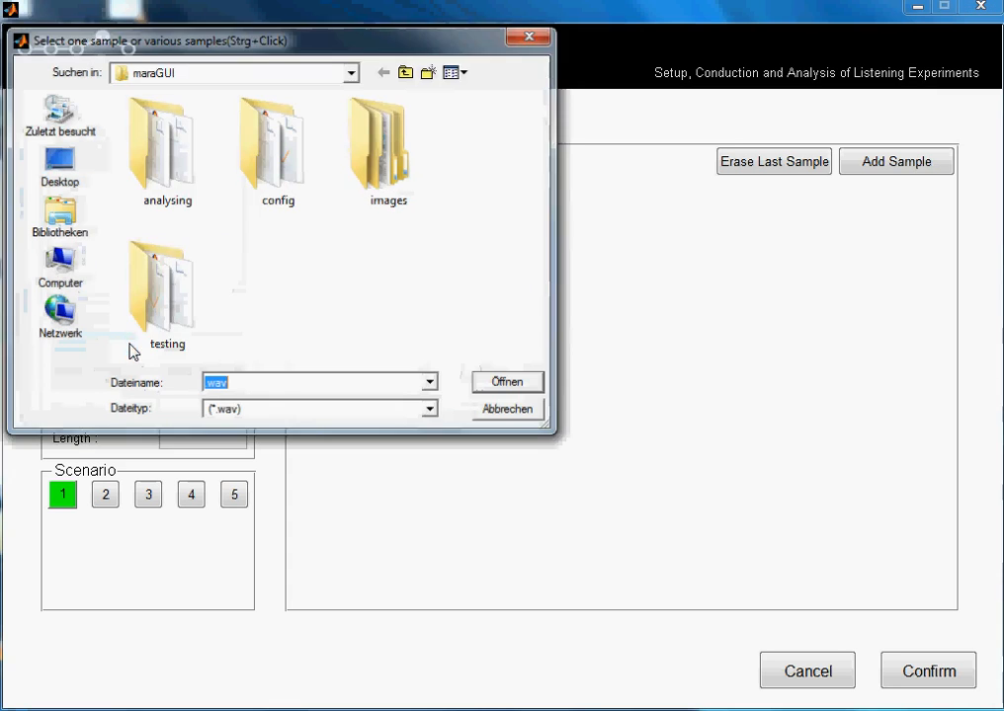
pyautogui.click(60, 265)
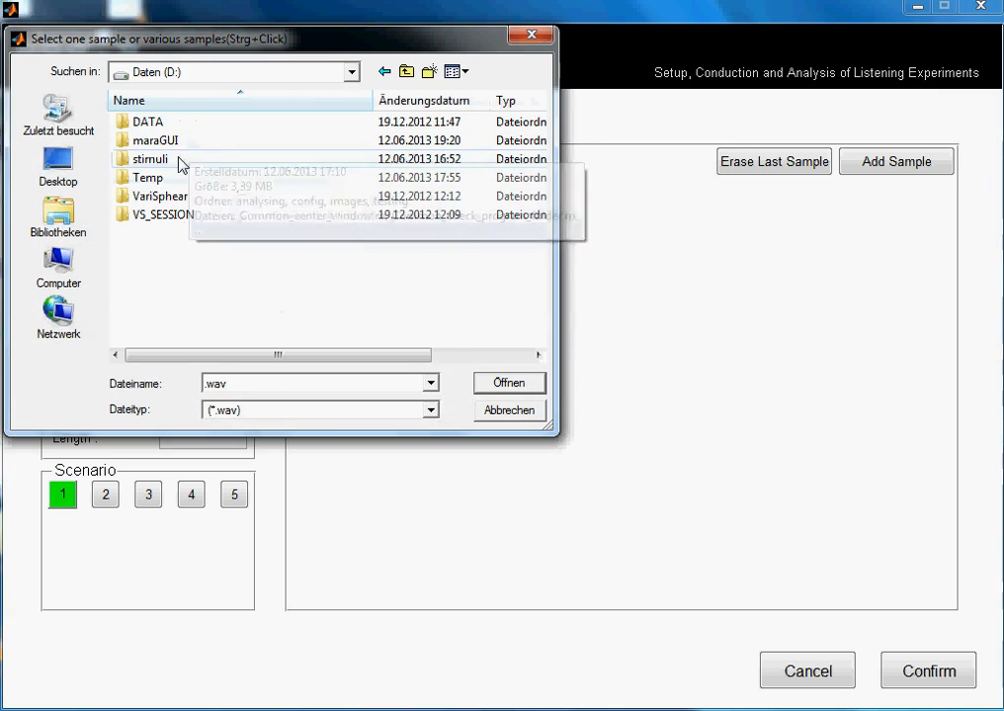
pyautogui.doubleClick(149, 159)
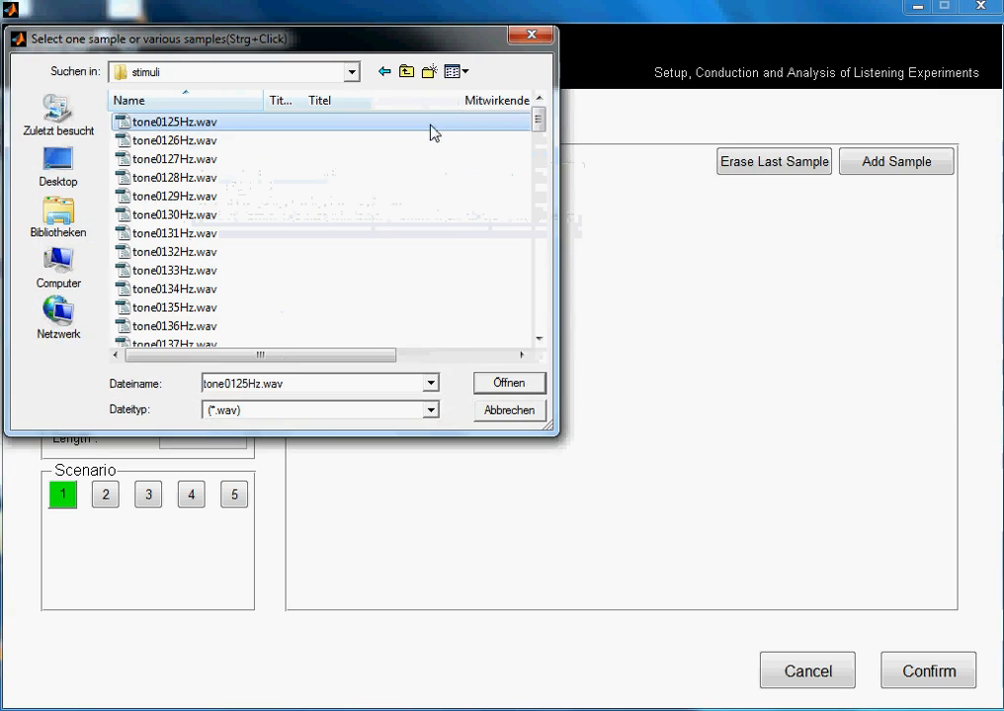
pyautogui.scroll(-3)
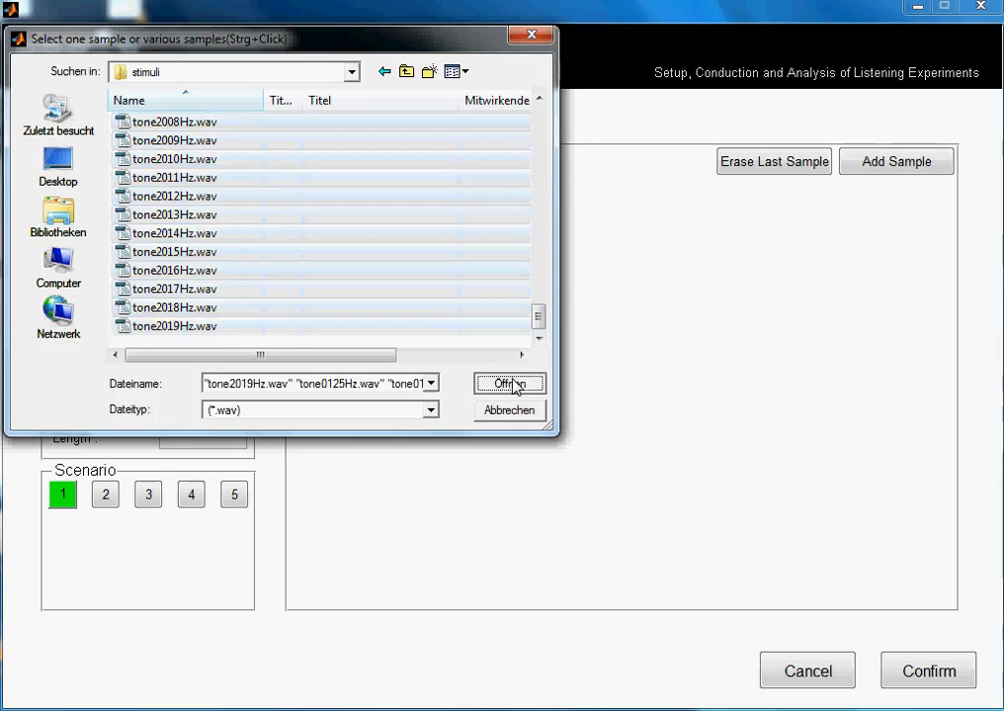
pyautogui.click(509, 384)
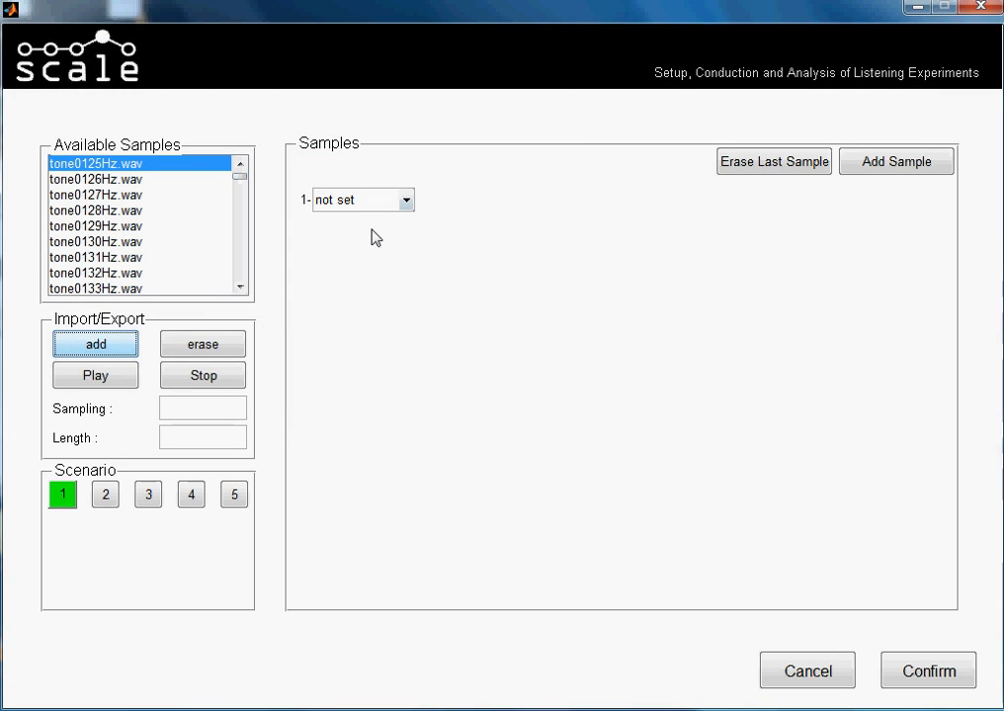
pyautogui.moveTo(380, 203)
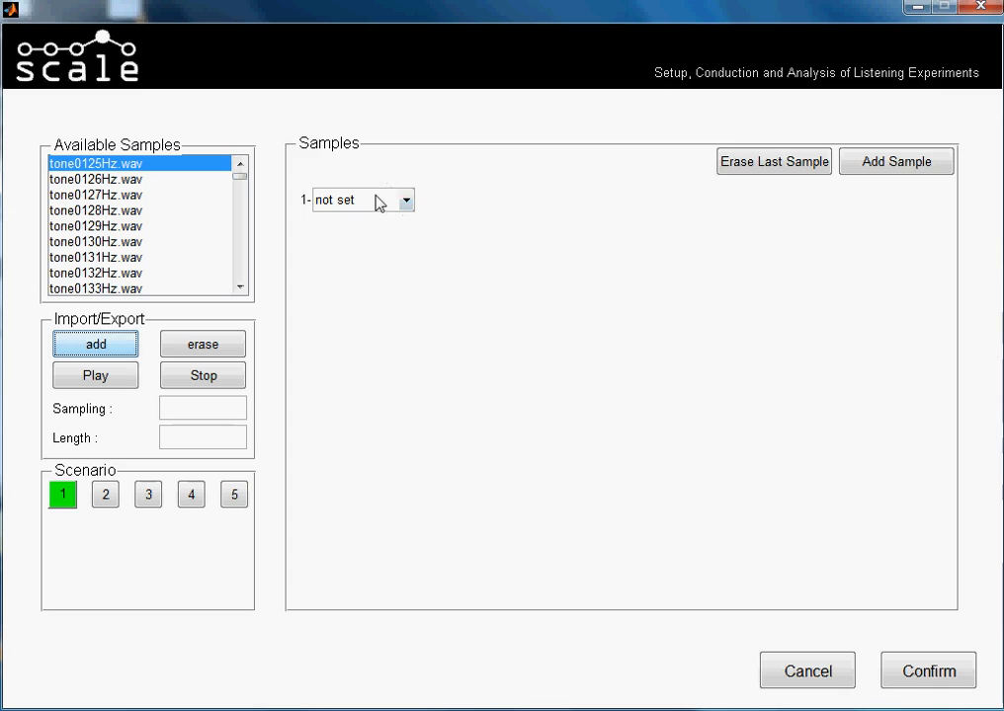
pyautogui.moveTo(411, 334)
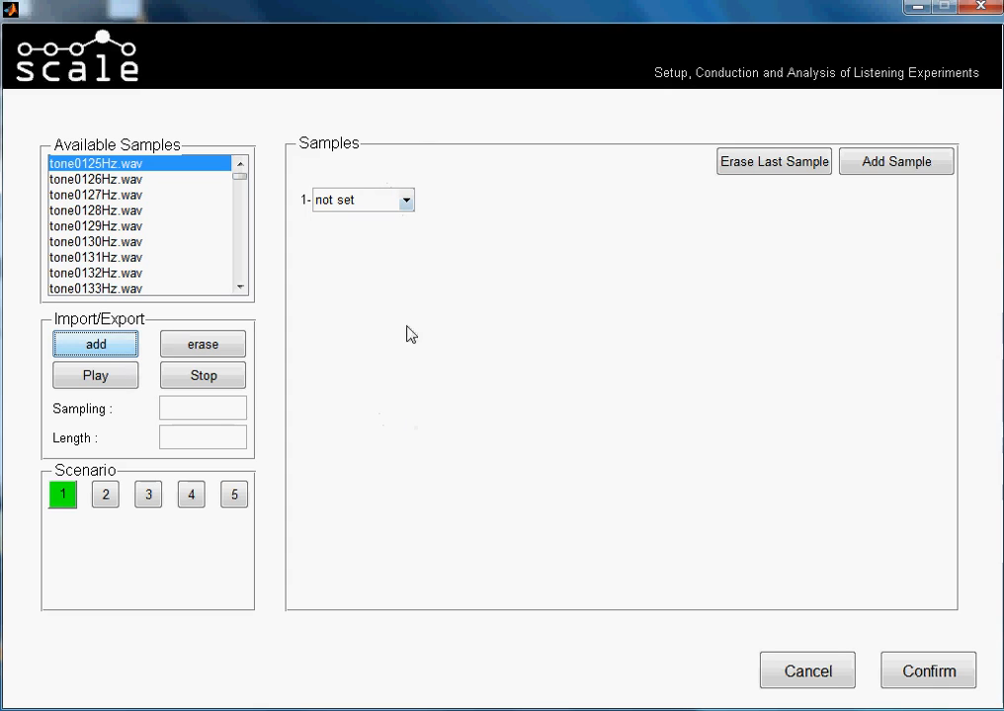
pyautogui.moveTo(135, 135)
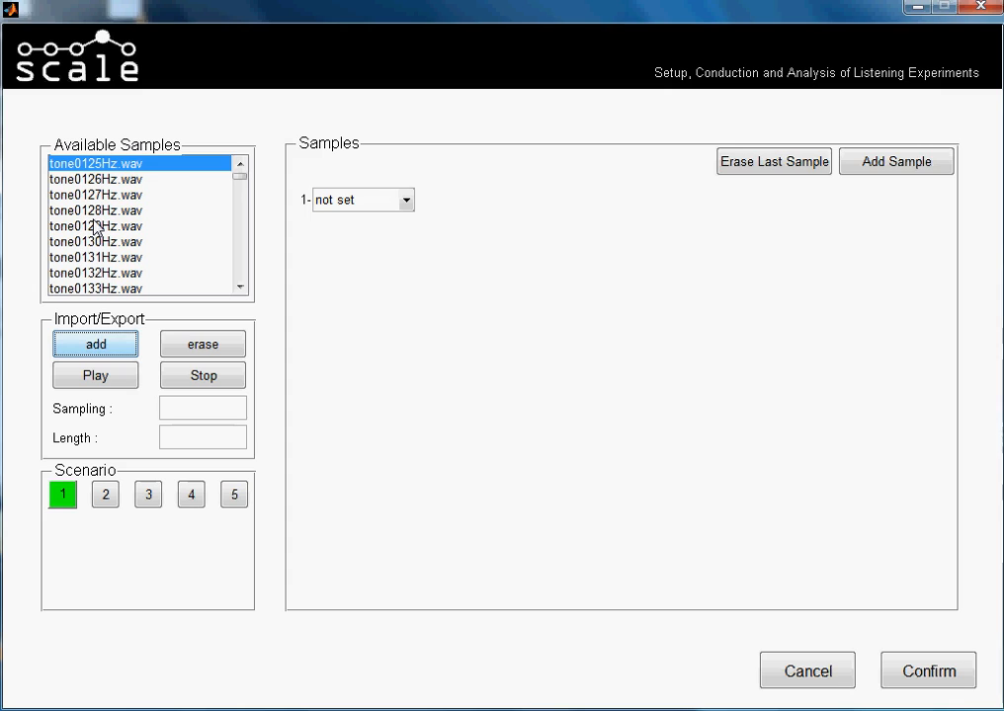
pyautogui.moveTo(366, 424)
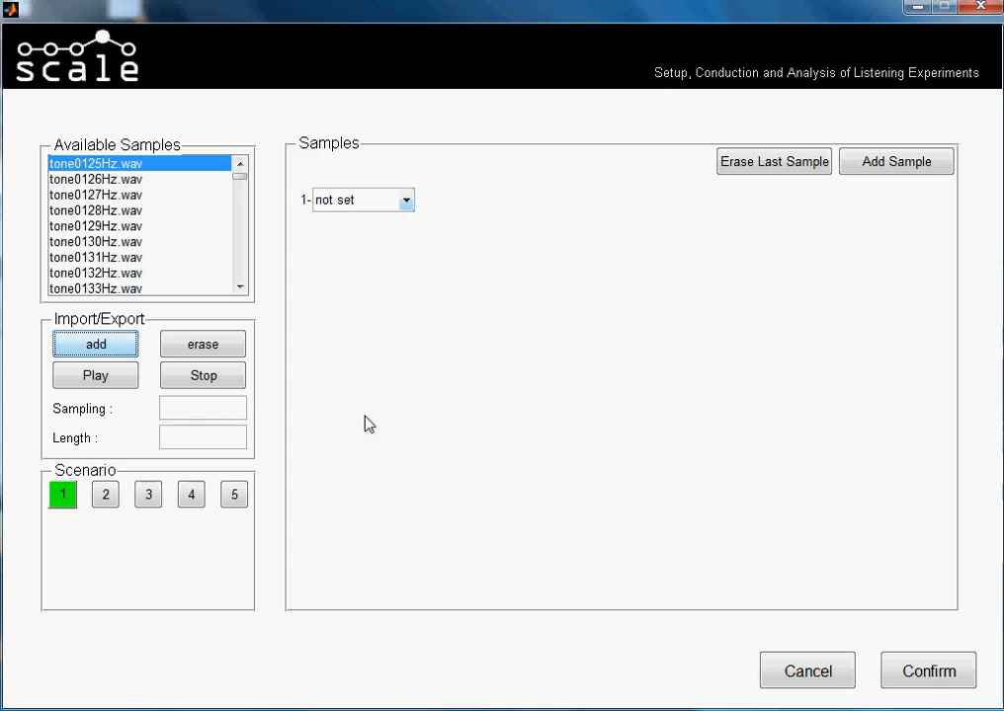
# Add sample slots until scenario 1 has eight not-set slots.
pyautogui.click(895, 161)
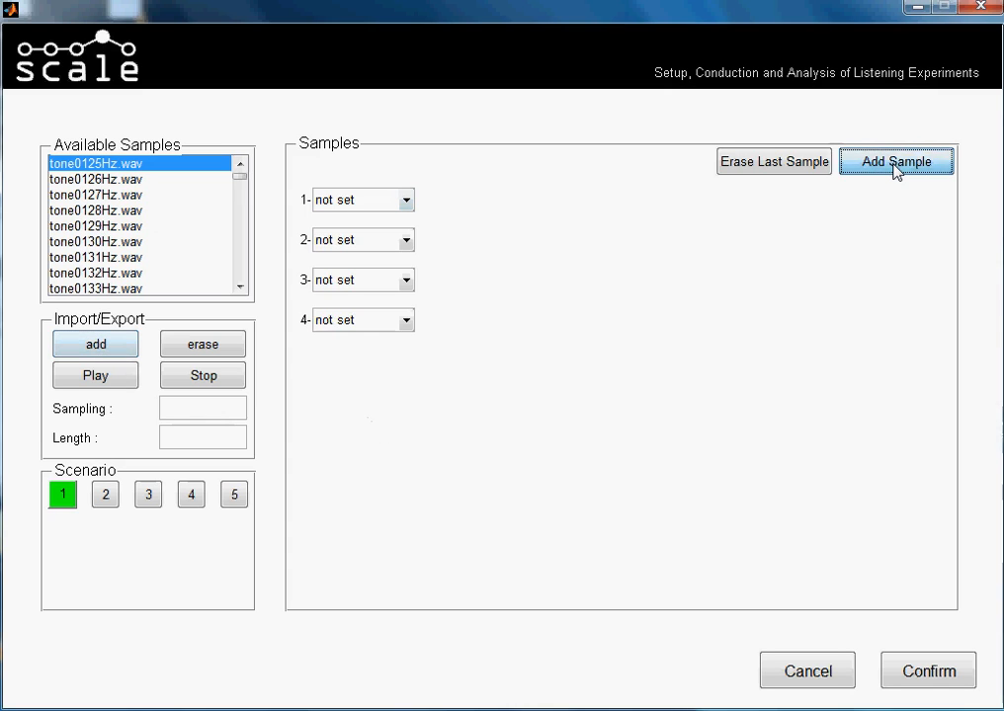
pyautogui.click(895, 161)
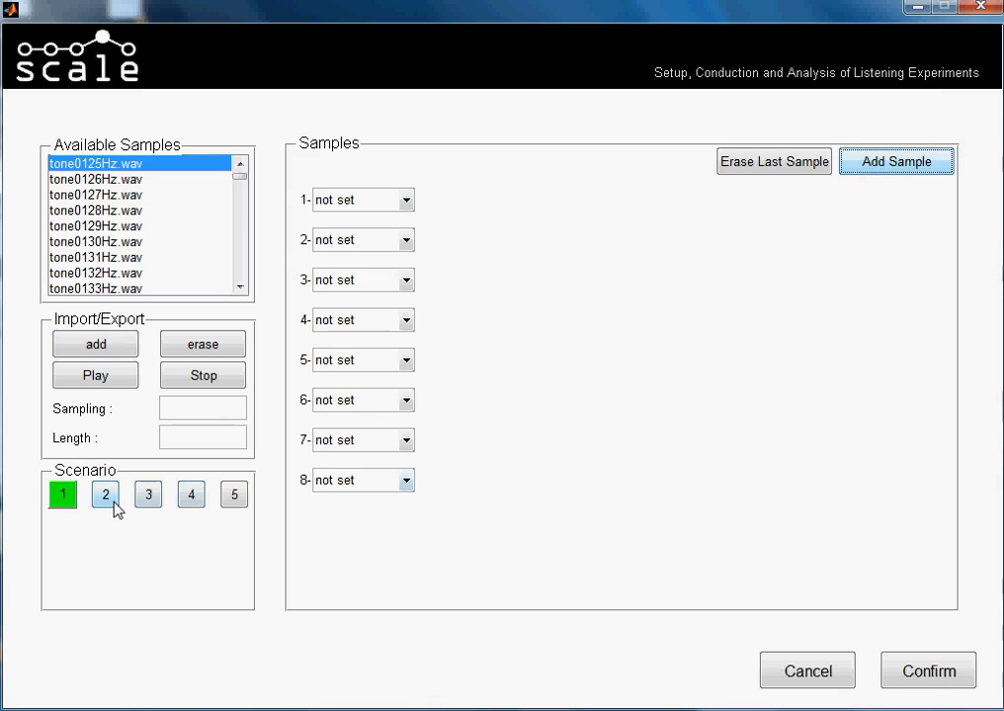
pyautogui.click(60, 494)
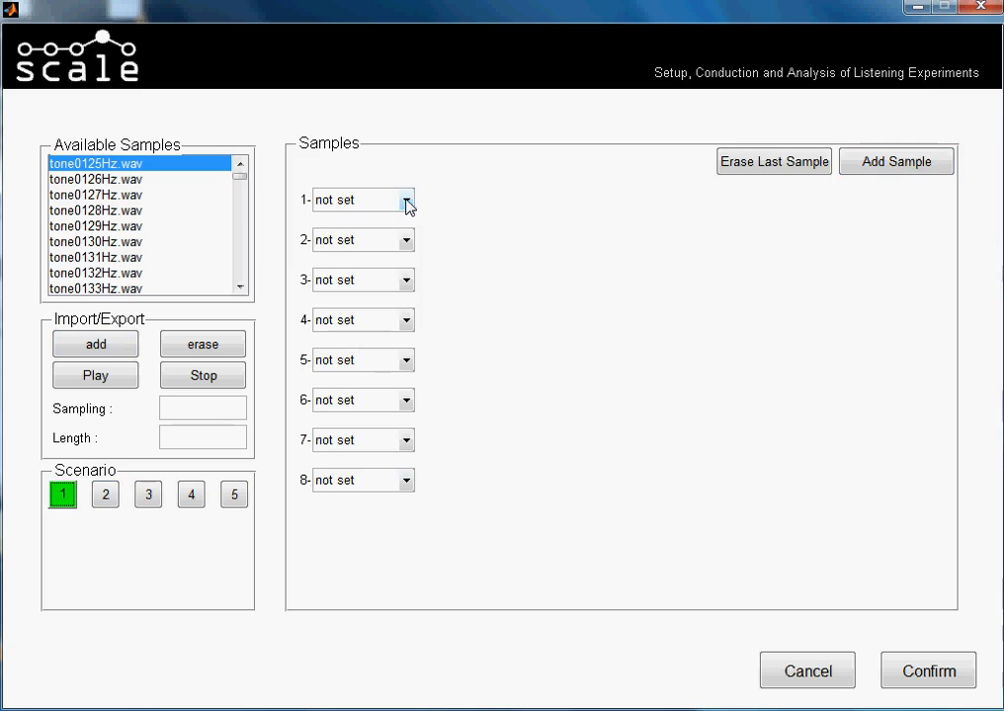
pyautogui.moveTo(406, 209)
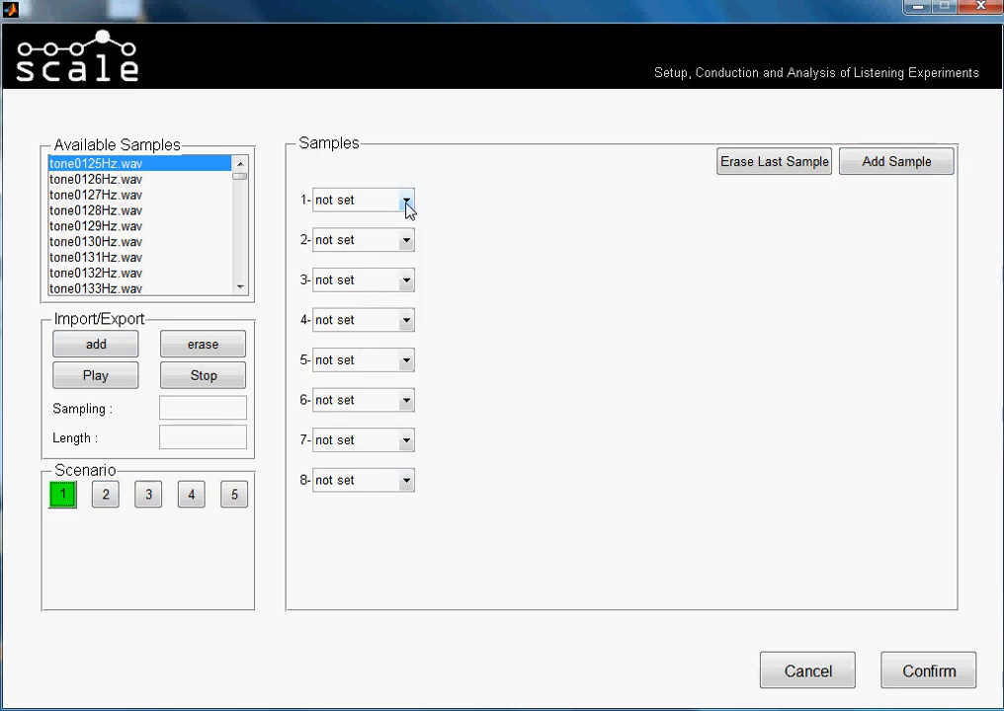
# Assign tone0125Hz to slot 1, tone0132Hz to slot 2, and remaining tones to other slots.
pyautogui.click(406, 200)
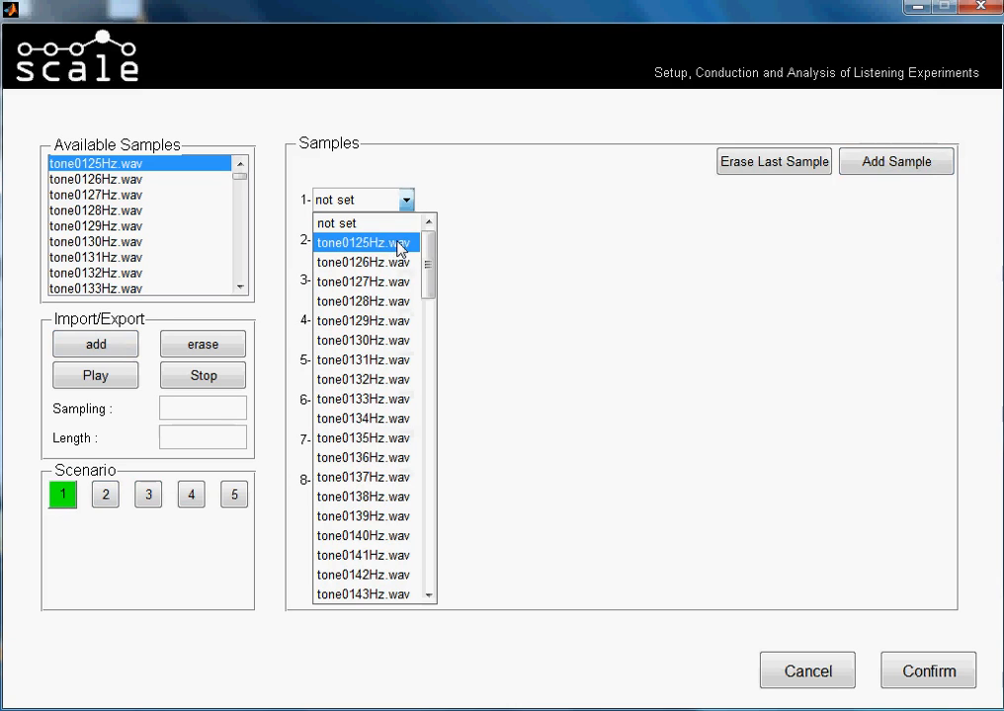
pyautogui.click(362, 243)
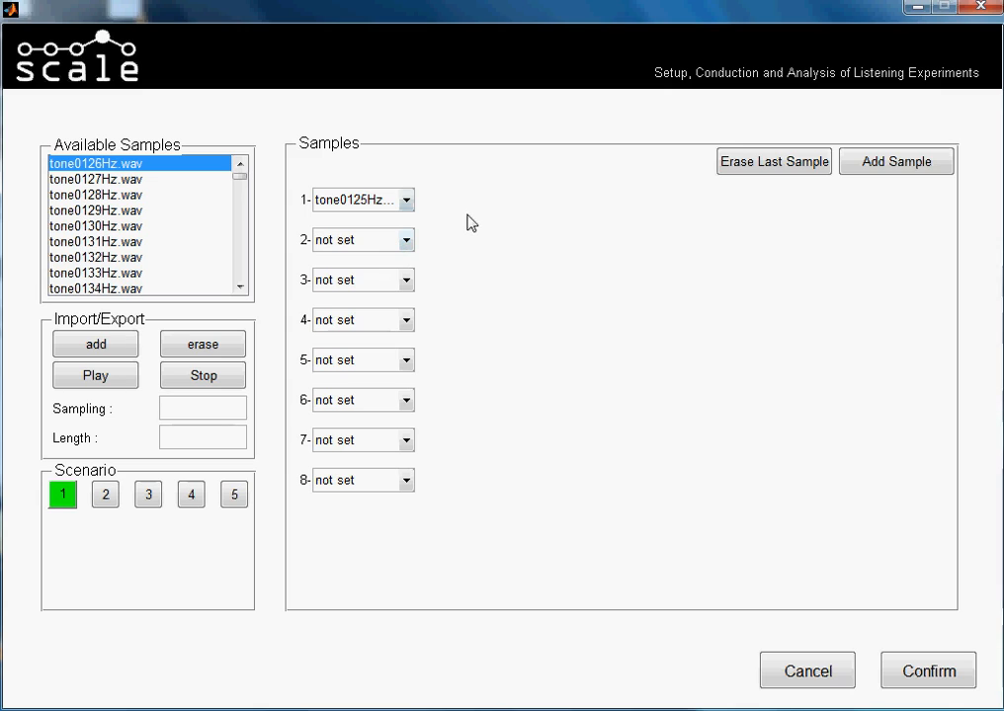
pyautogui.moveTo(407, 249)
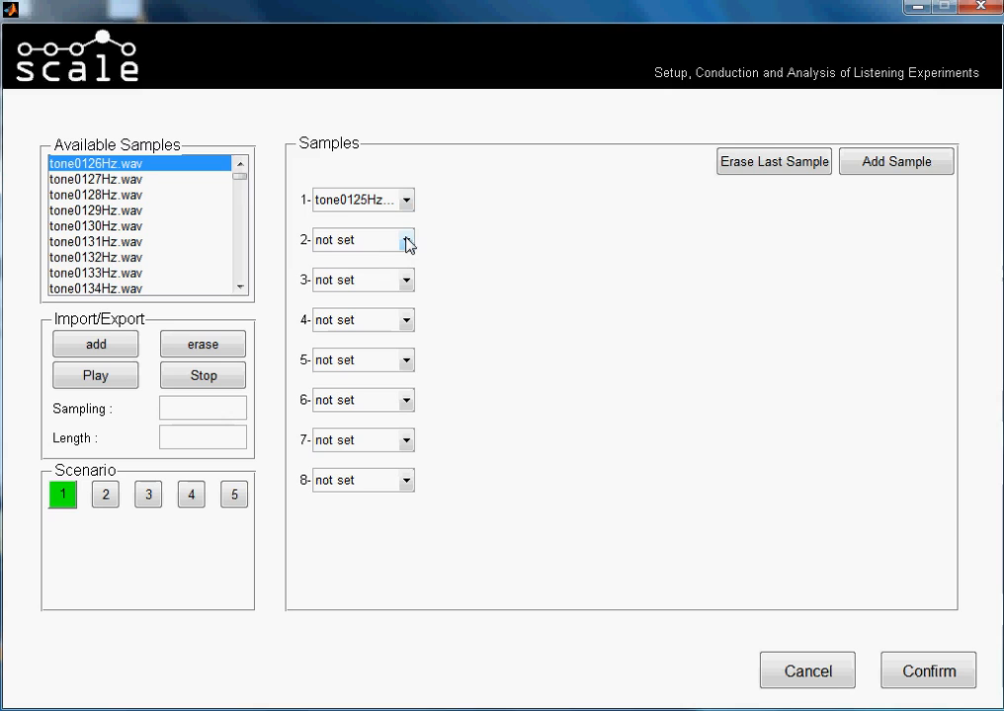
pyautogui.click(406, 239)
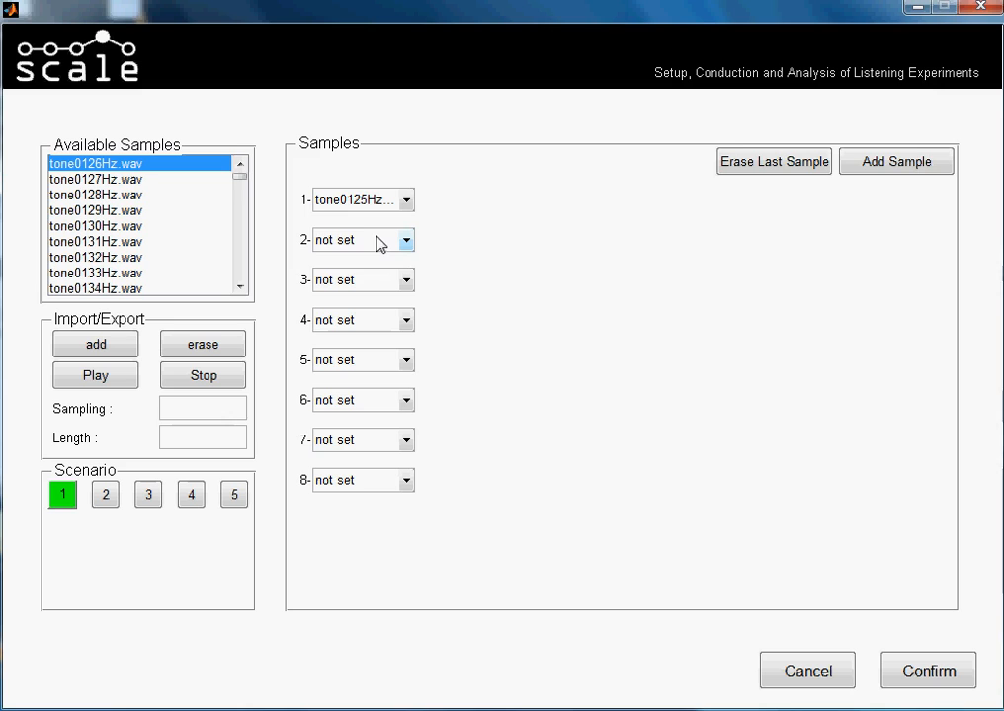
pyautogui.click(405, 240)
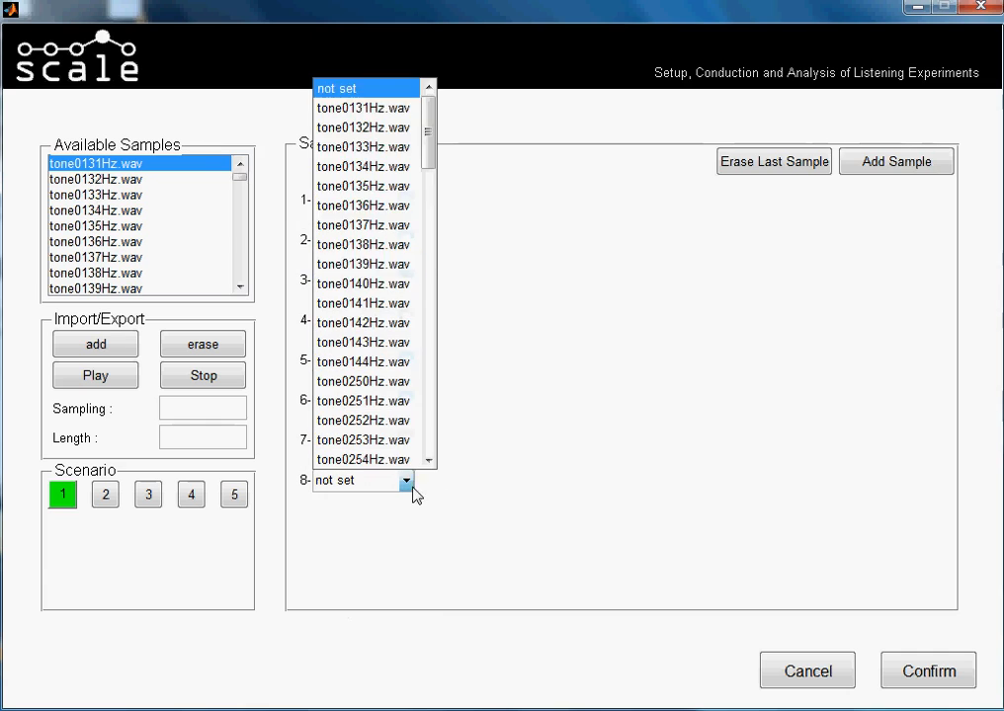
pyautogui.click(363, 481)
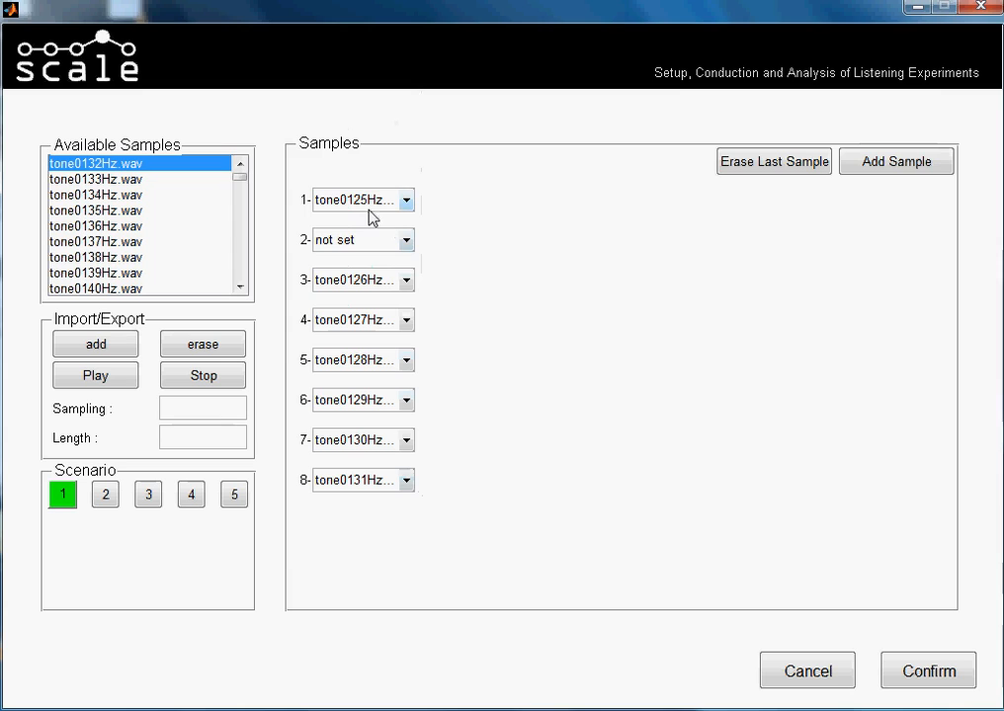
pyautogui.moveTo(367, 259)
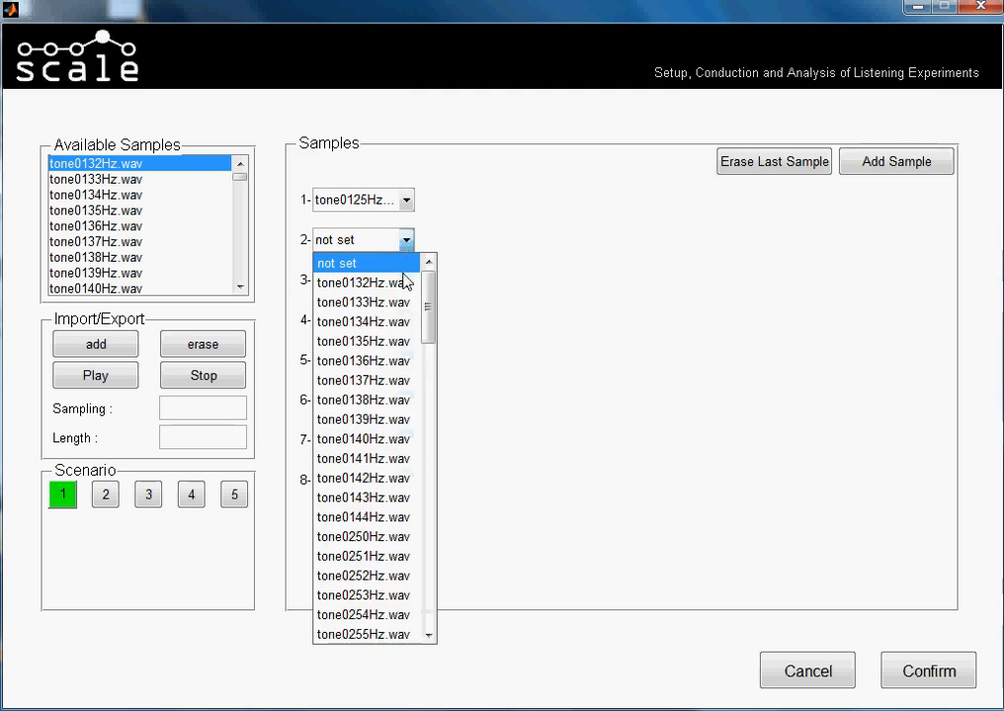
pyautogui.click(363, 282)
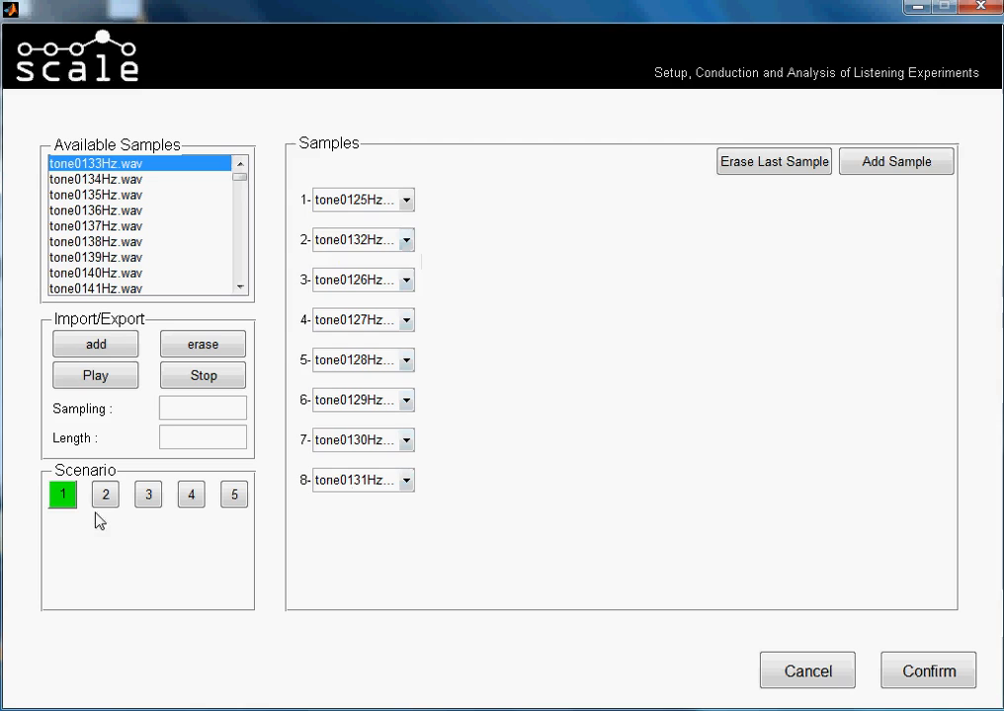
# In scenario 2, add slots and assign tone0250Hz through tone0257Hz.wav to them.
pyautogui.click(105, 494)
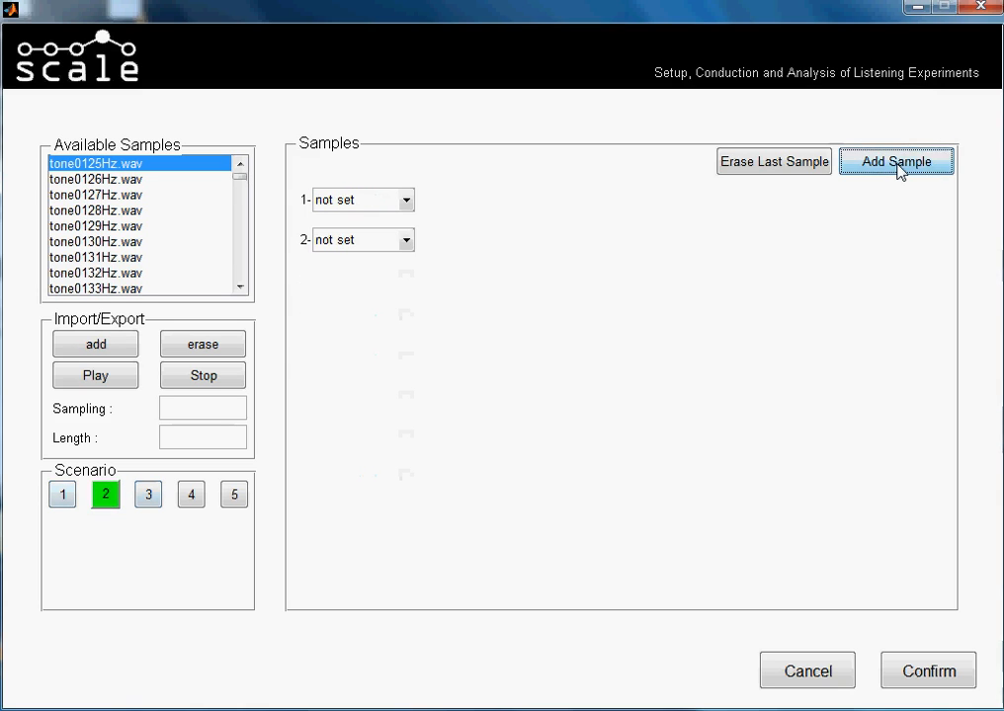
pyautogui.click(895, 161)
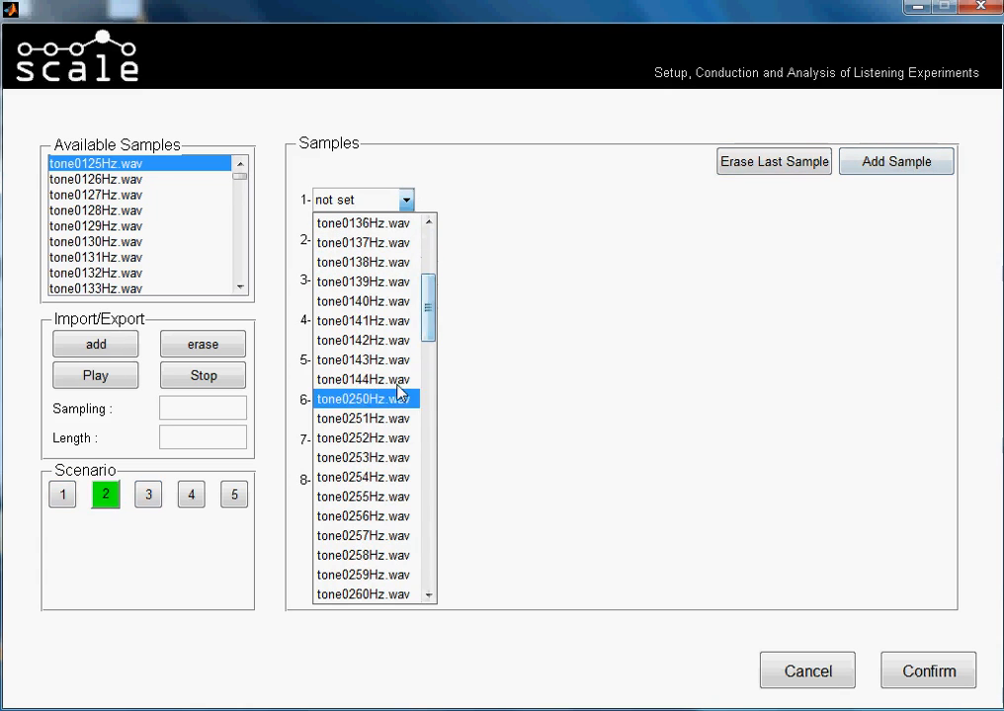
pyautogui.click(364, 398)
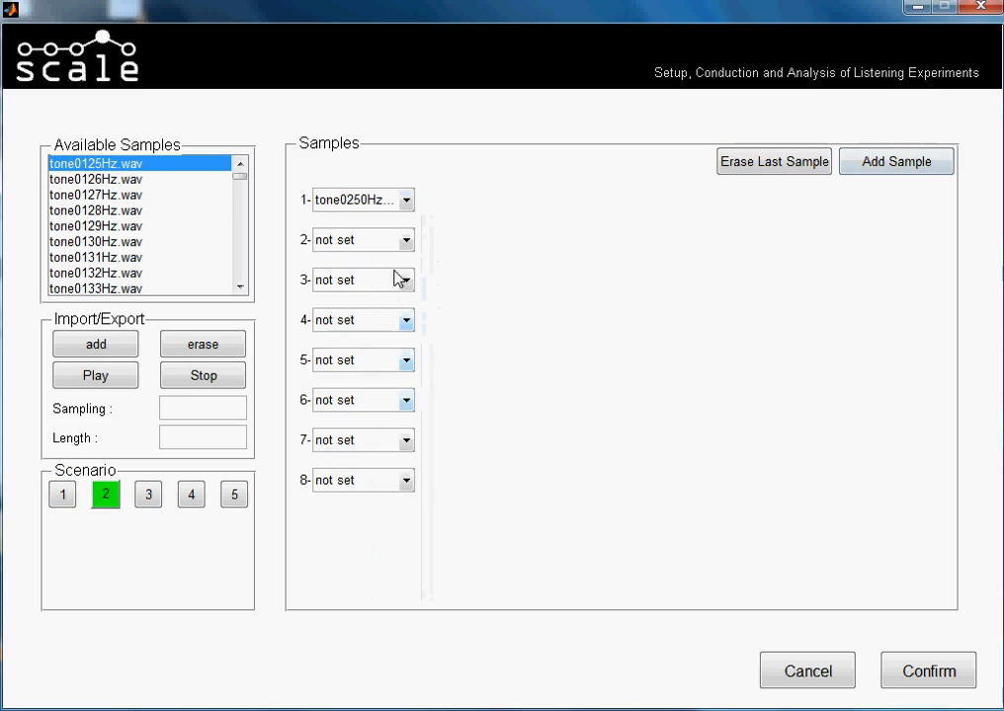
pyautogui.click(404, 280)
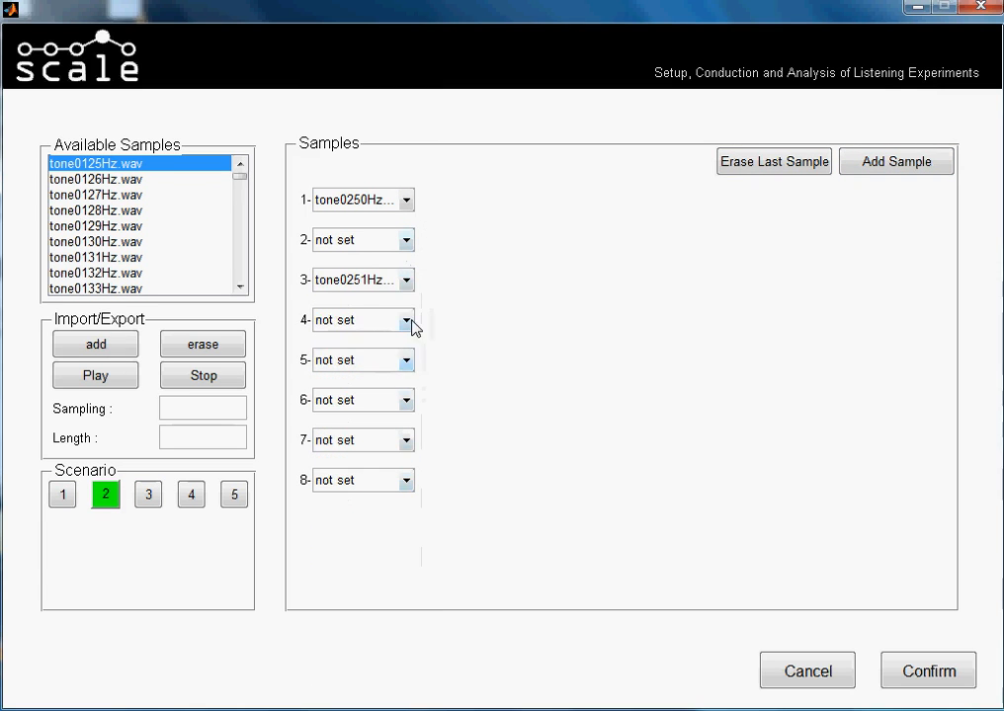
pyautogui.click(405, 319)
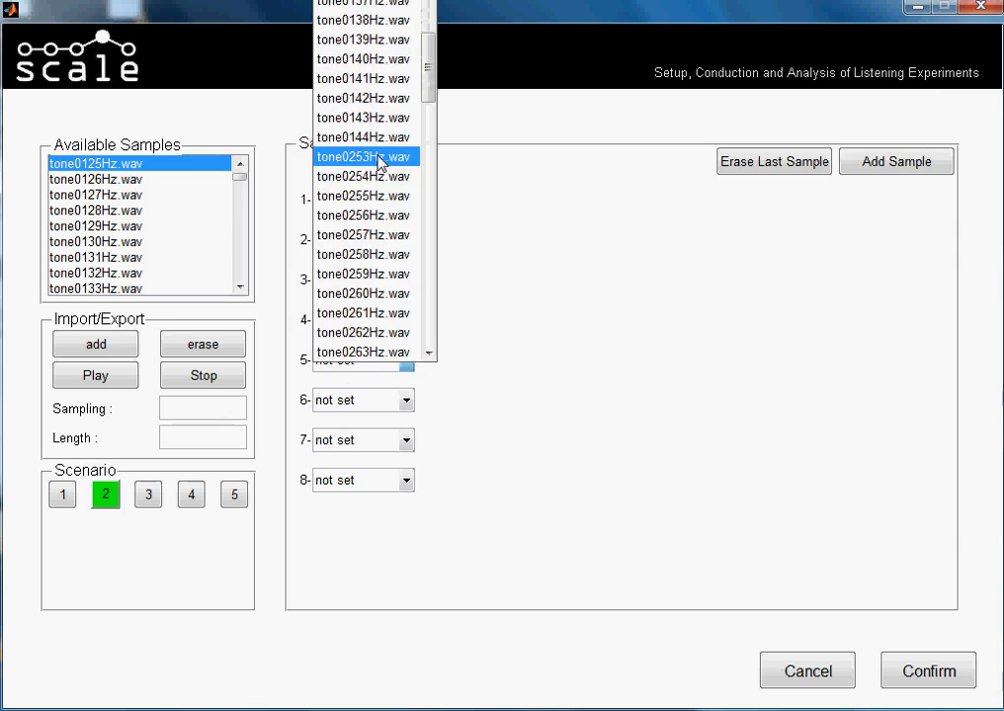
pyautogui.click(367, 156)
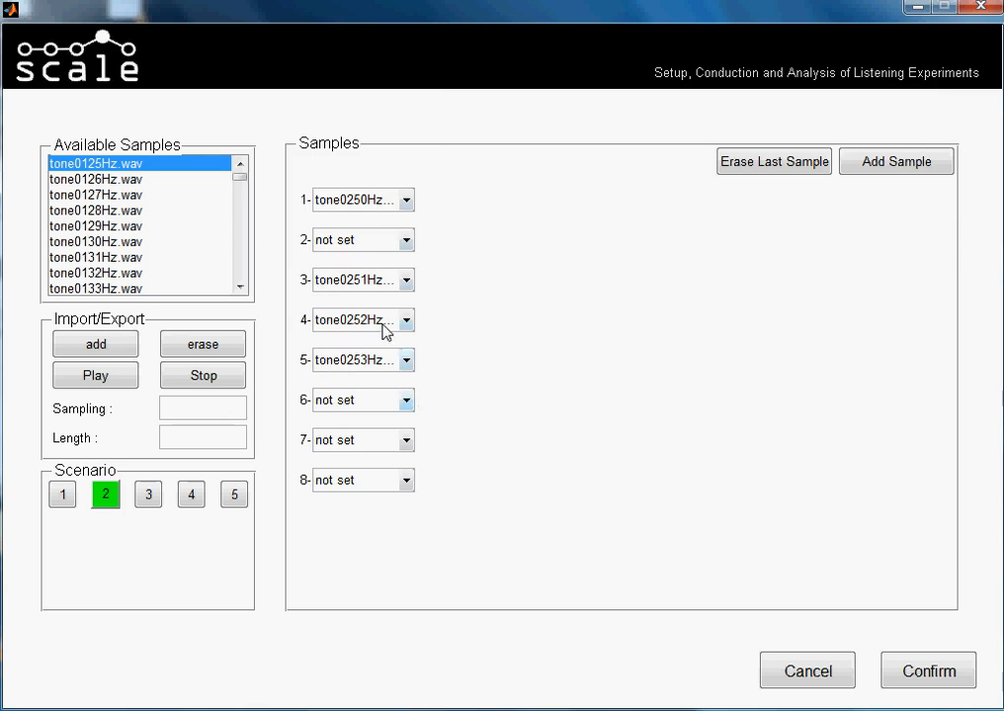
pyautogui.click(405, 319)
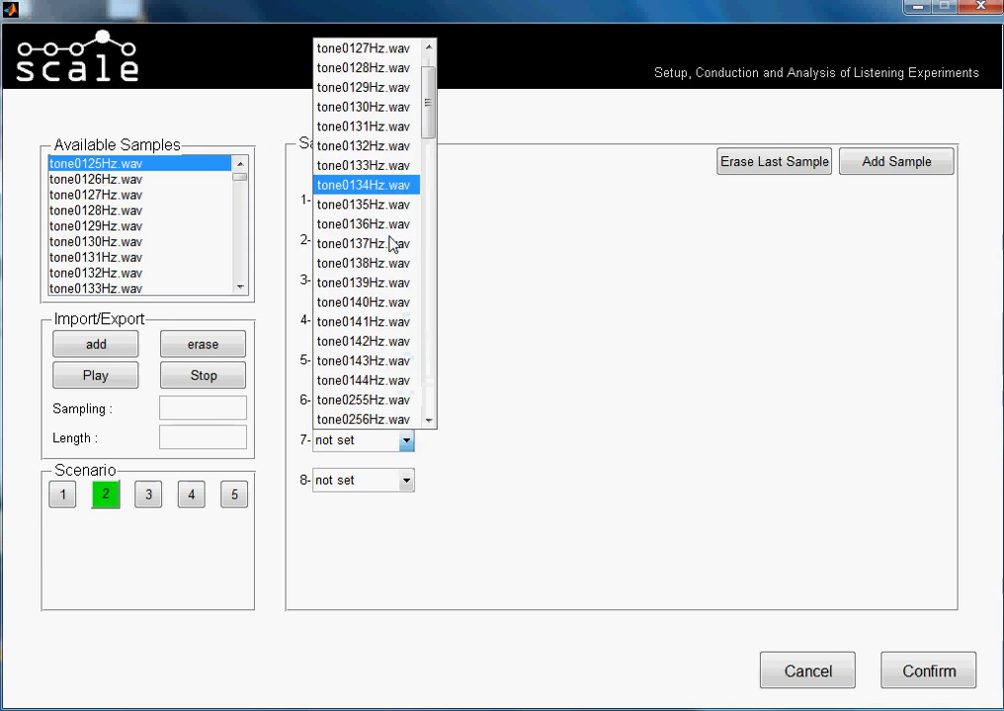
pyautogui.scroll(-3)
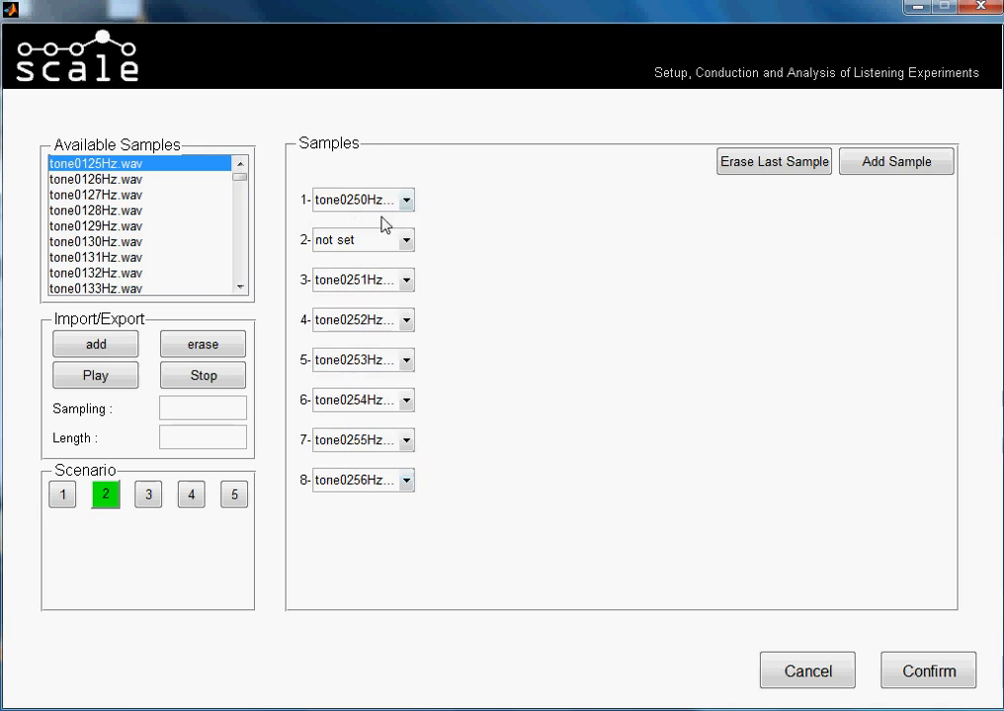
pyautogui.click(405, 239)
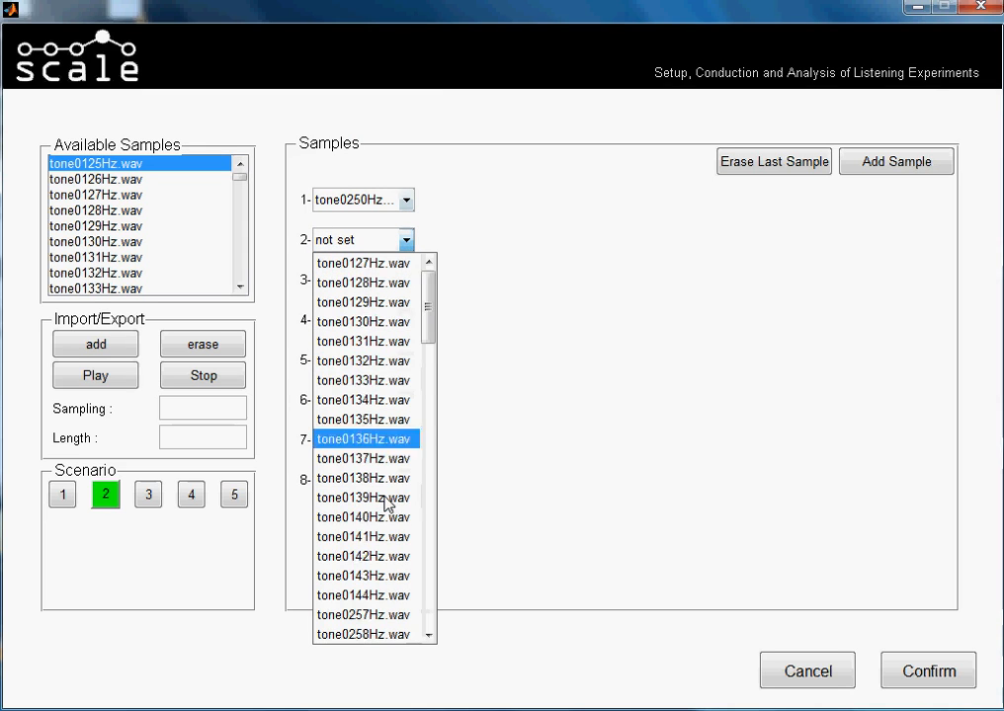
pyautogui.scroll(-3)
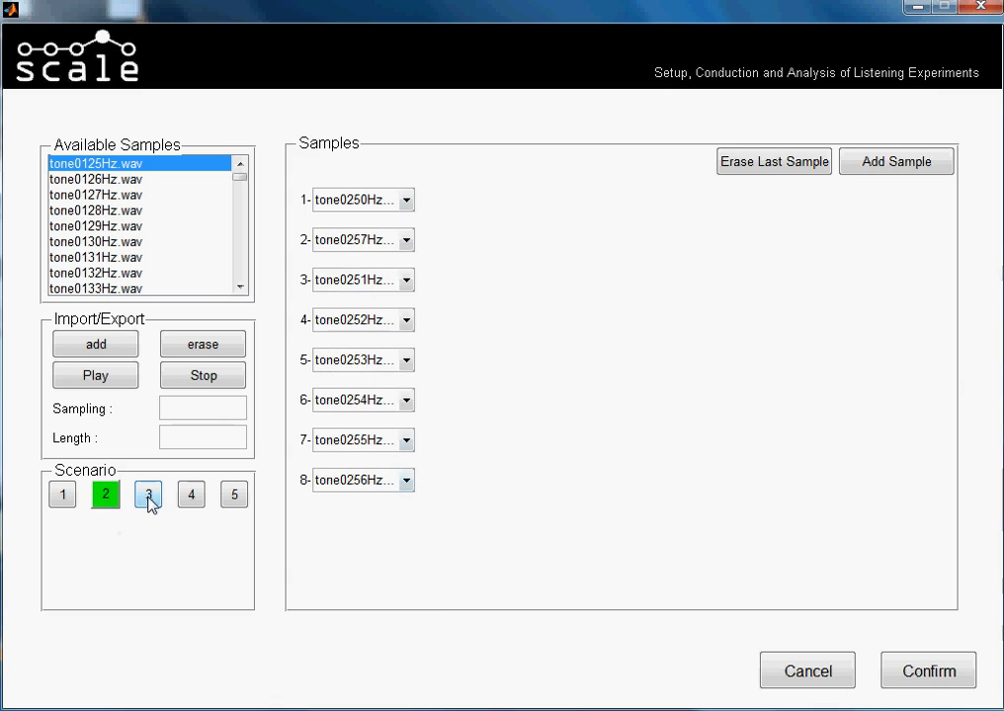
# Bring scenario 3 up to eight sample slots and put tone0500Hz.wav in slot 1.
pyautogui.click(147, 494)
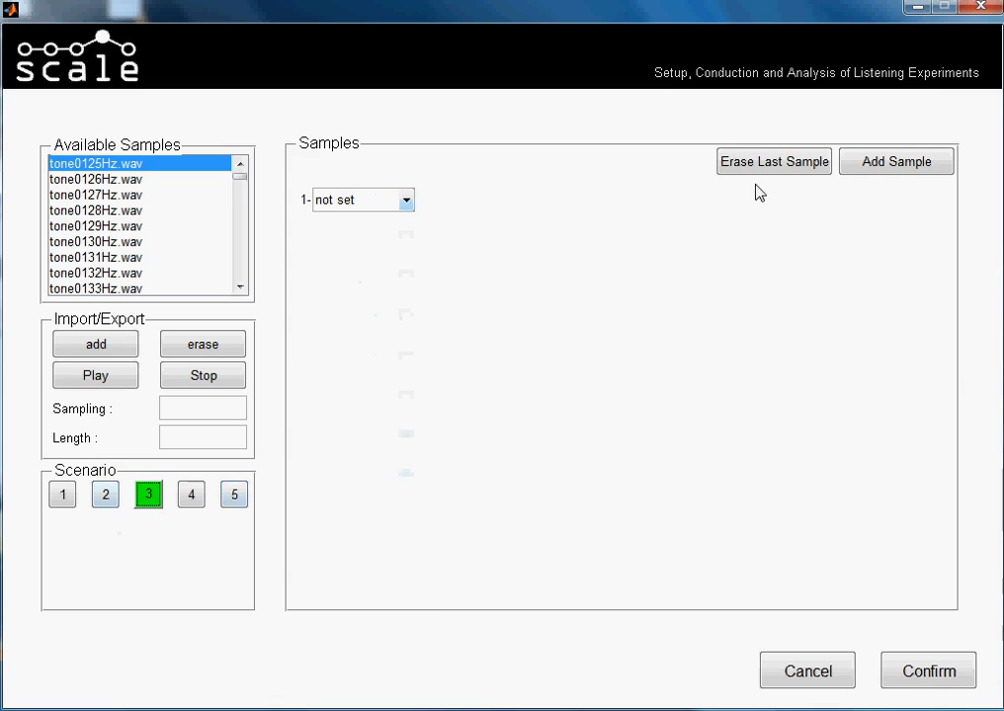
pyautogui.click(895, 161)
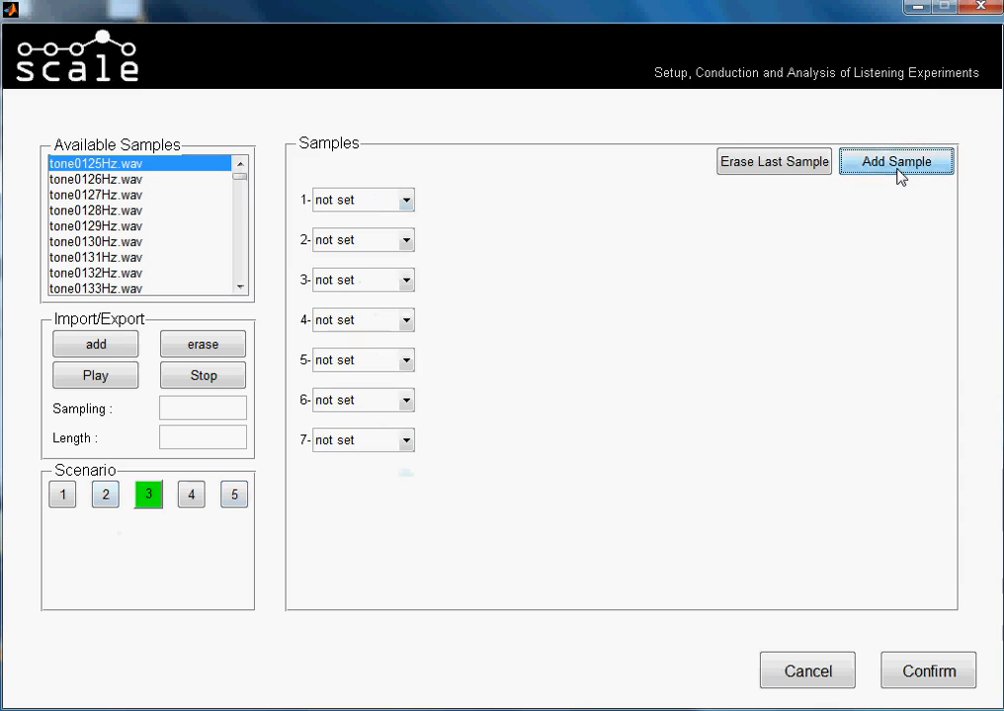
pyautogui.click(895, 161)
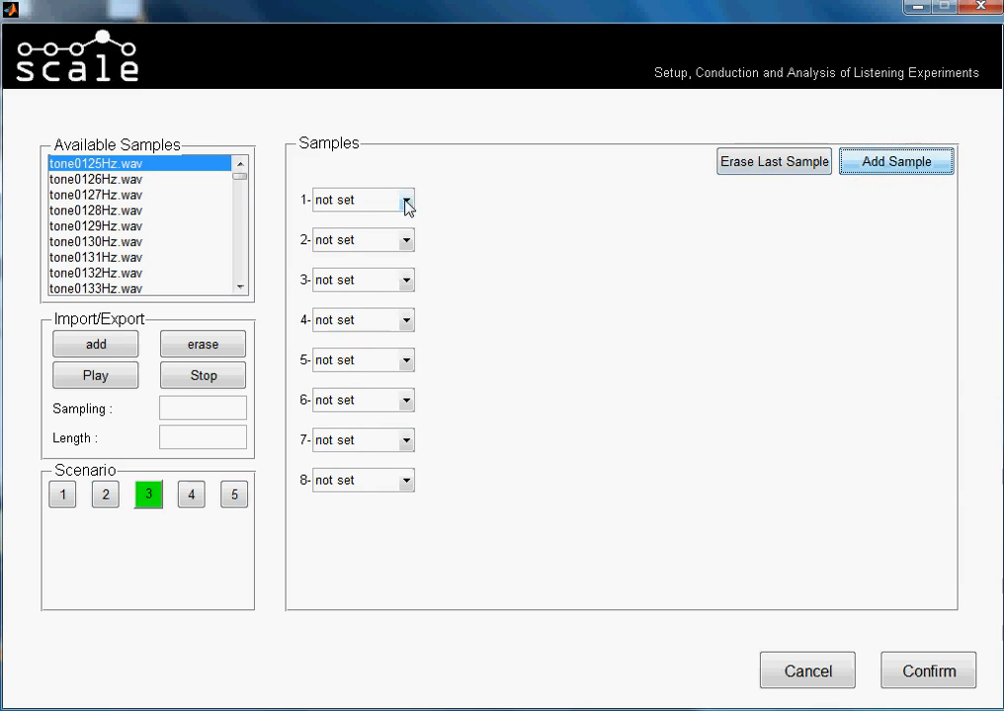
pyautogui.click(408, 199)
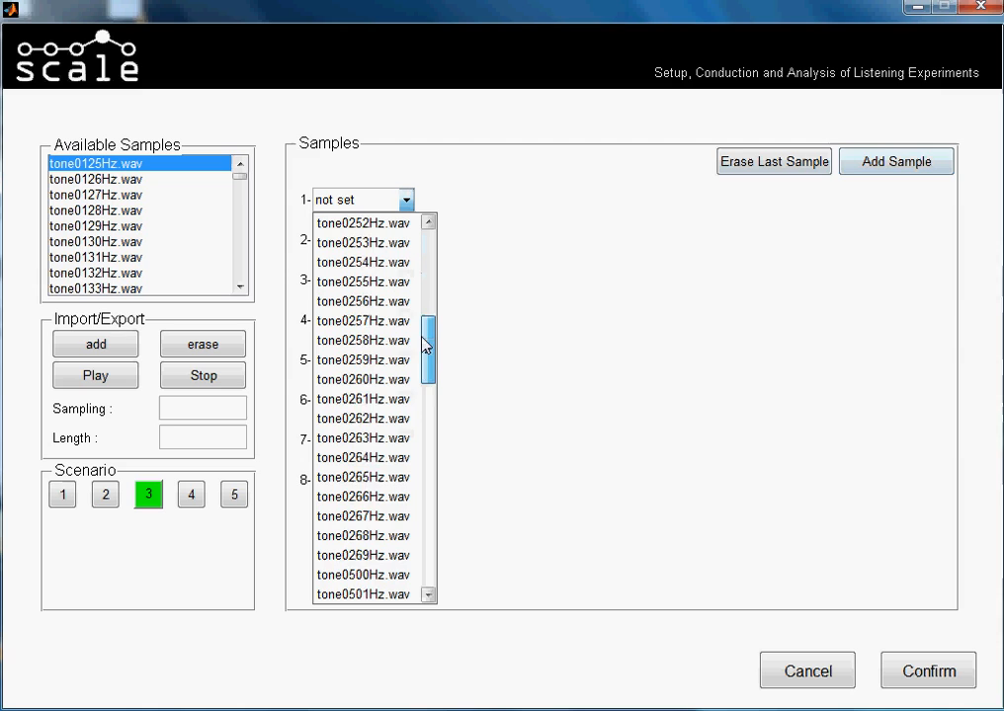
pyautogui.scroll(-3)
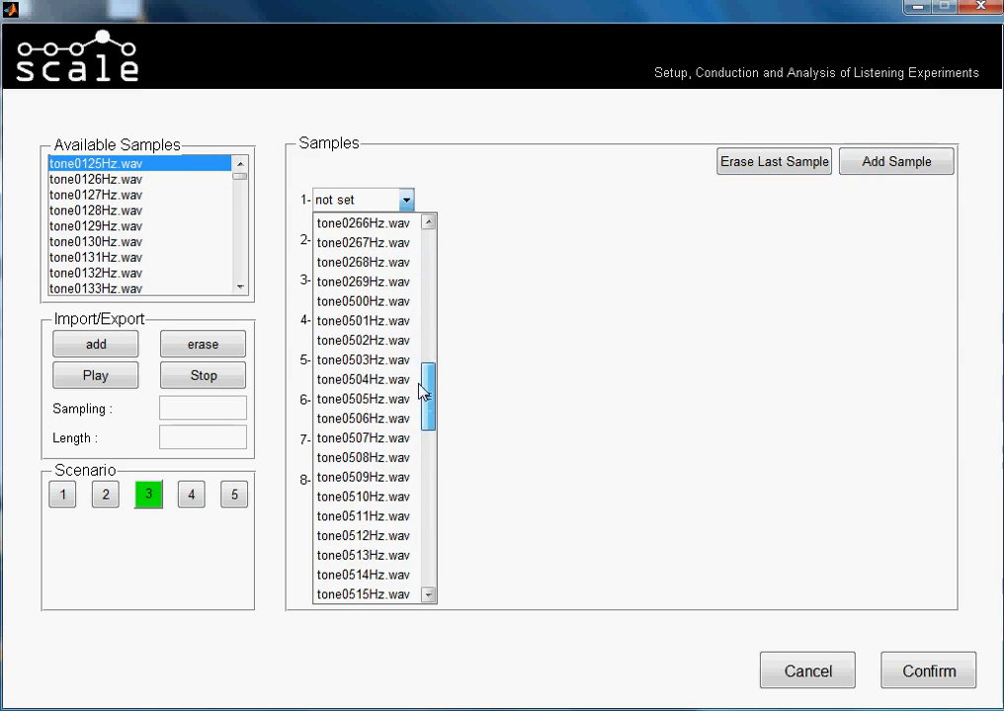
pyautogui.click(362, 302)
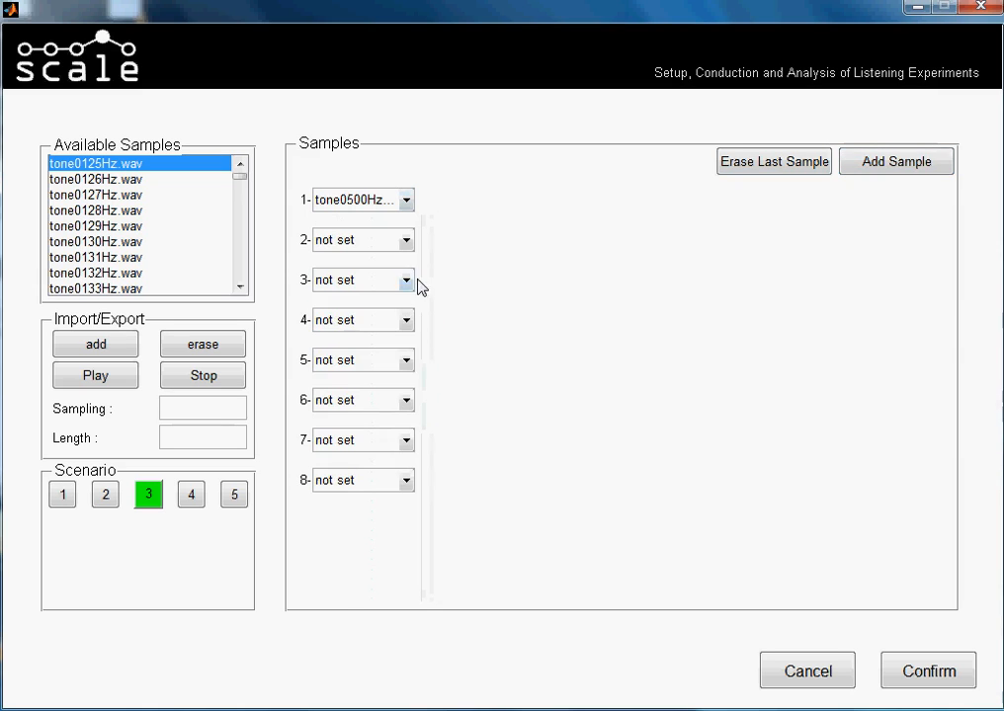
# Assign tone0501Hz, tone0505Hz, tone0506Hz and tone0507Hz.wav to slots 3, 7, 8 and 2.
pyautogui.click(404, 280)
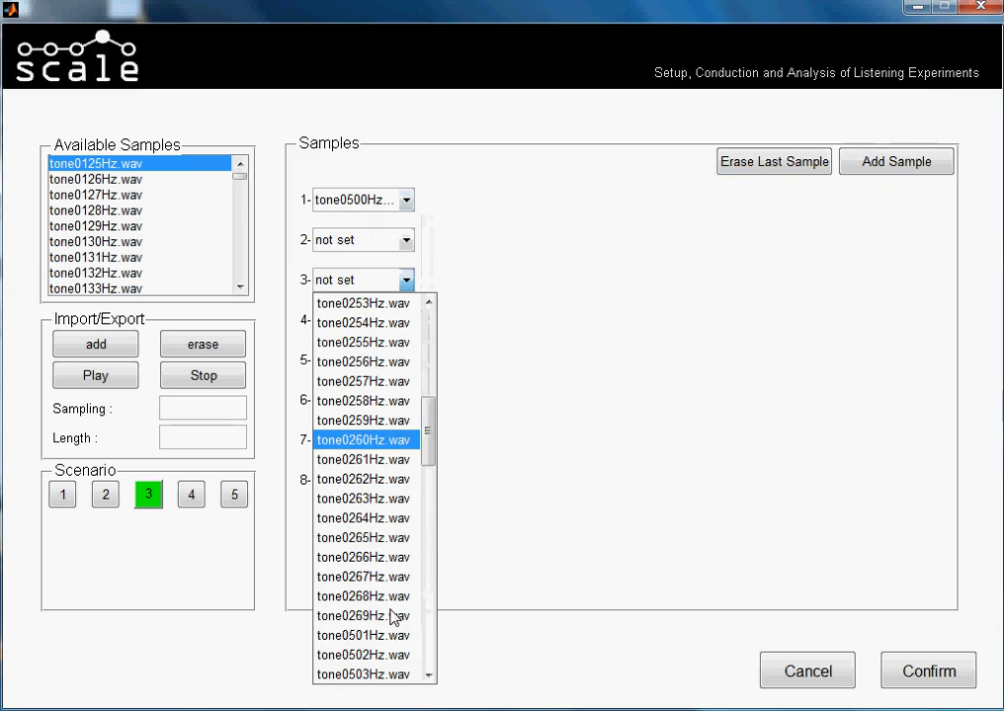
pyautogui.click(362, 636)
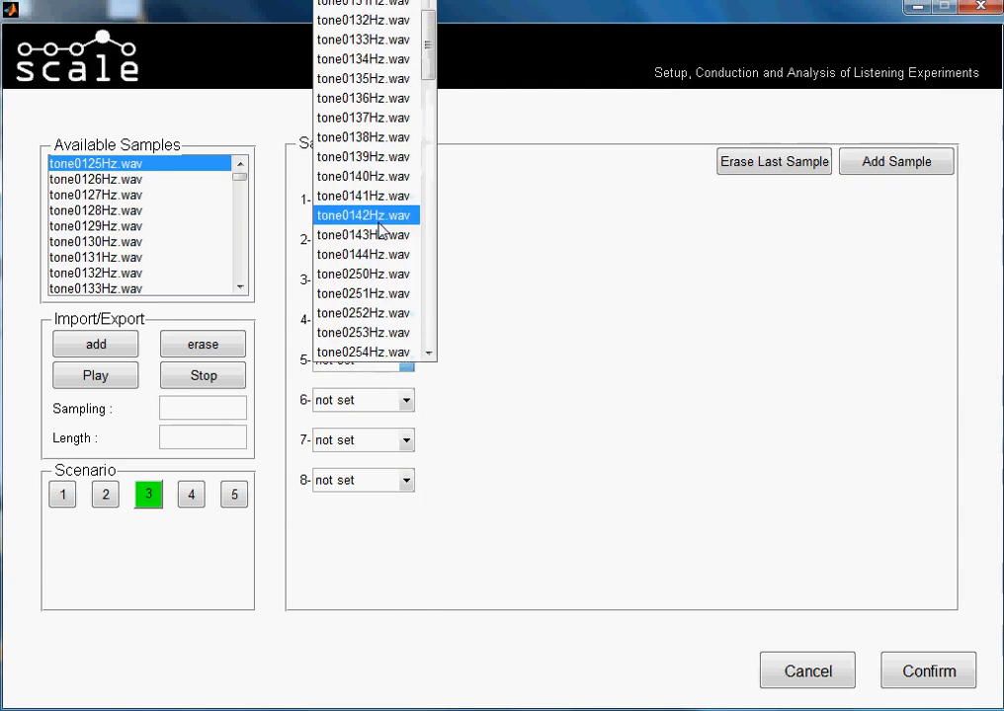
pyautogui.scroll(-3)
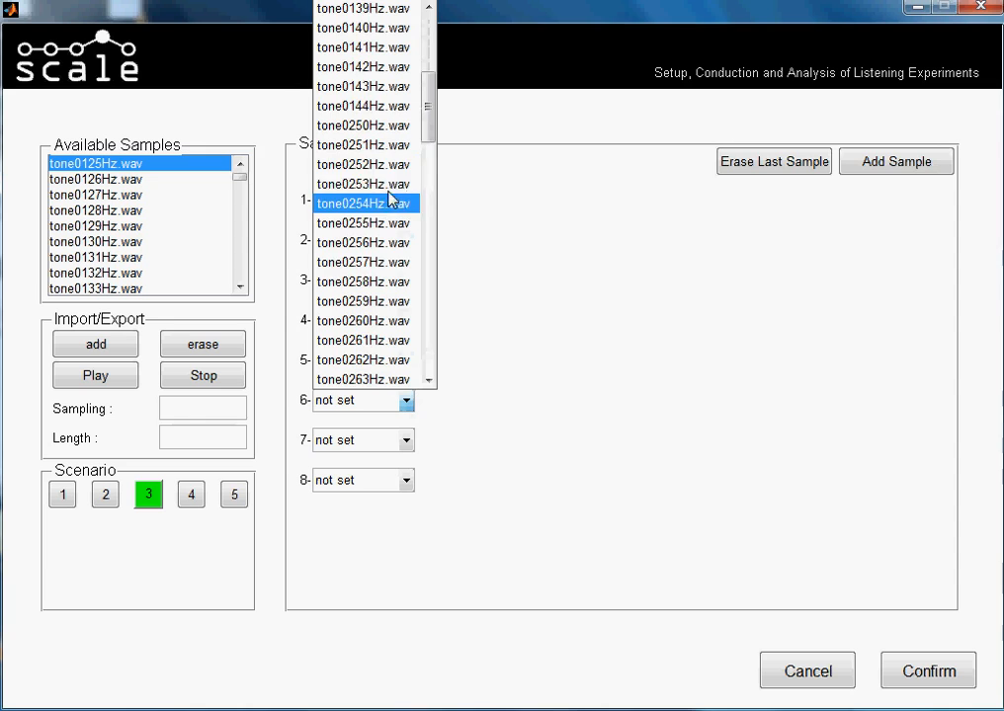
pyautogui.scroll(-3)
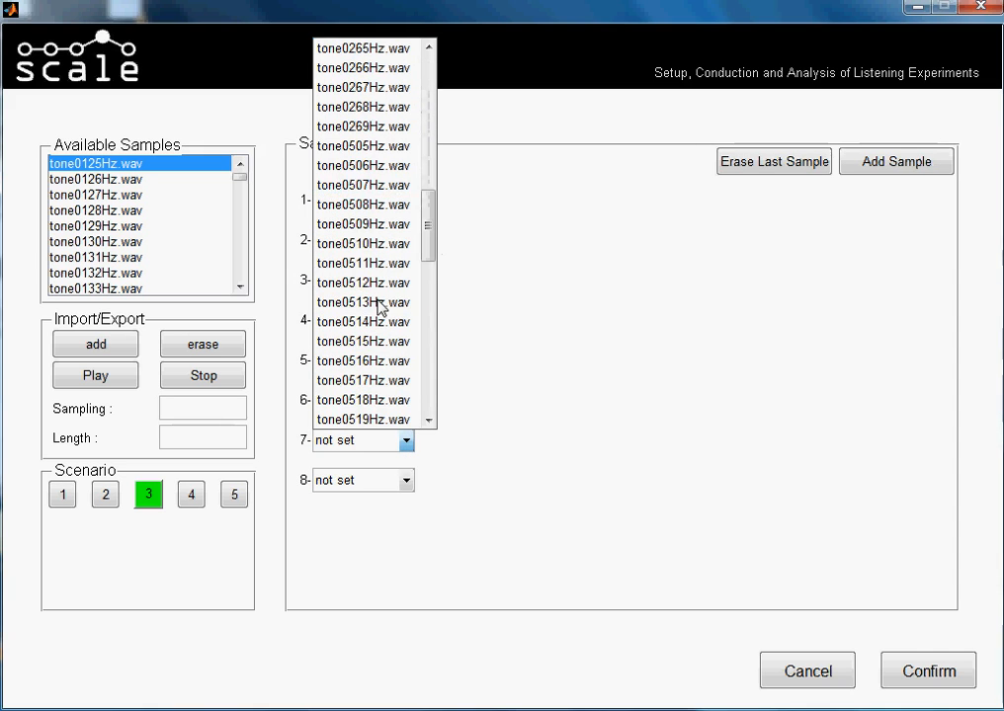
pyautogui.click(362, 302)
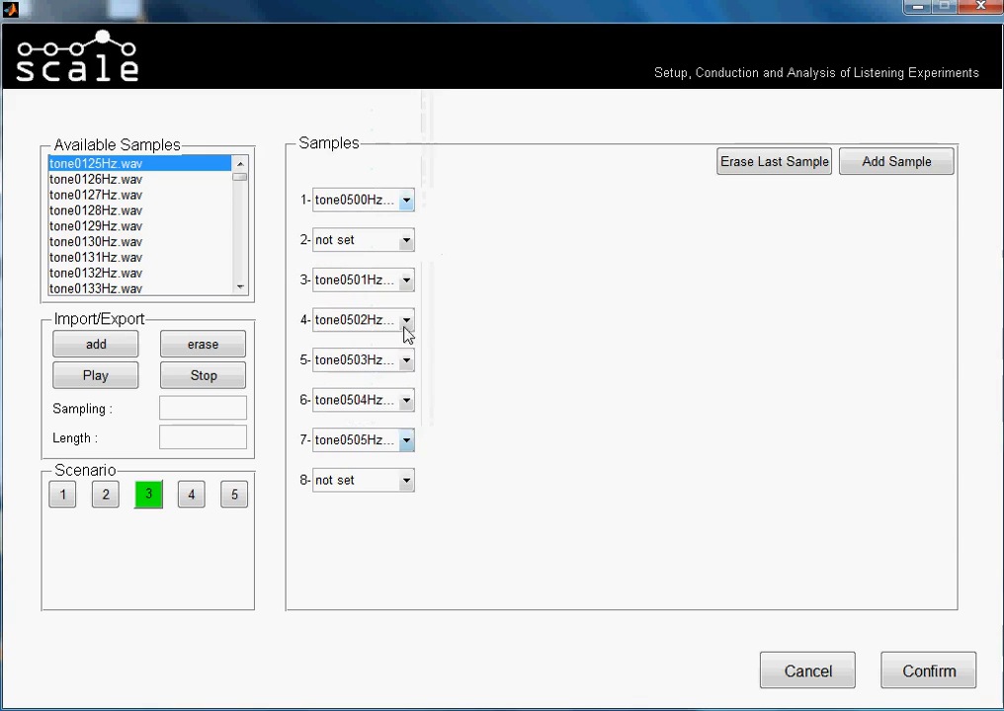
pyautogui.click(406, 319)
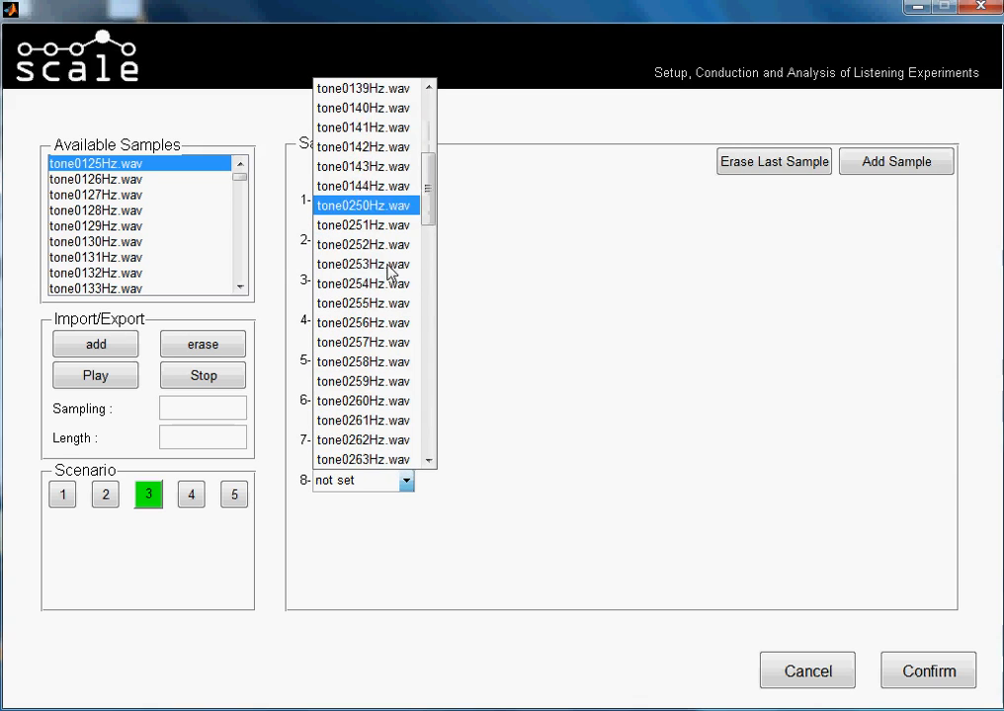
pyautogui.scroll(-3)
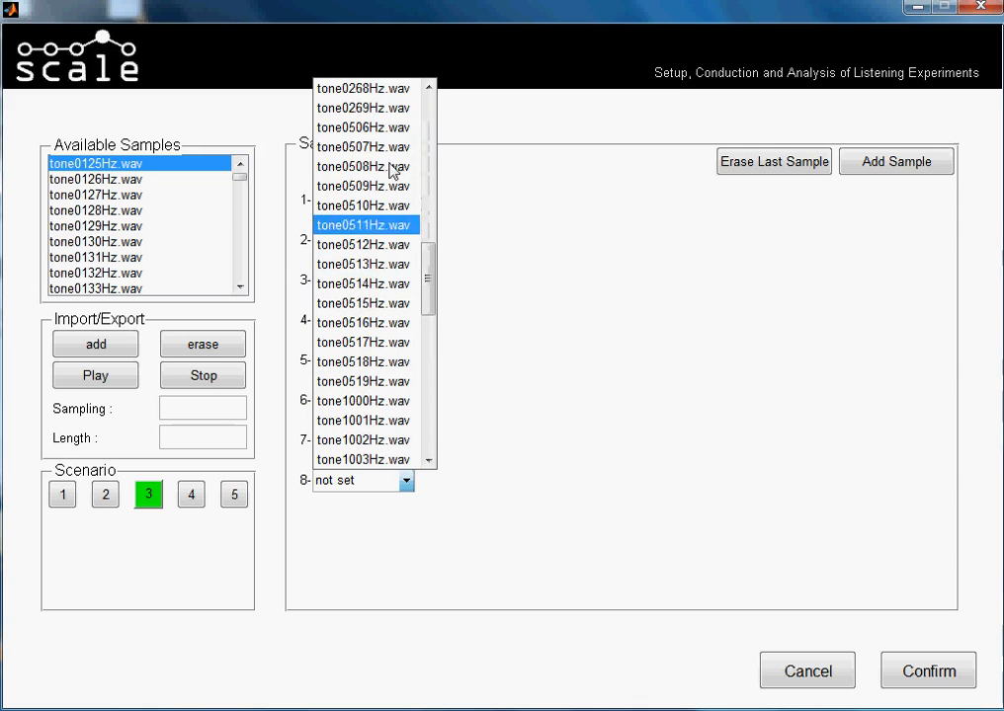
pyautogui.click(191, 494)
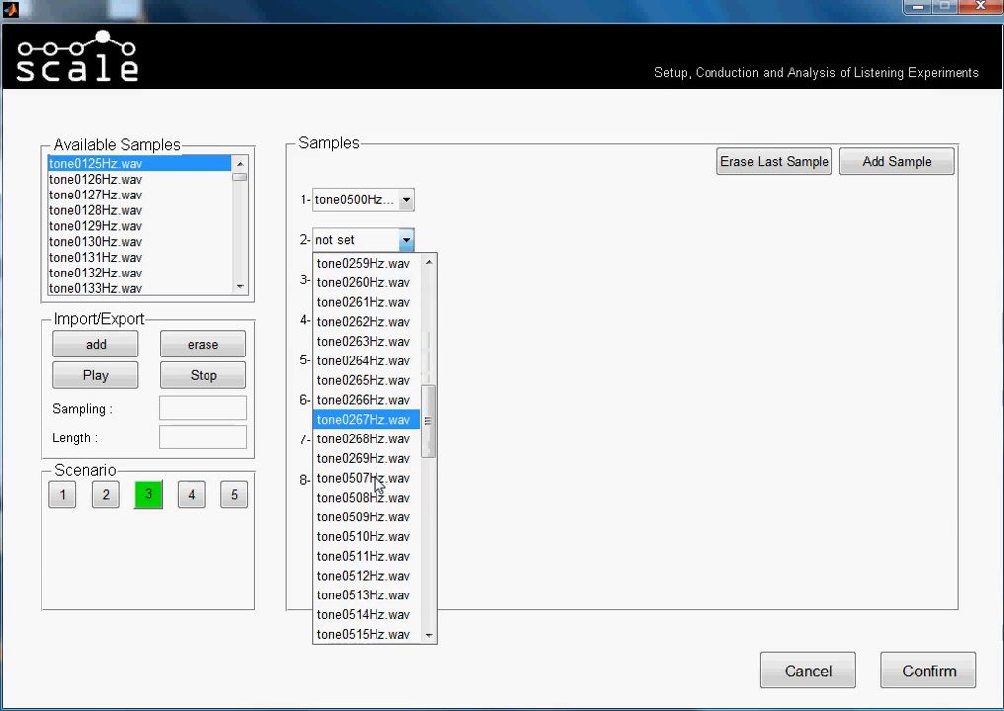
pyautogui.scroll(-3)
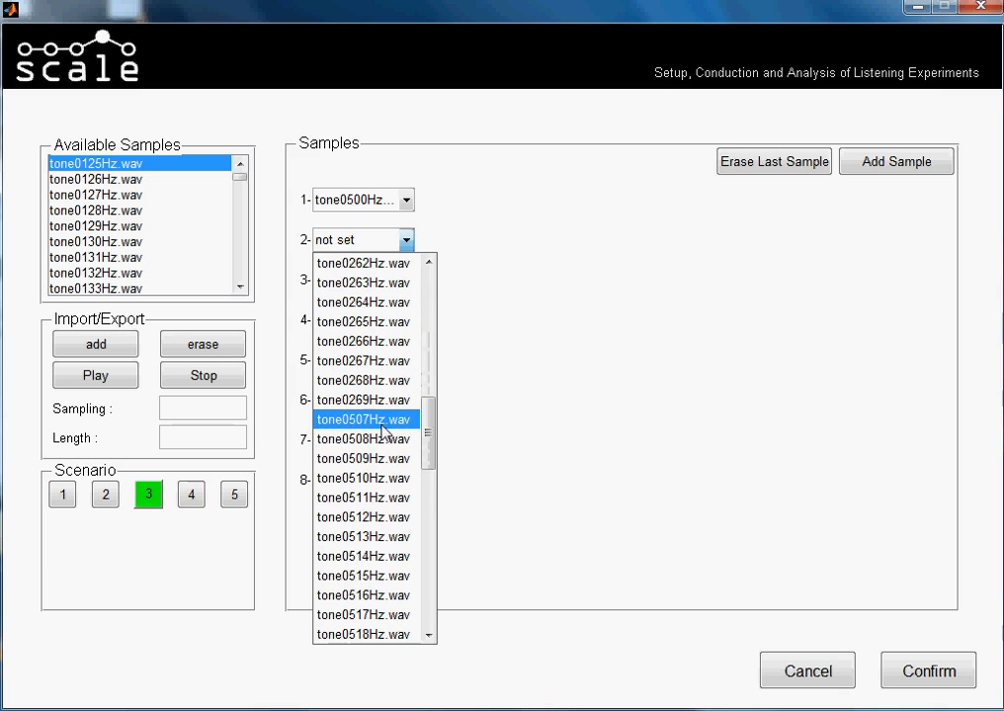
pyautogui.click(363, 418)
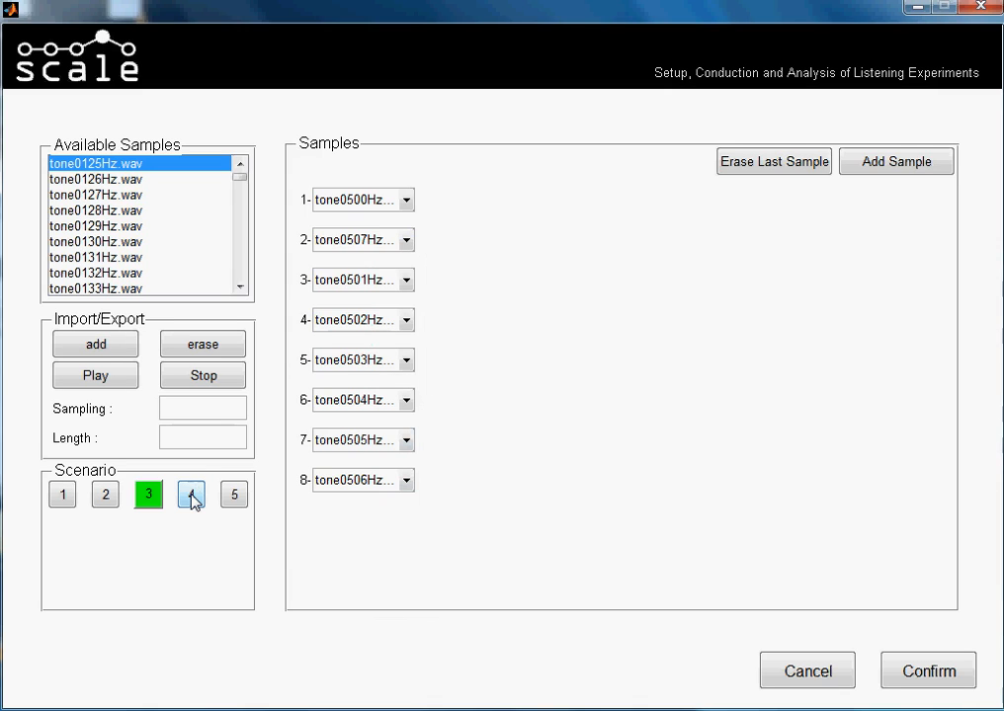
# Bring scenario 4 up to eight sample slots and put tone0125Hz.wav in slot 1.
pyautogui.click(190, 494)
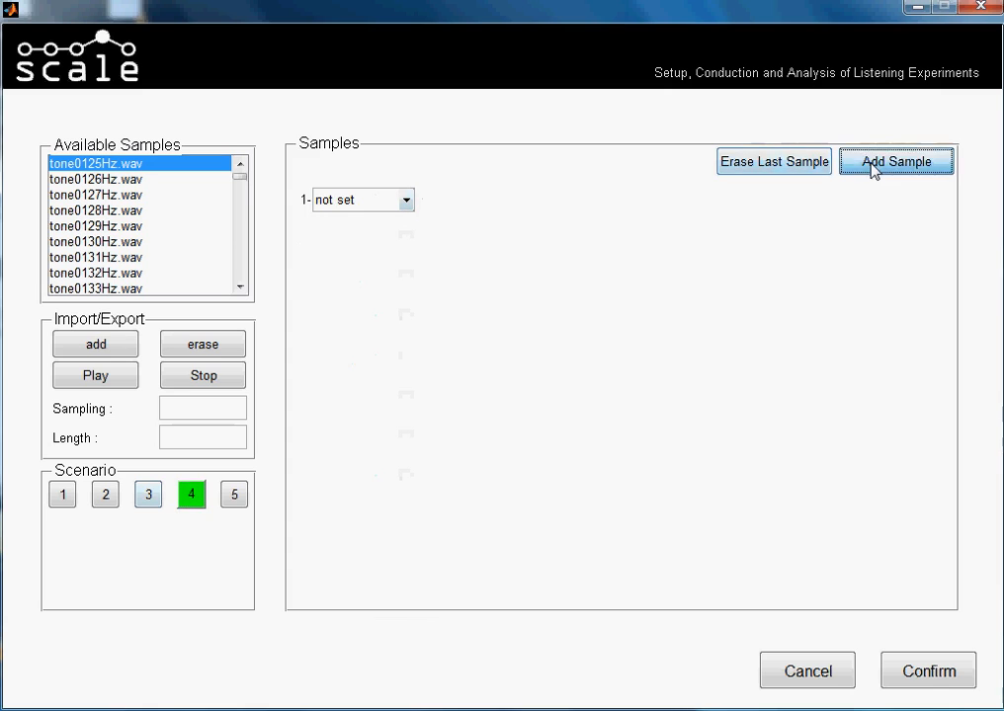
pyautogui.click(896, 161)
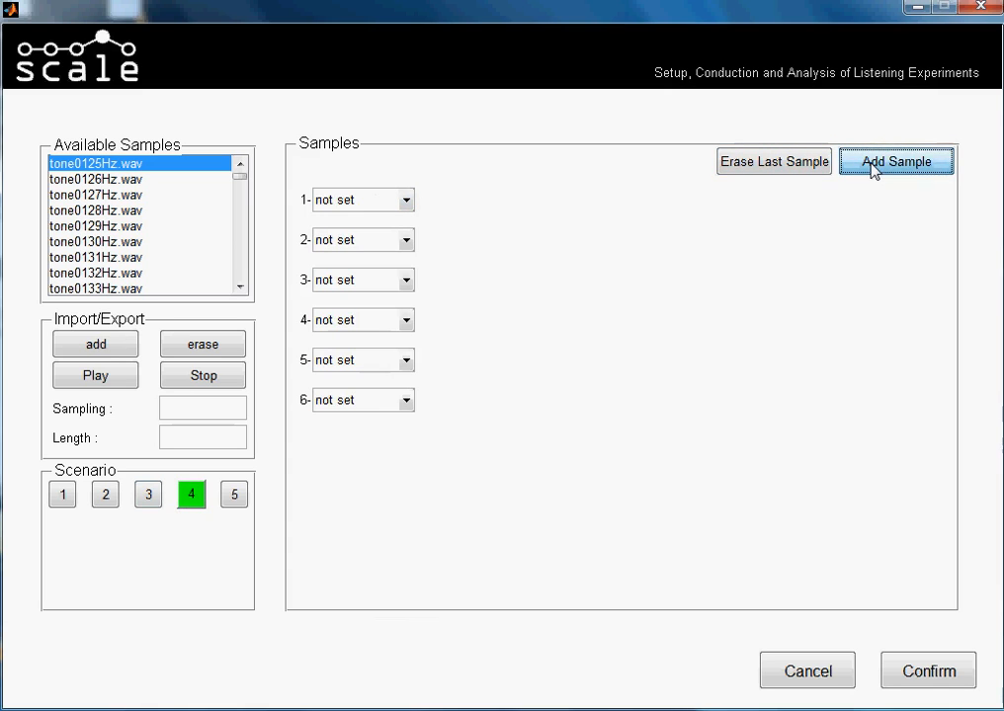
pyautogui.click(894, 161)
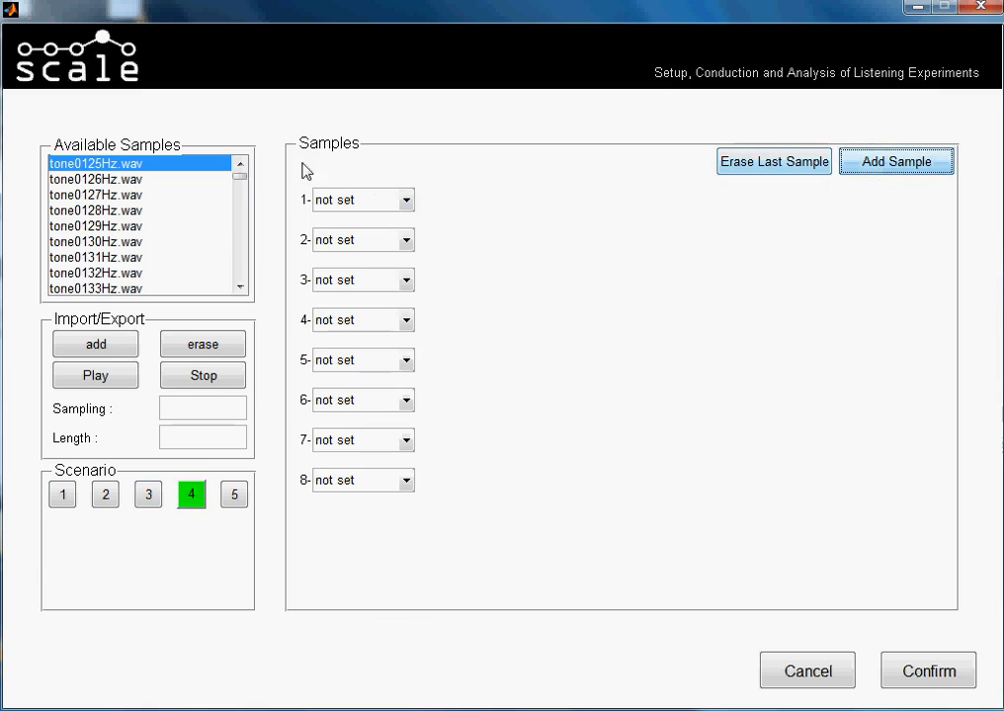
pyautogui.moveTo(254, 254)
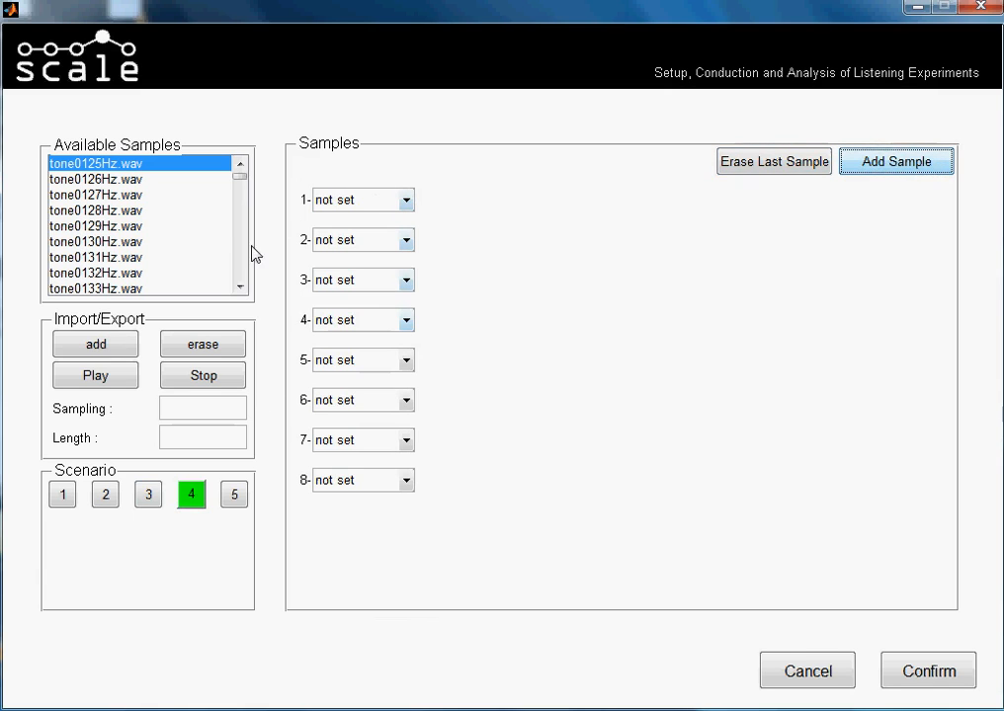
pyautogui.moveTo(375, 215)
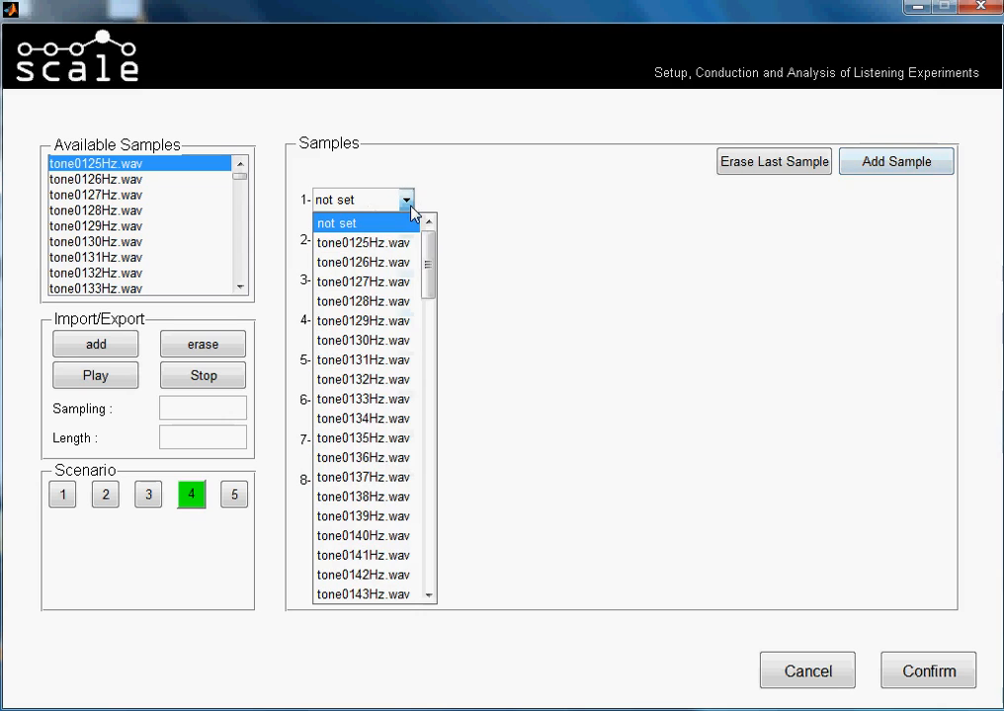
pyautogui.moveTo(365, 339)
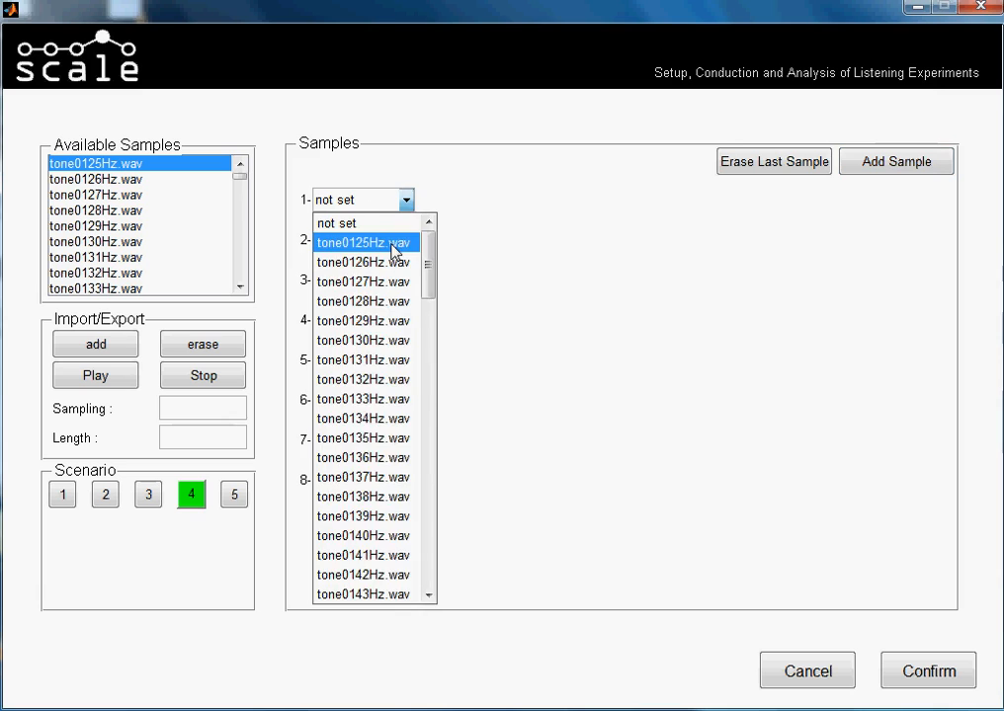
pyautogui.click(362, 242)
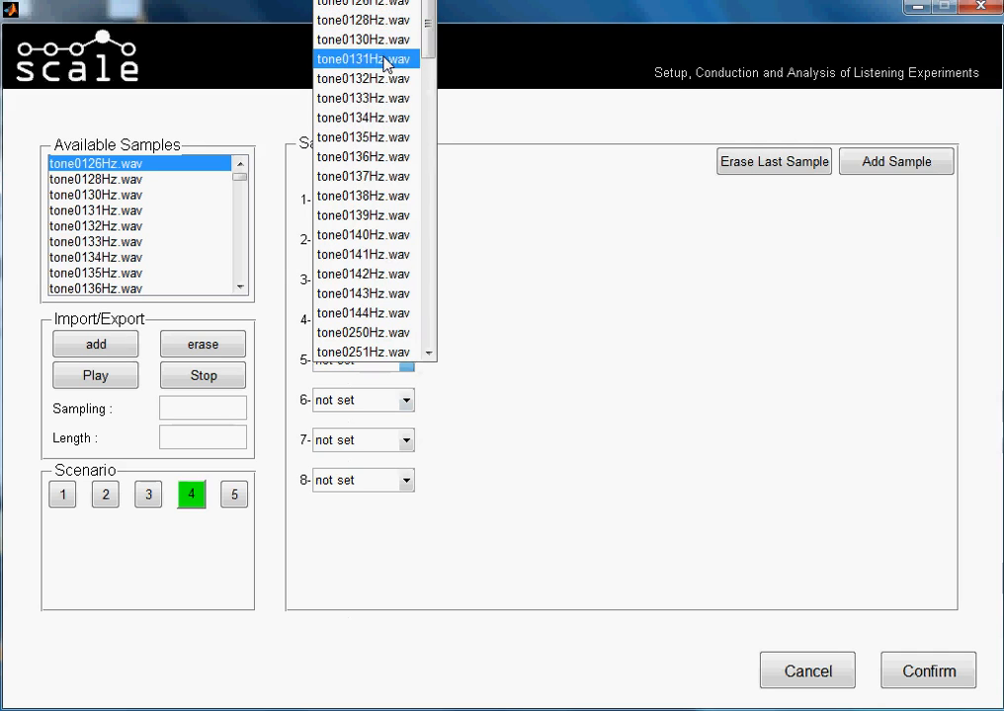
# Fill scenario 4's slots 5, 6, 8 and 2 with odd-numbered tone files up to tone0139Hz.
pyautogui.click(367, 59)
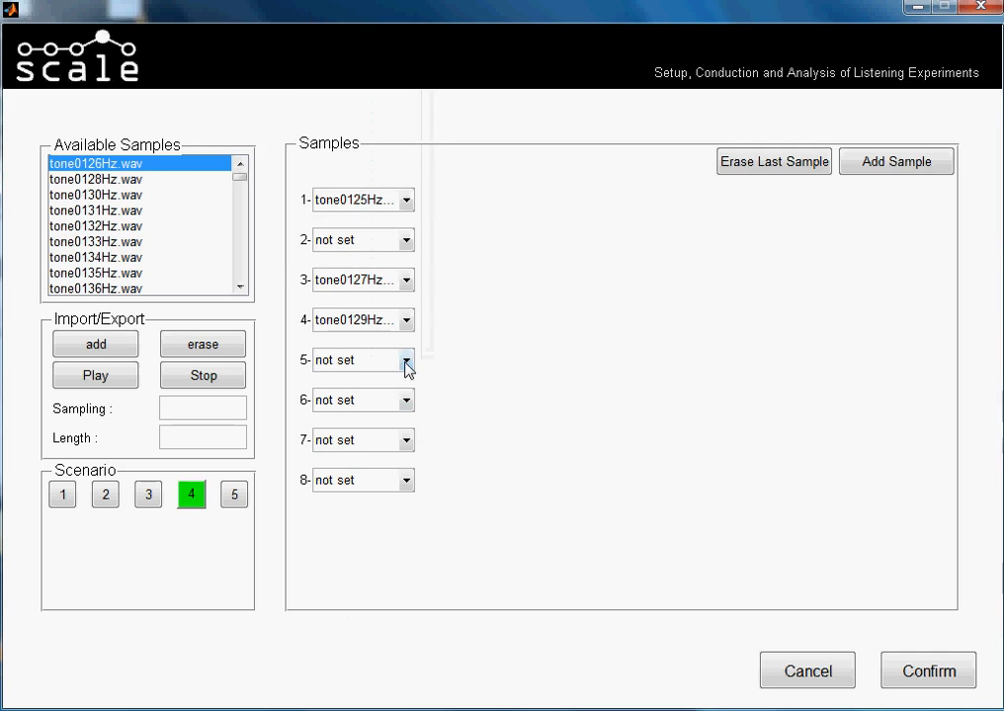
pyautogui.click(405, 360)
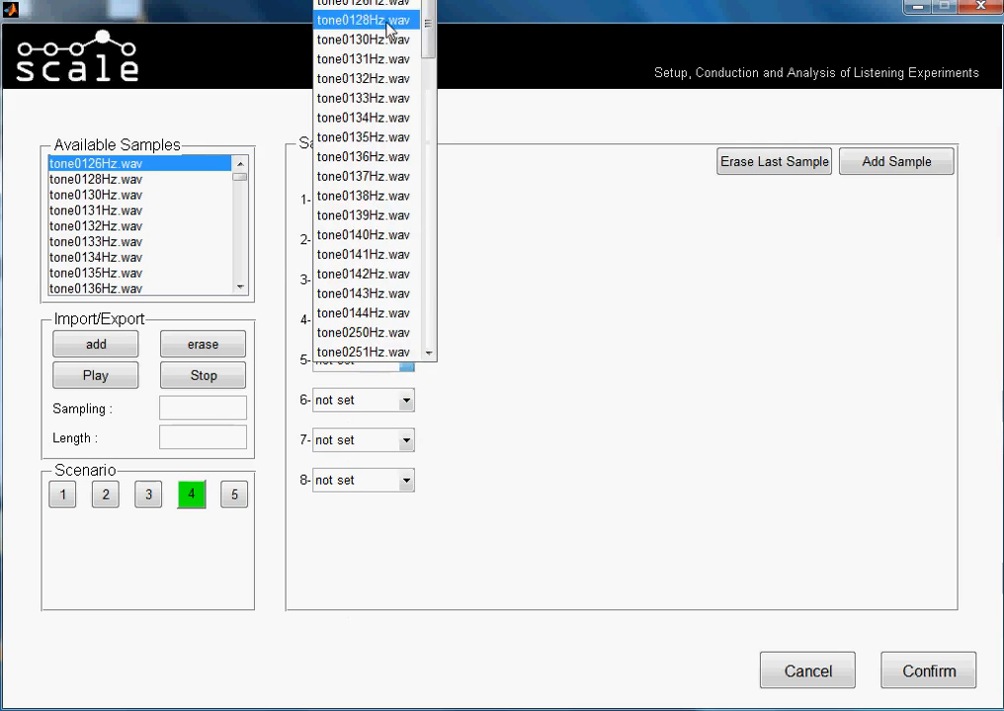
pyautogui.click(363, 20)
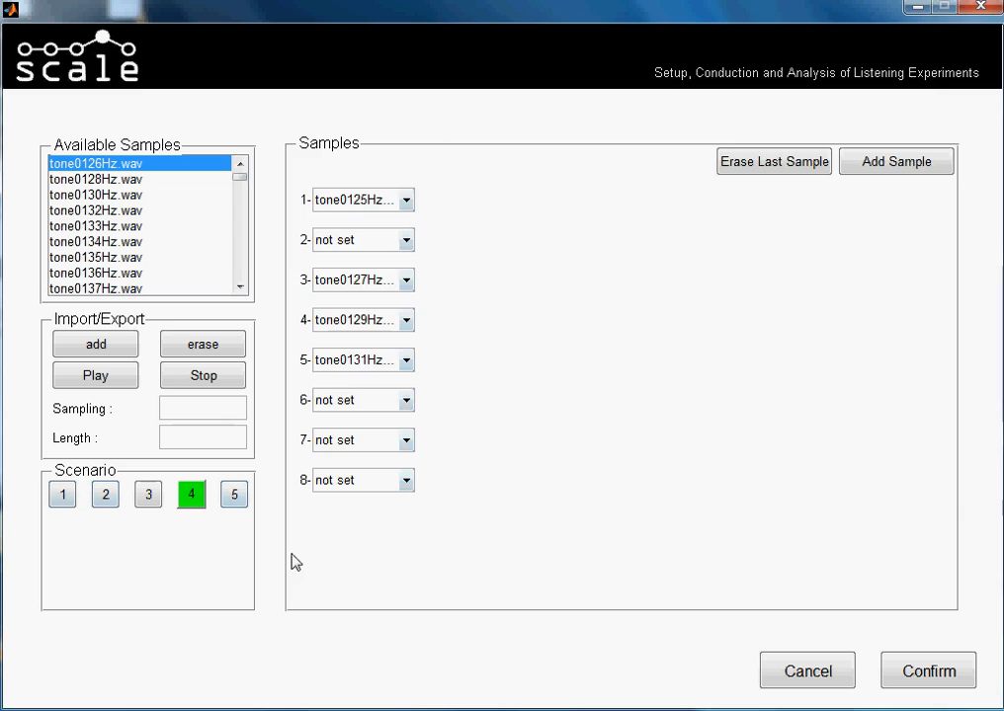
pyautogui.click(408, 239)
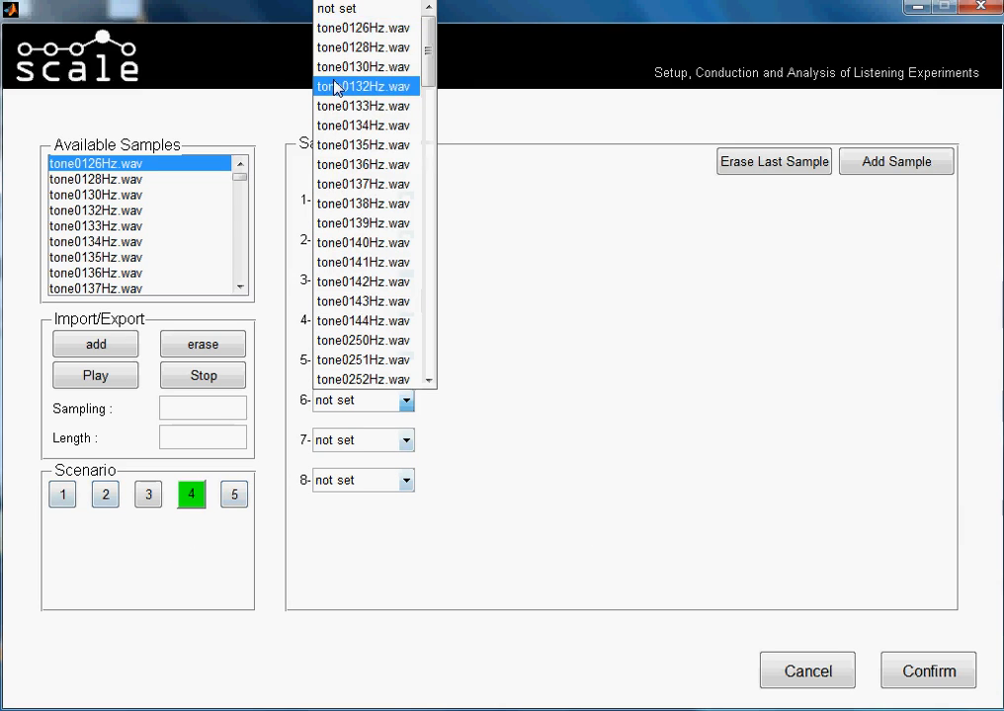
pyautogui.click(363, 86)
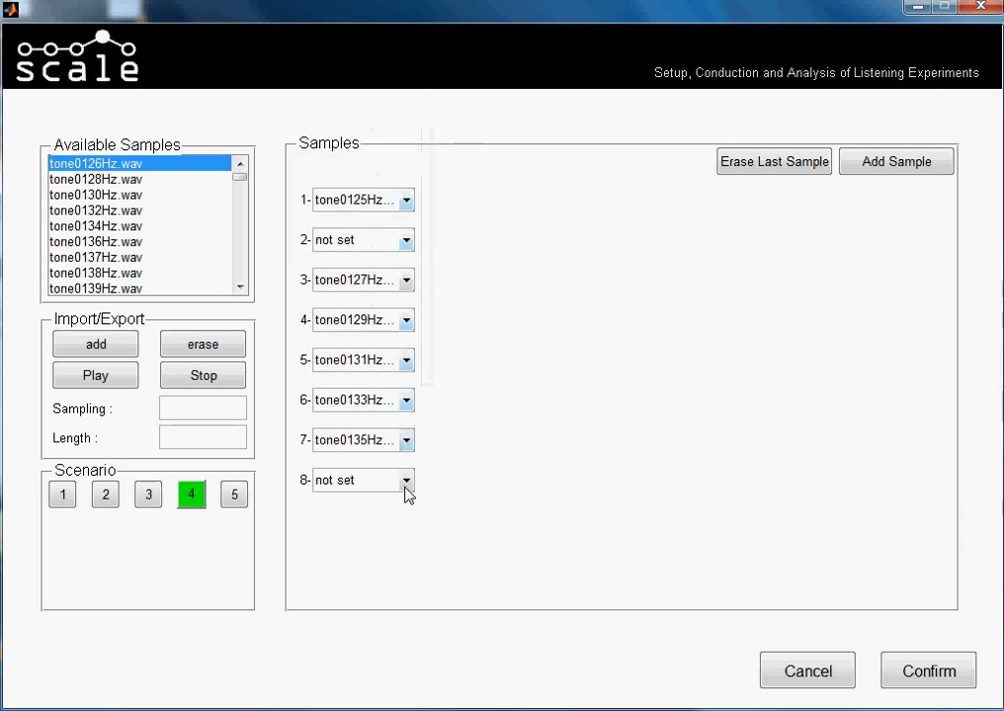
pyautogui.click(406, 480)
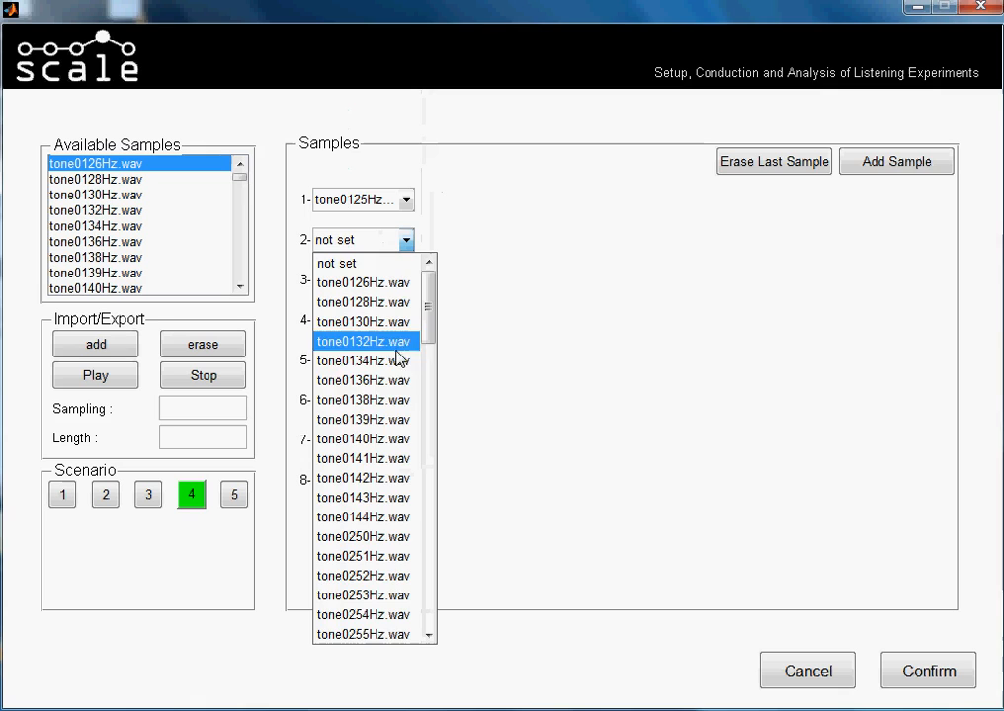
pyautogui.click(234, 494)
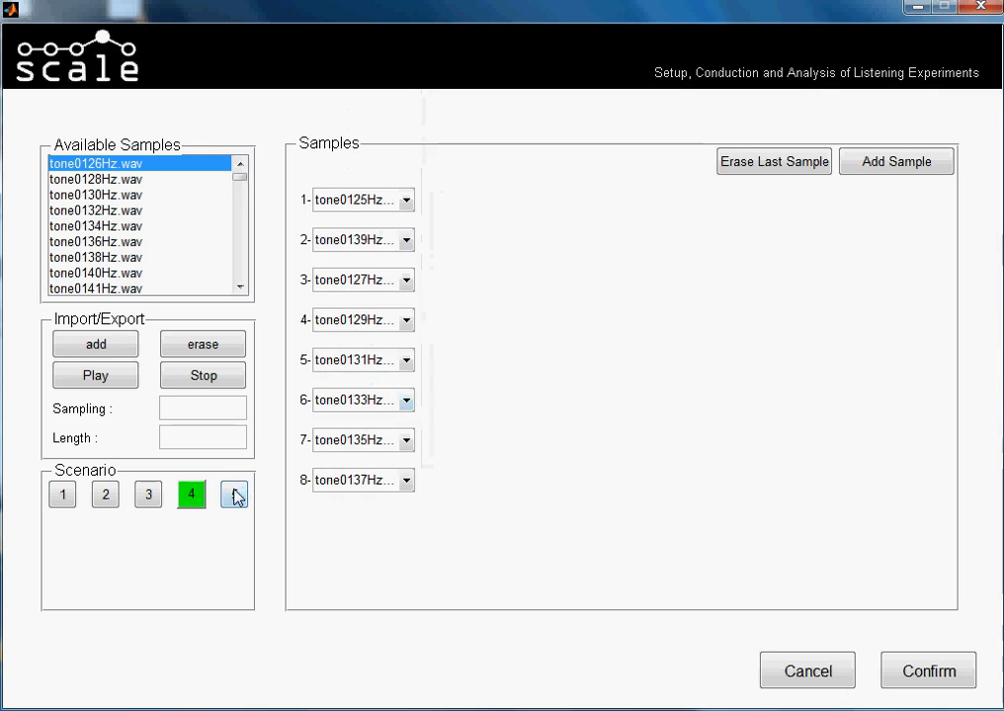
# Switch to scenario 5 and add sample slots until eight exist.
pyautogui.click(234, 494)
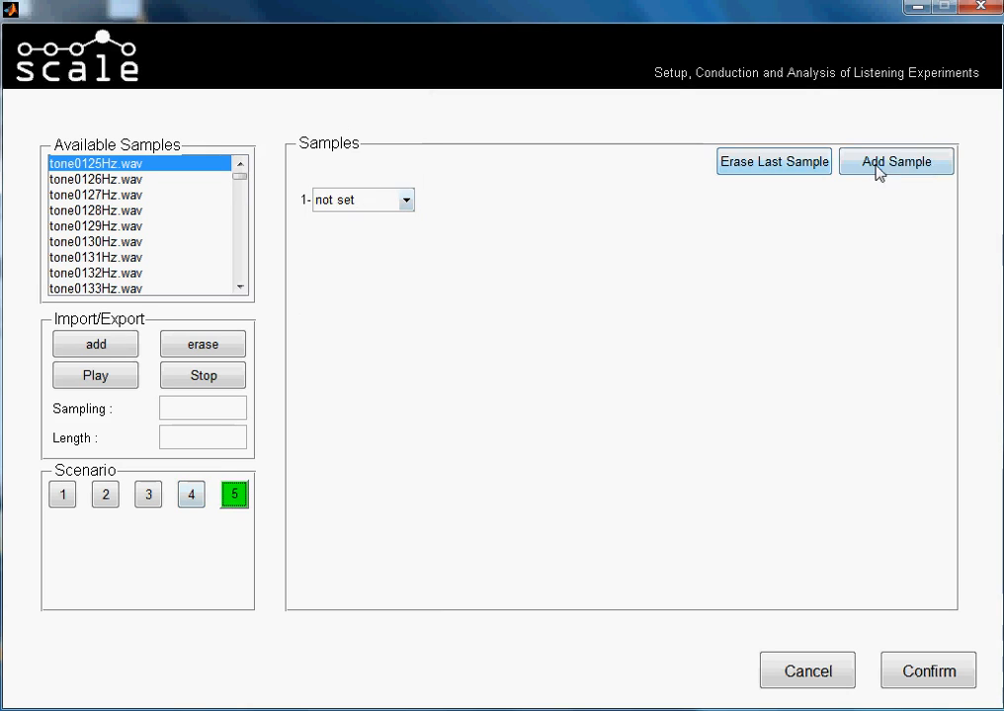
pyautogui.click(895, 161)
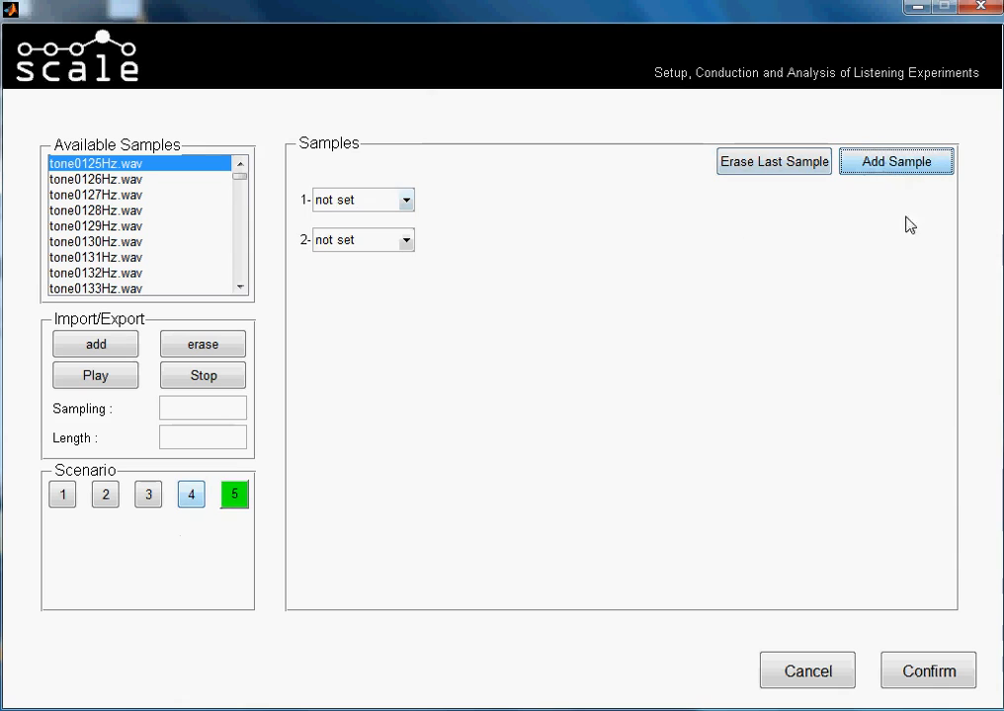
pyautogui.click(895, 161)
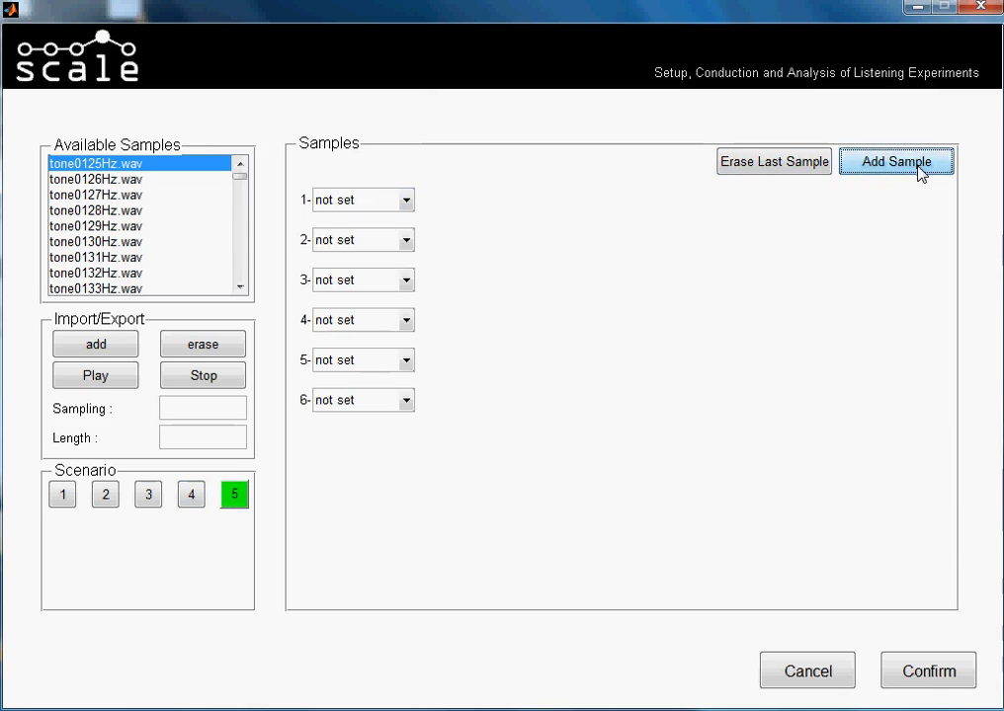
pyautogui.click(895, 161)
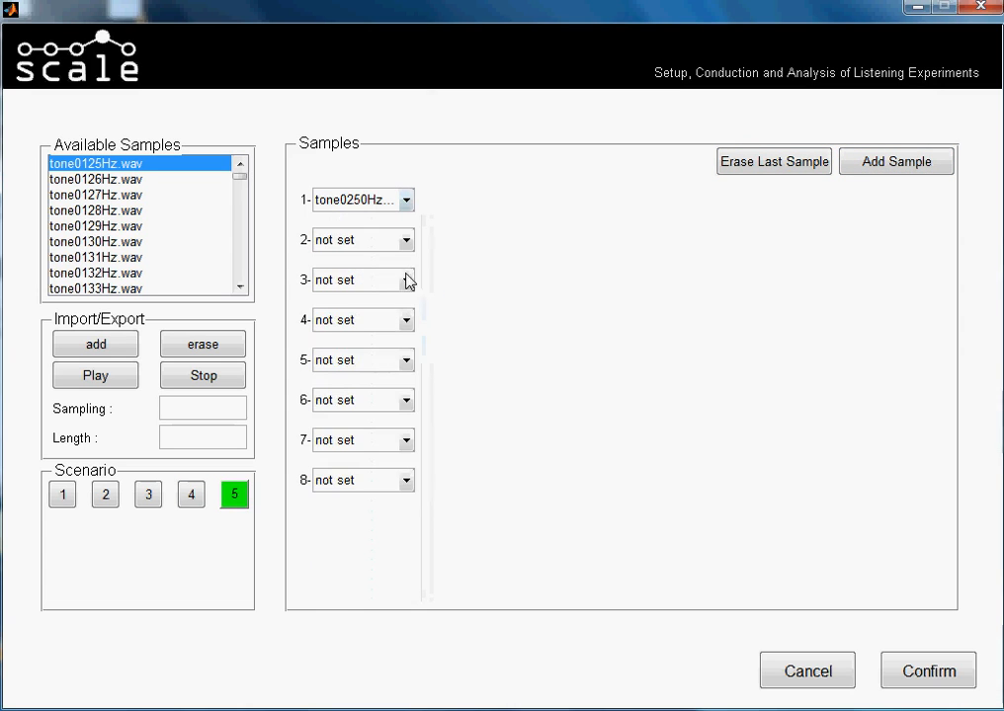
# Assign even-numbered tone files between tone0250Hz and tone0264Hz to scenario 5's slots 3, 7 and 2.
pyautogui.click(404, 280)
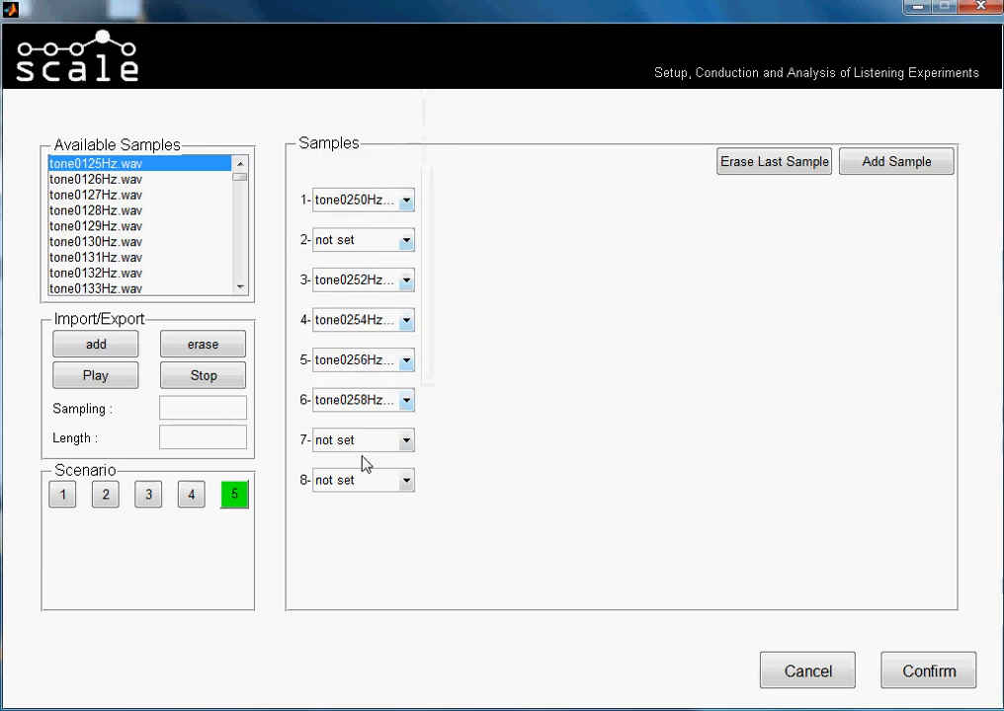
pyautogui.click(406, 440)
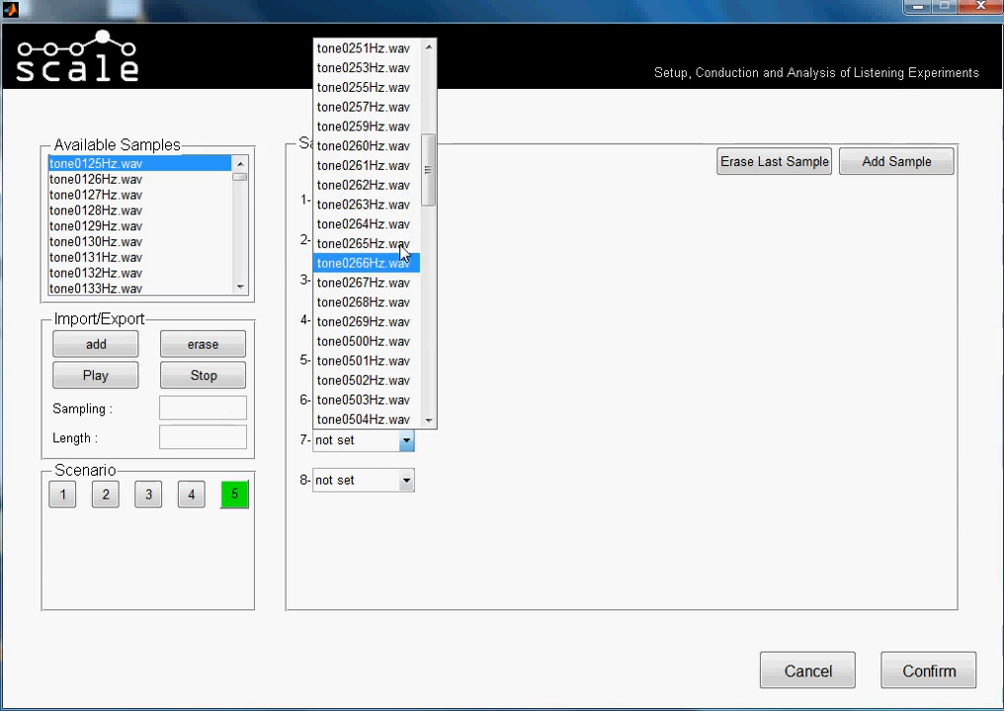
pyautogui.click(362, 145)
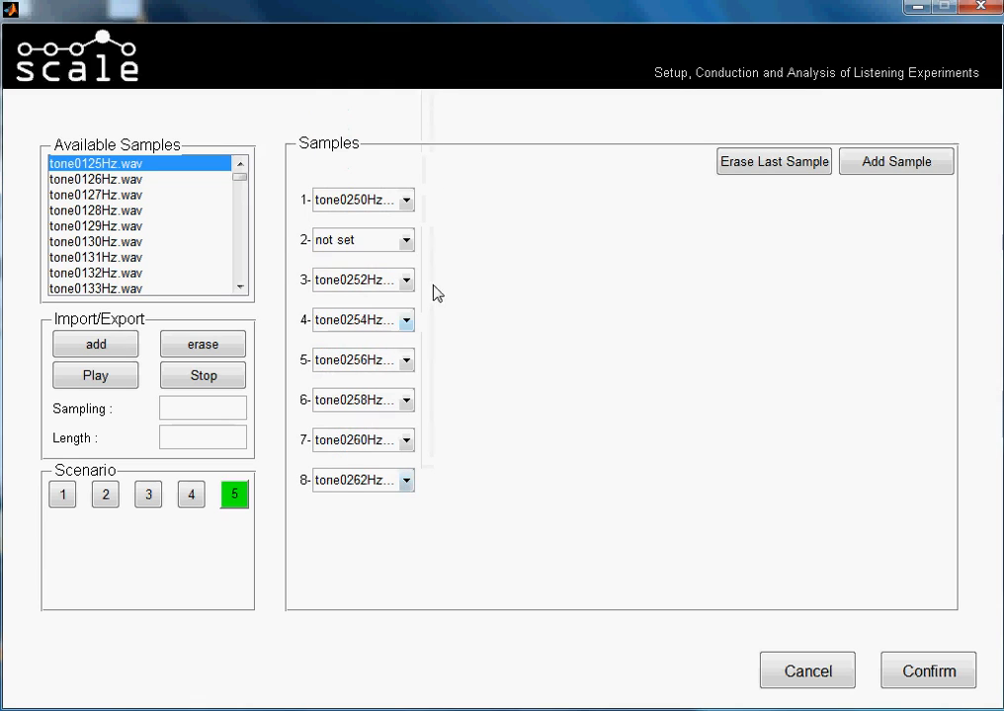
pyautogui.click(405, 239)
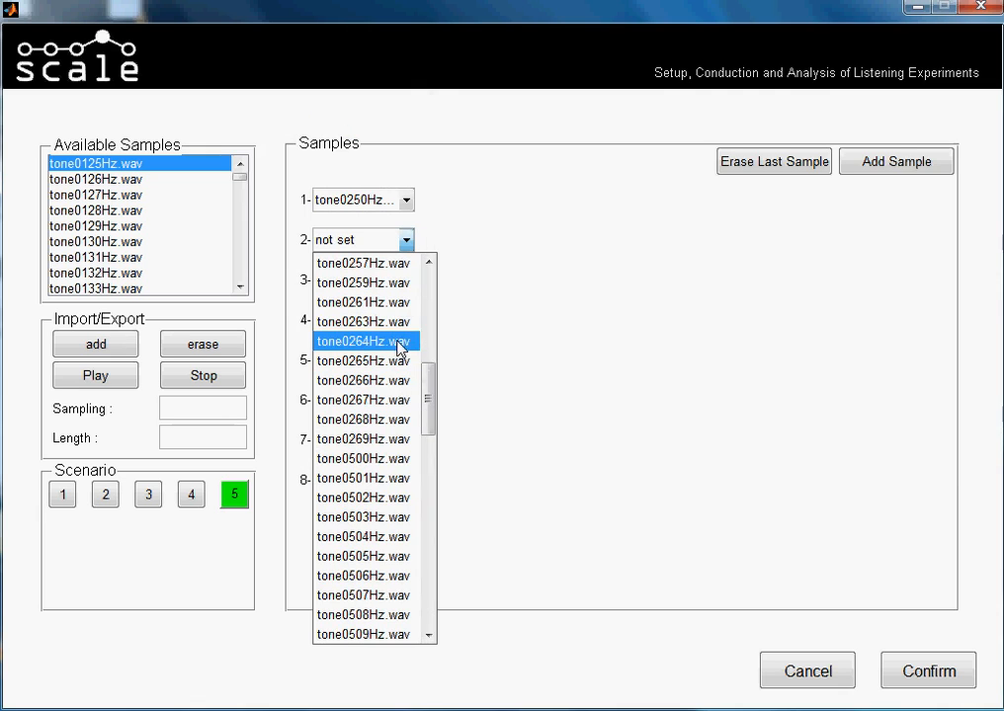
pyautogui.click(365, 341)
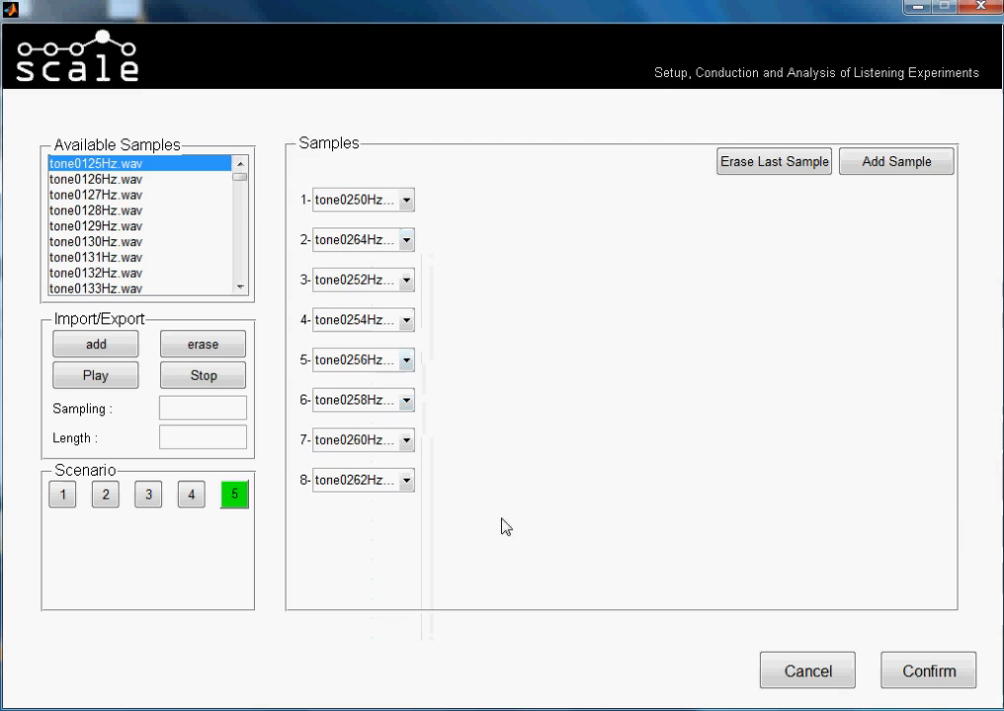
pyautogui.moveTo(233, 494)
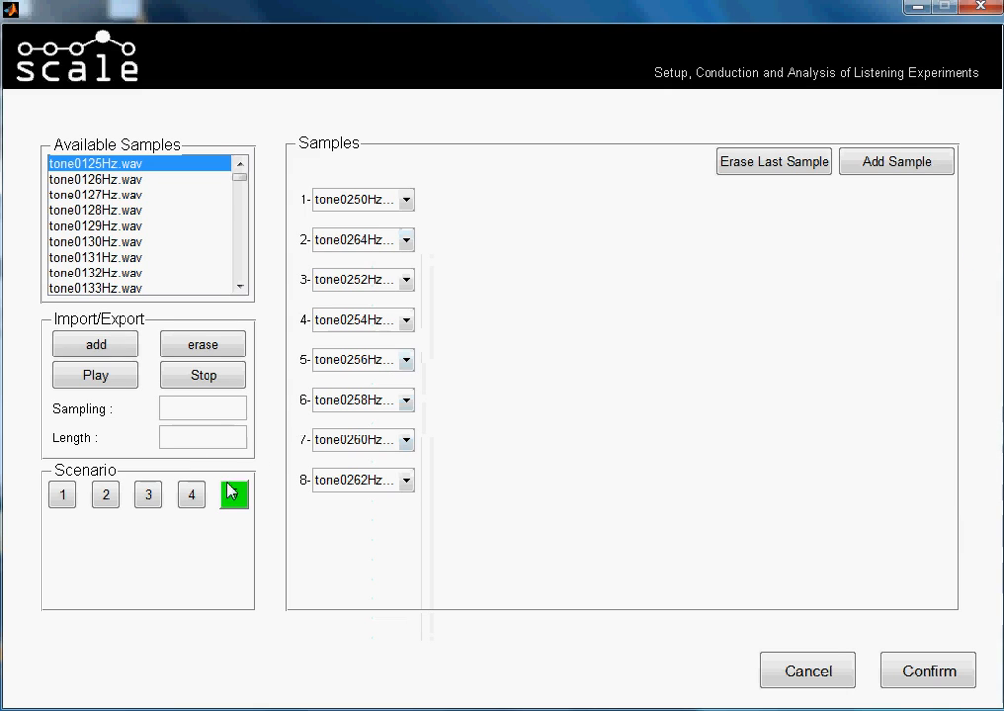
pyautogui.click(234, 494)
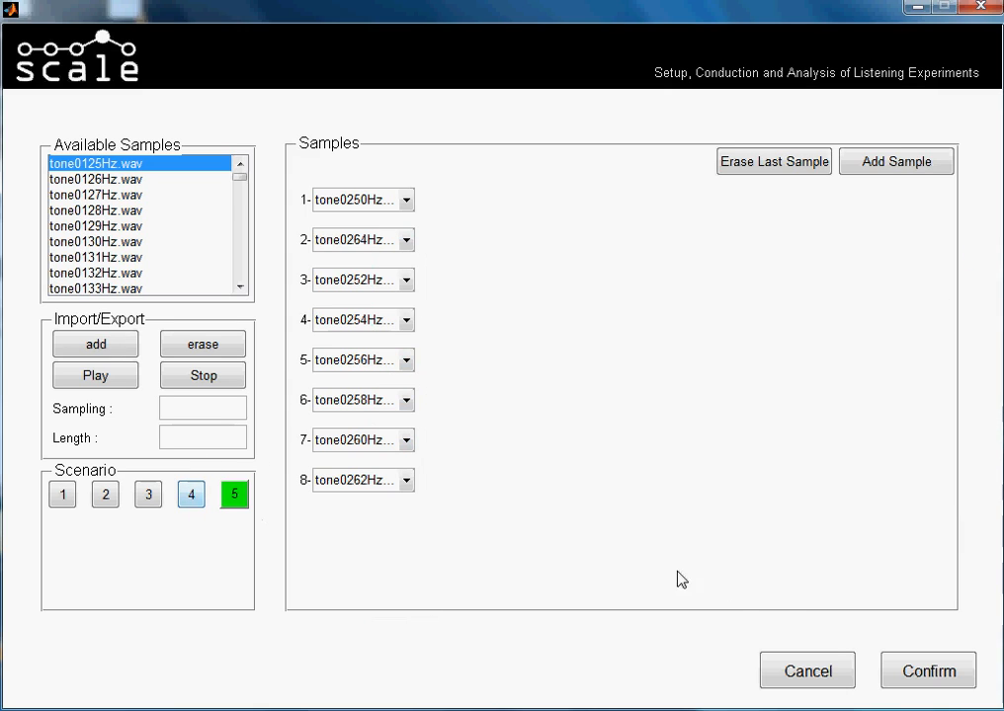
# Review the sample assignments of scenarios 2 and 5, then confirm all assignments.
pyautogui.click(95, 376)
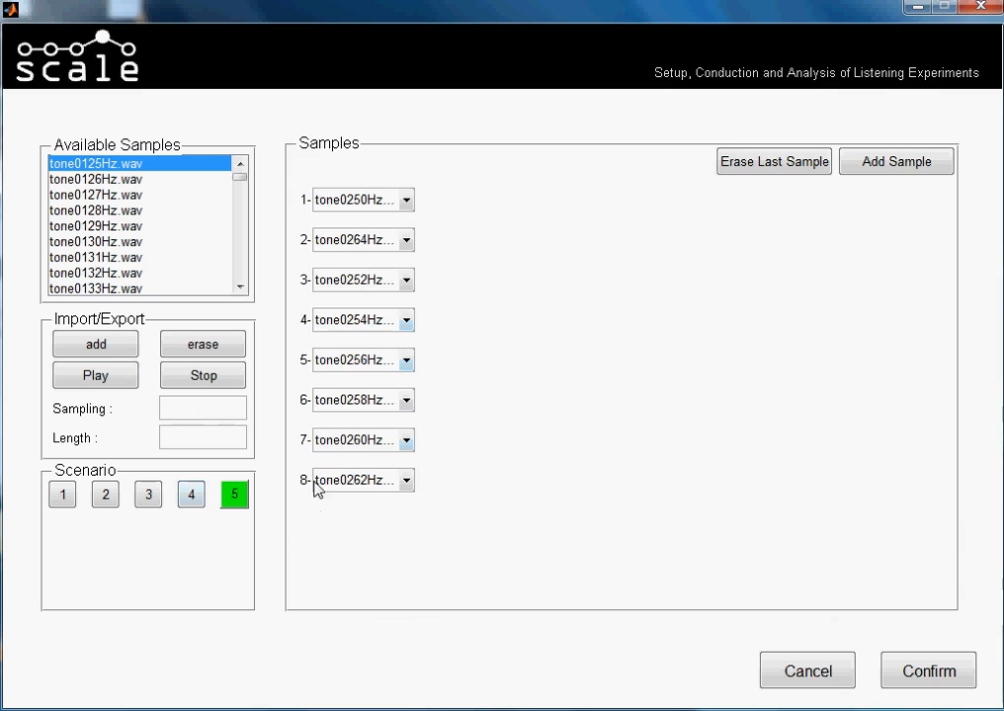
pyautogui.moveTo(291, 158)
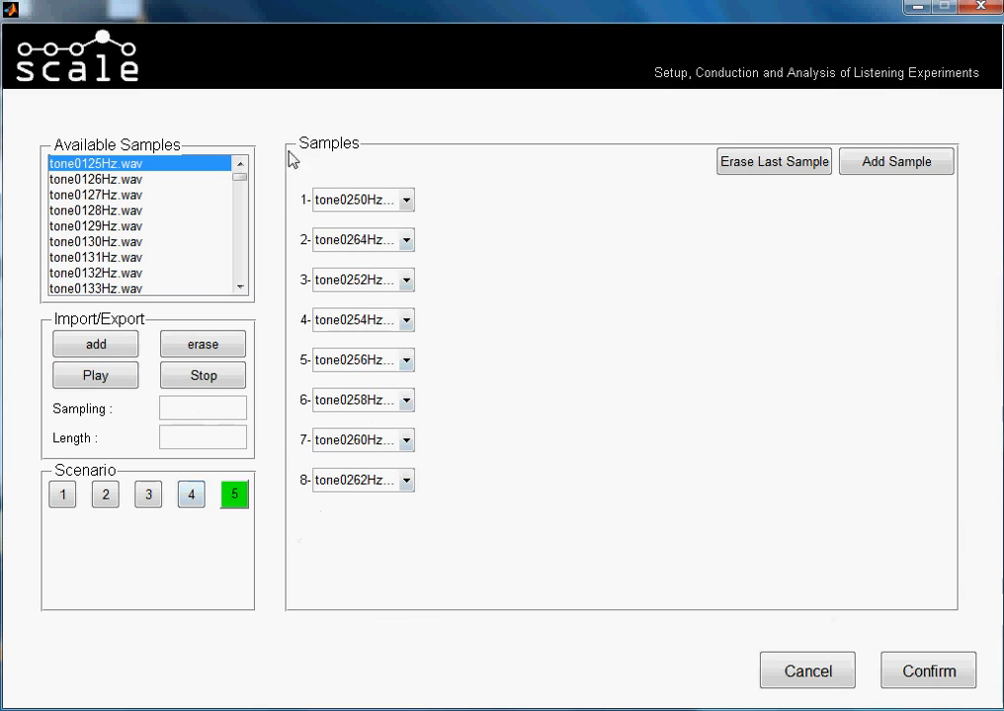
pyautogui.click(191, 494)
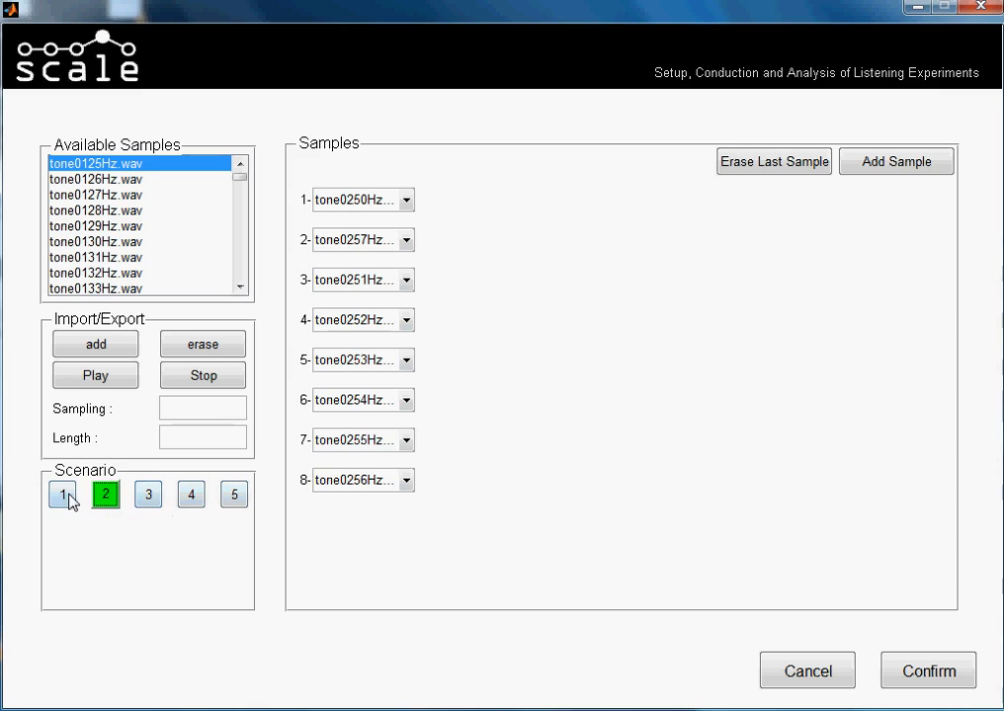
pyautogui.click(234, 494)
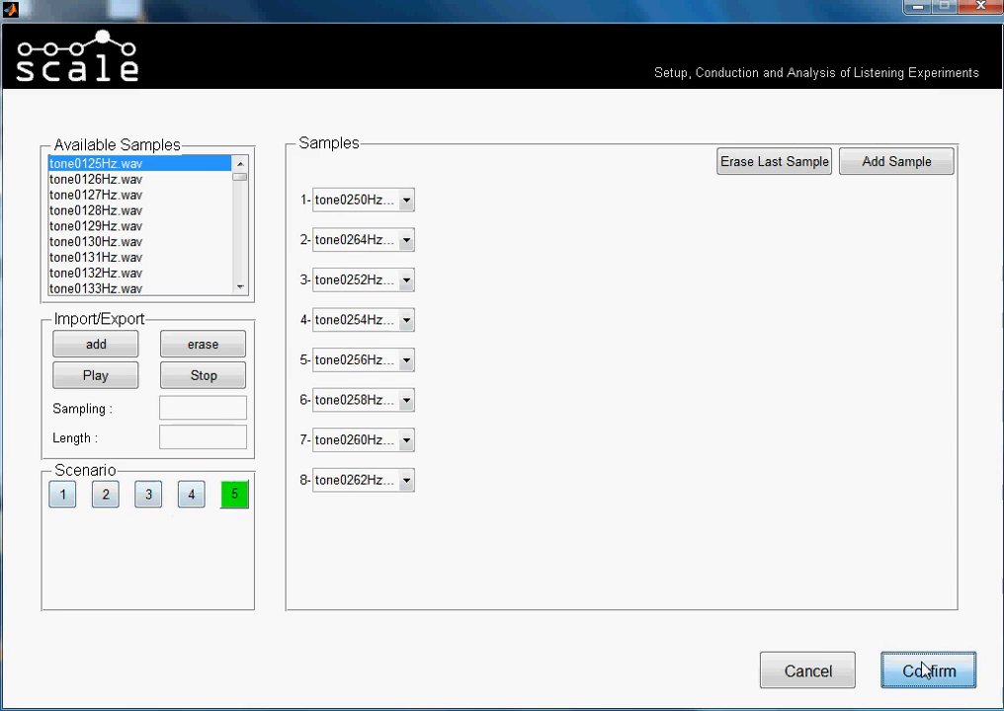
pyautogui.click(926, 670)
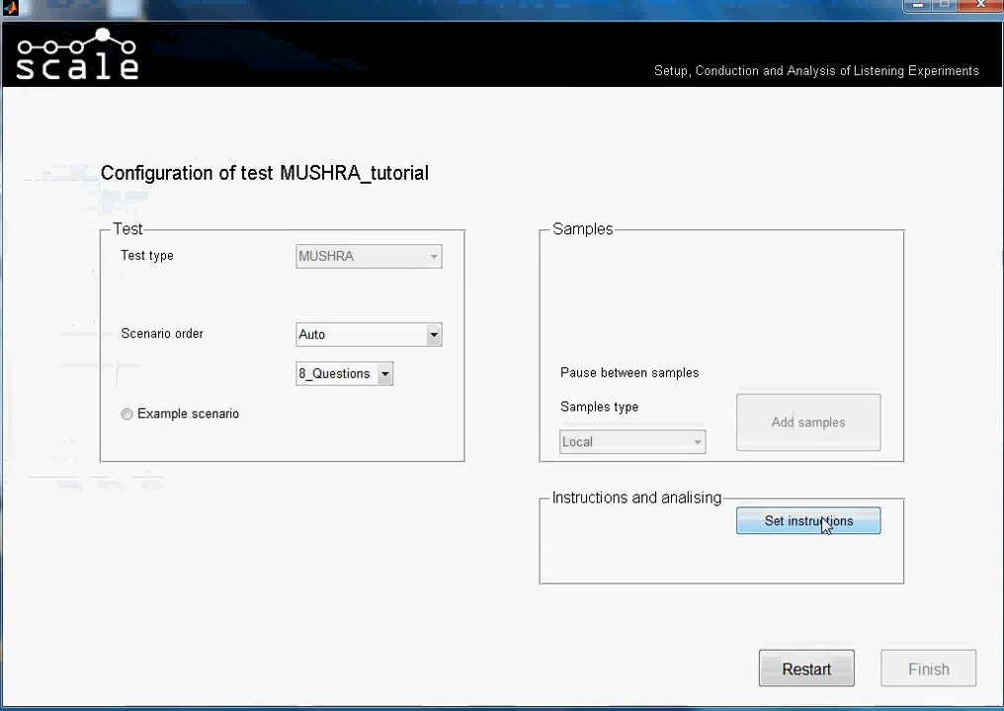
# Enter the general instruction 'Please subject make the following test. Thank you for your participation.'.
pyautogui.click(807, 520)
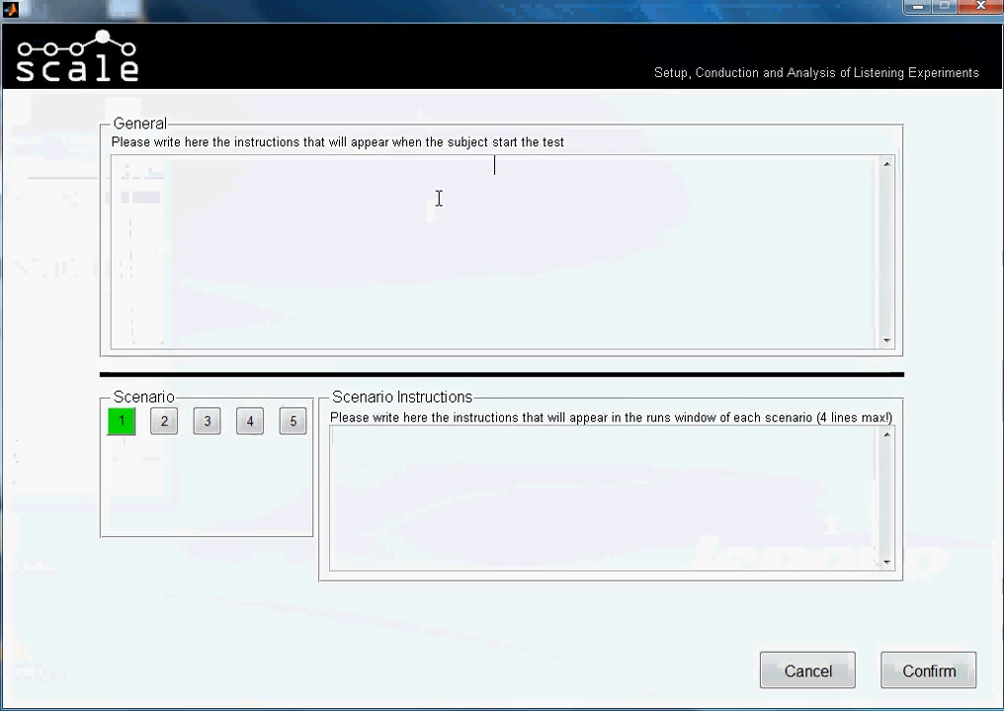
pyautogui.write('Please subject')
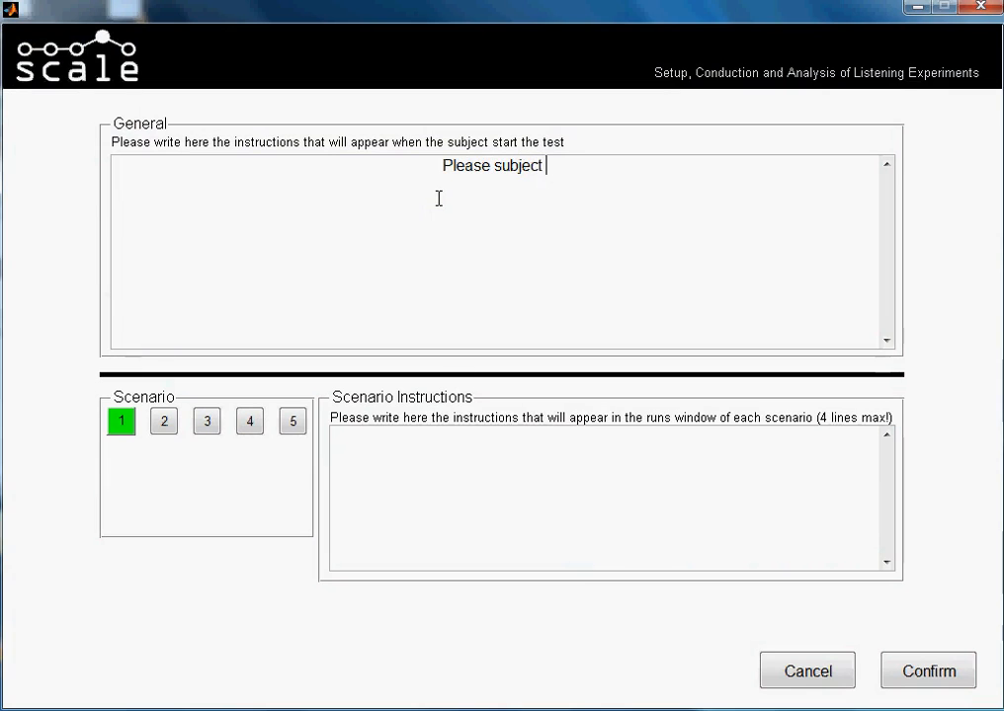
pyautogui.write('make the fo')
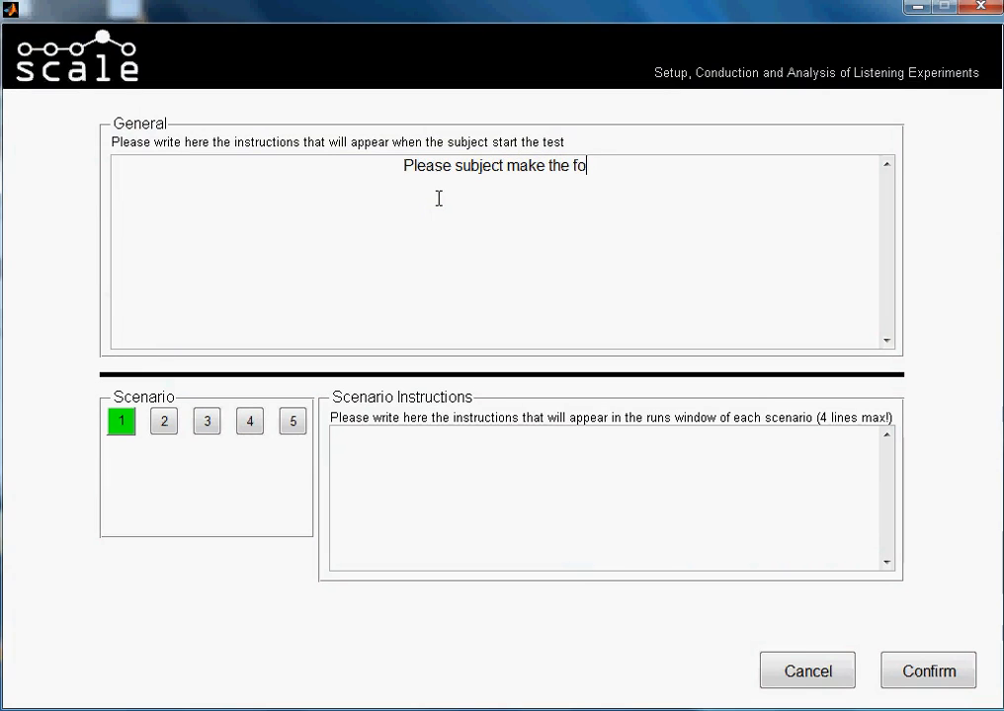
pyautogui.write('llowing tes')
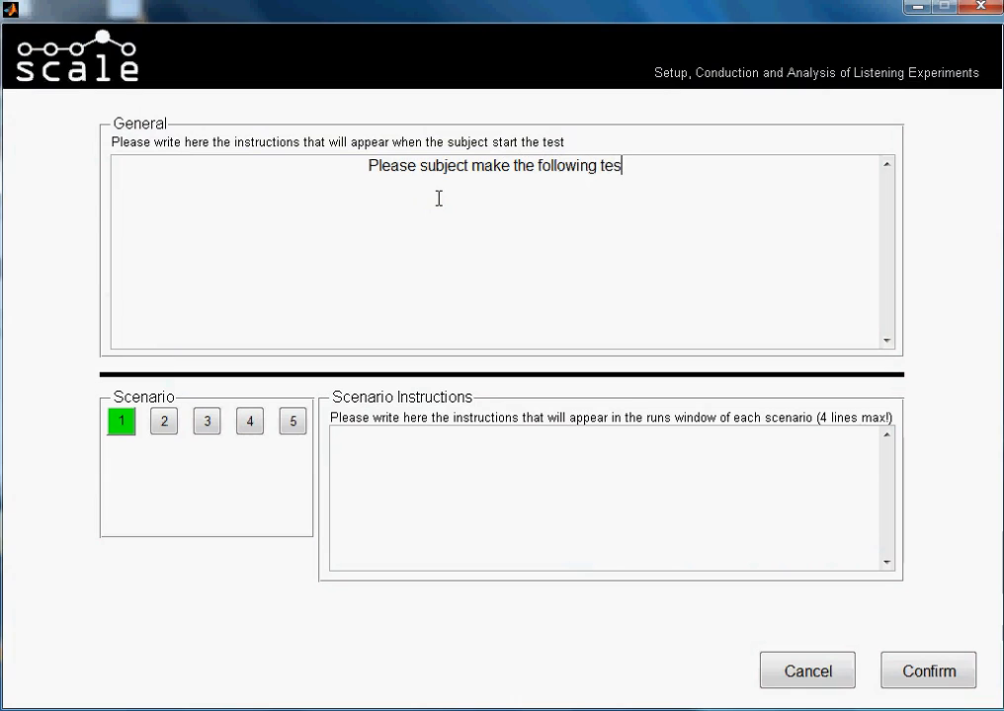
pyautogui.write('t. Thank you for')
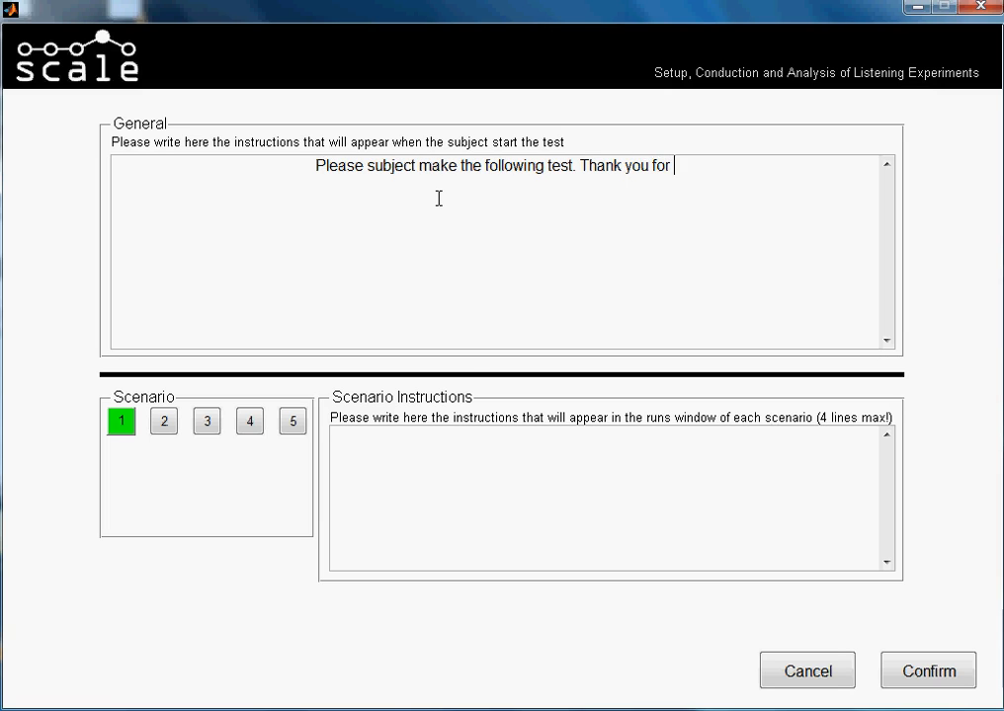
pyautogui.write('your particip')
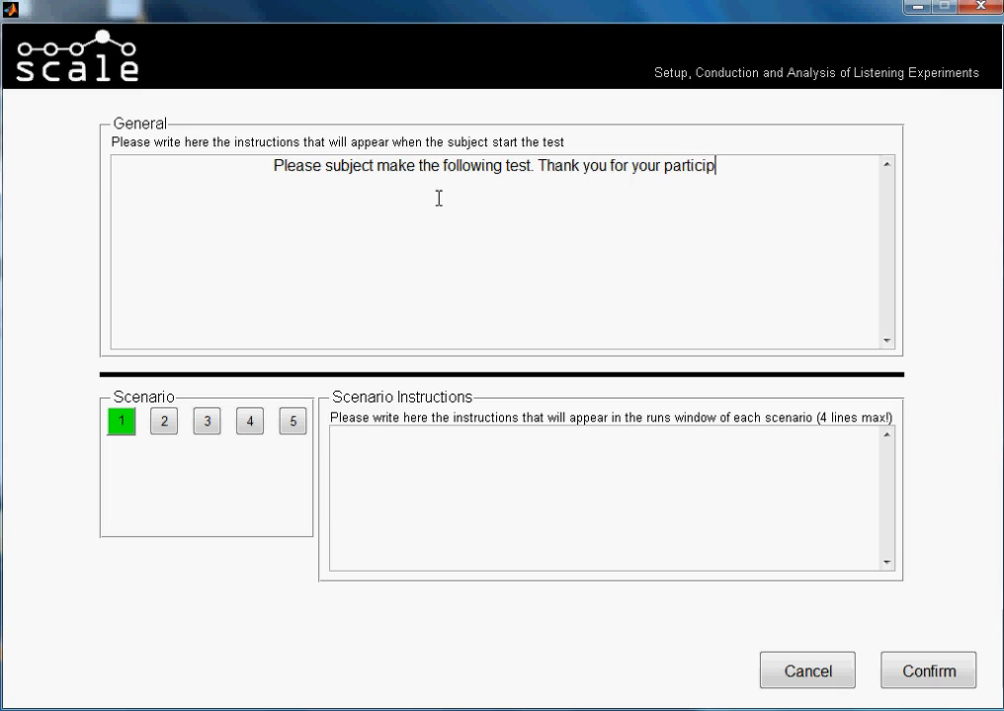
pyautogui.write('ation.')
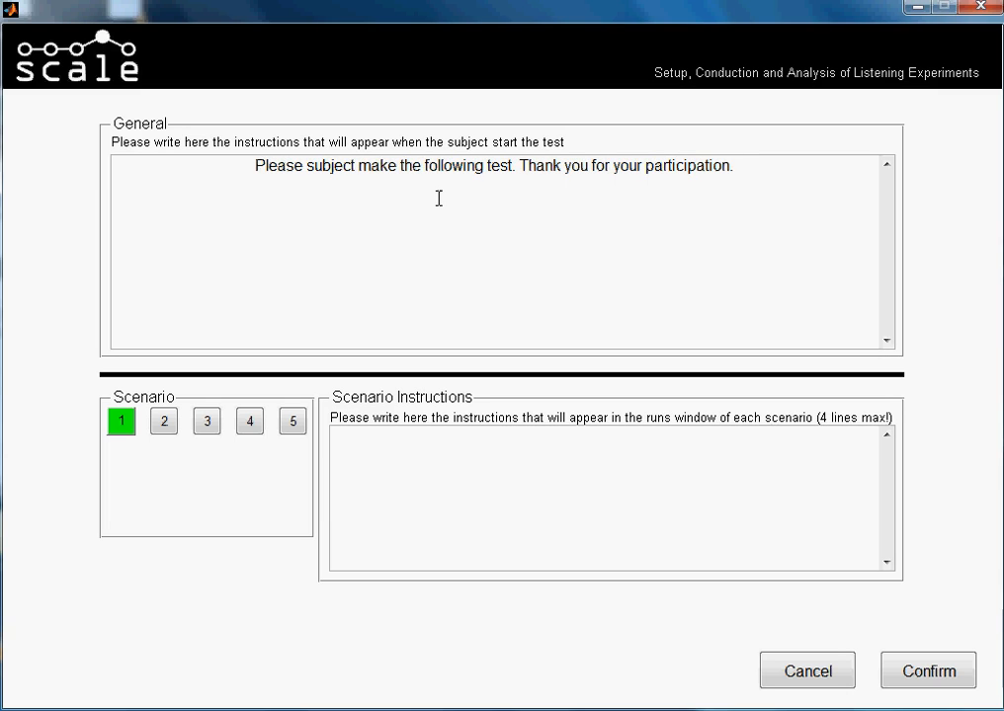
pyautogui.moveTo(442, 204)
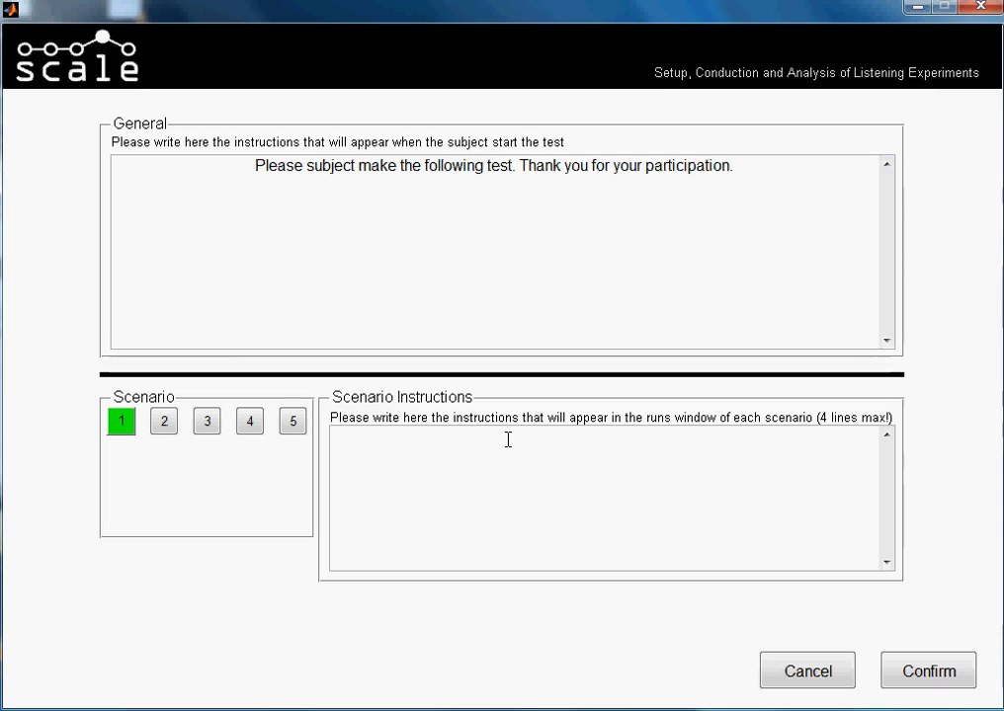
# Write scenario 1's instruction asking subjects to rate each sample against the reference.
pyautogui.click(206, 421)
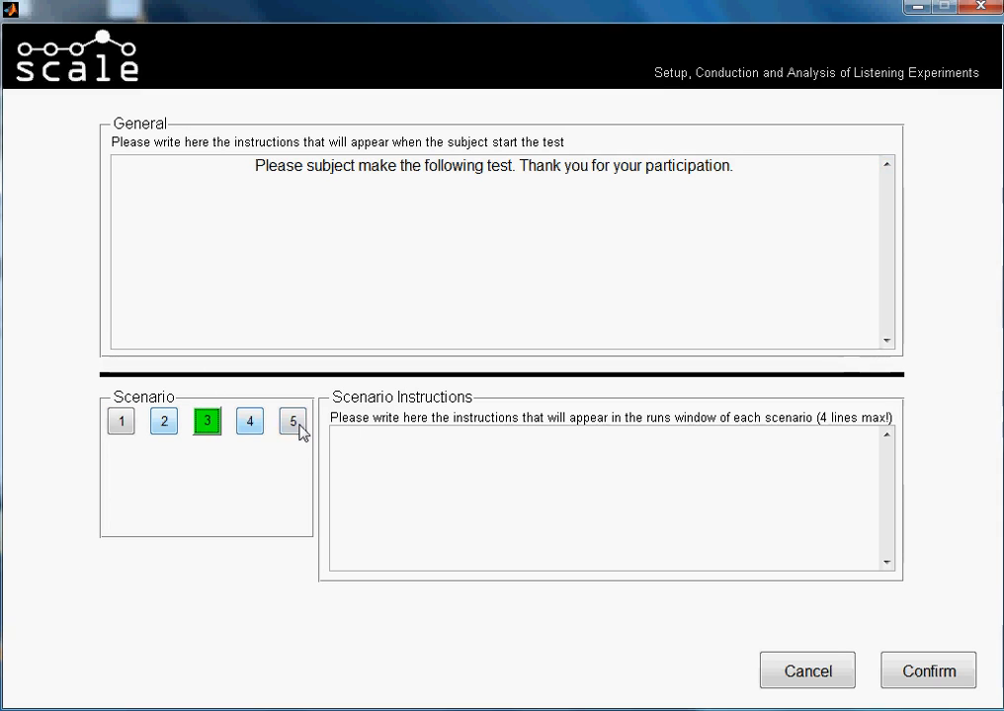
pyautogui.click(292, 421)
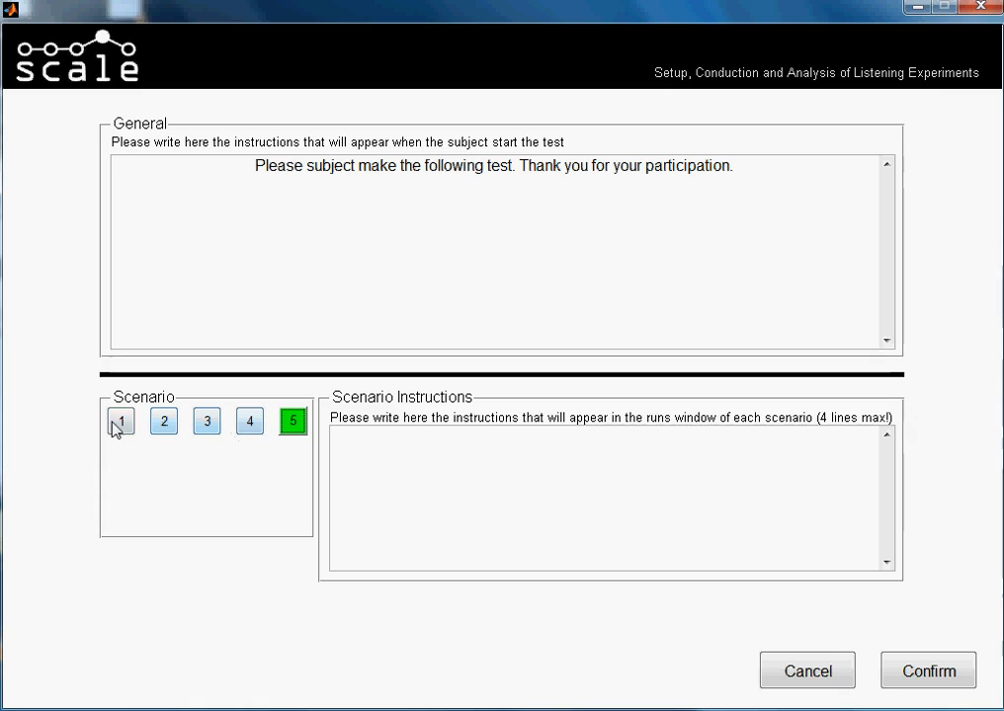
pyautogui.click(118, 422)
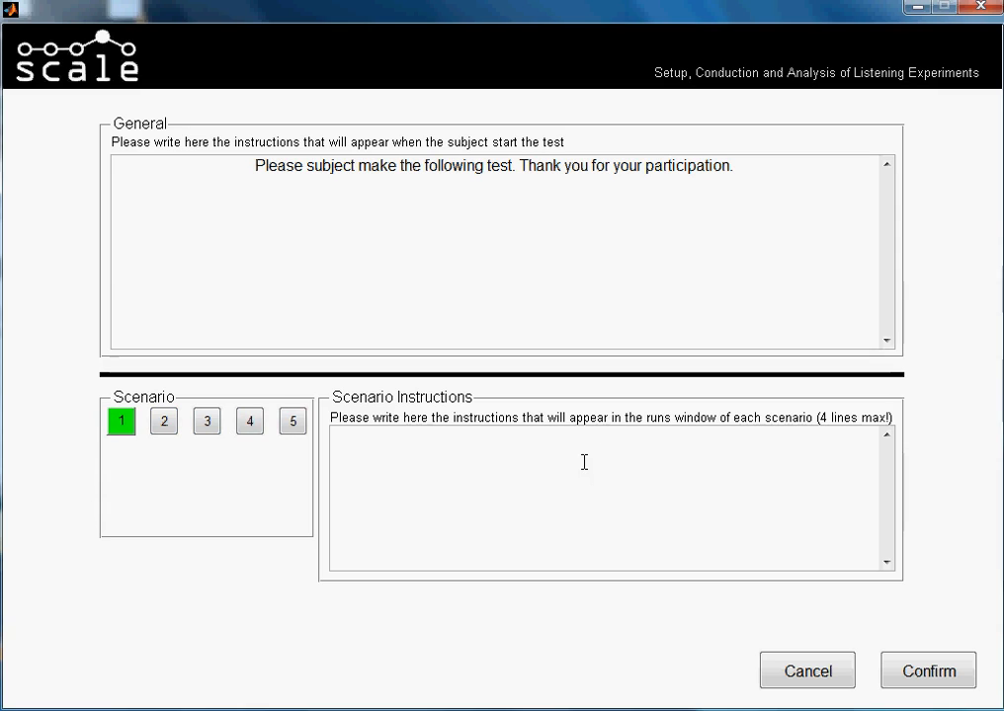
pyautogui.write('PLease')
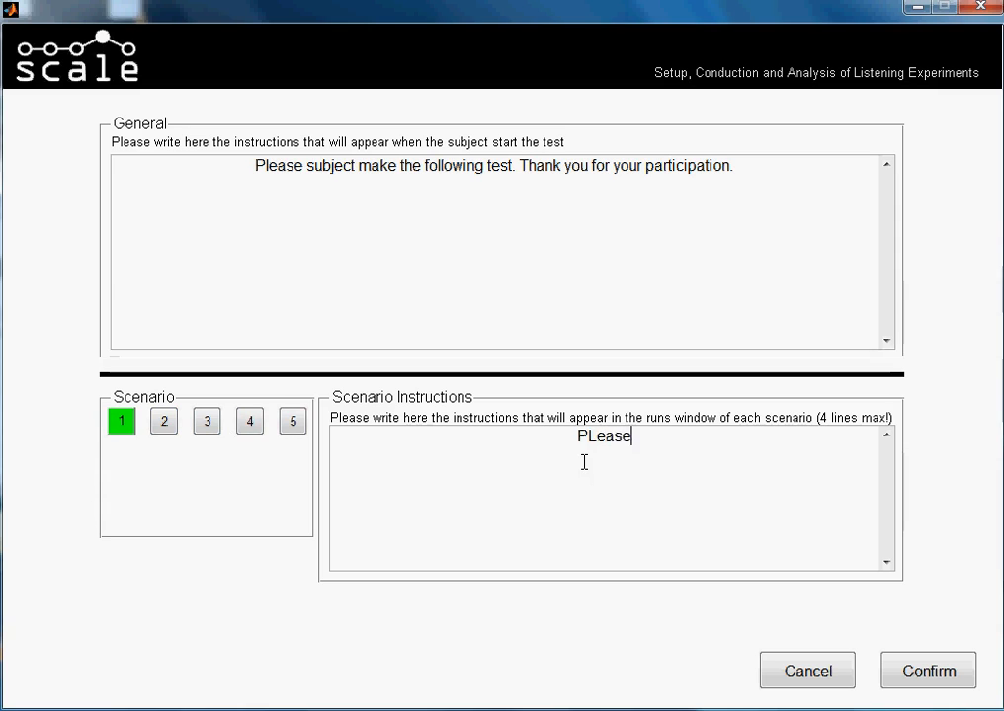
pyautogui.press('Backspace')
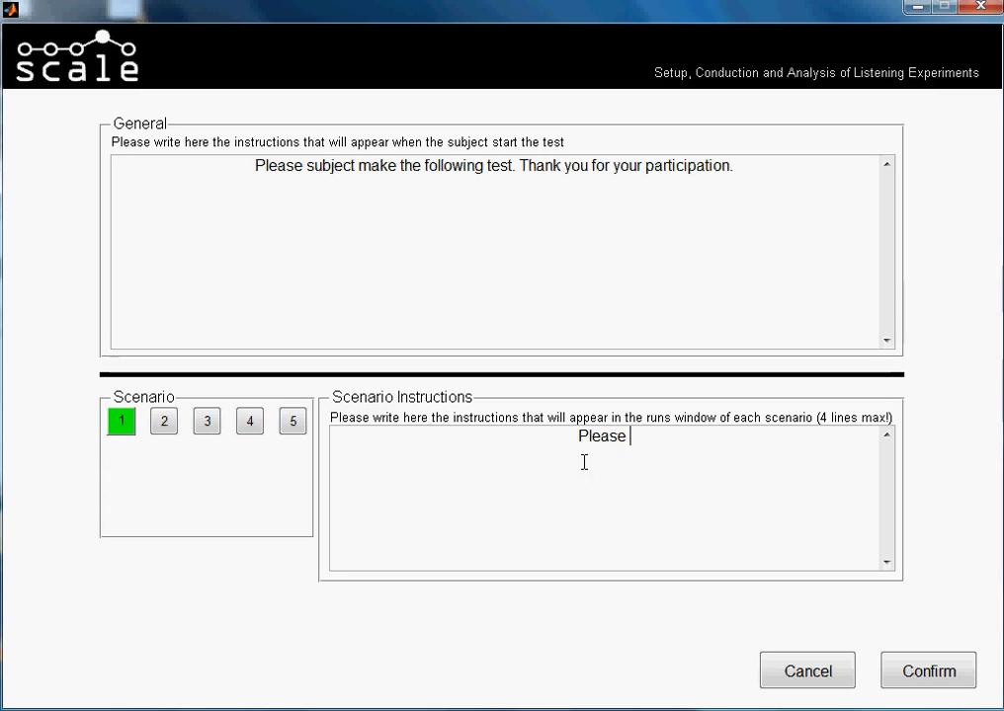
pyautogui.write('s')
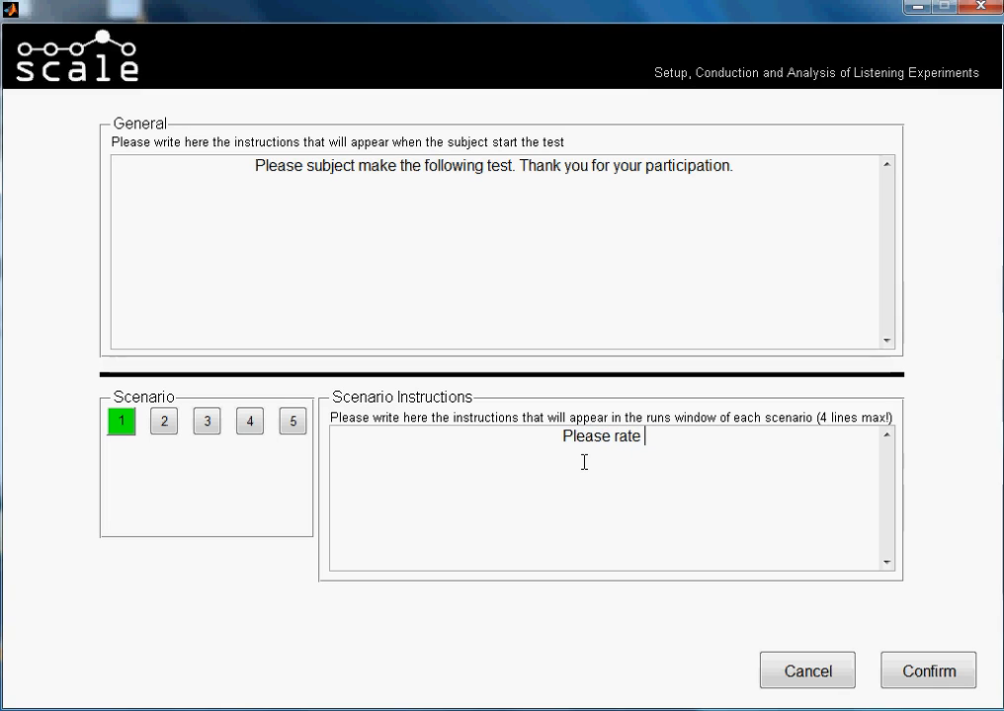
pyautogui.write('every sam')
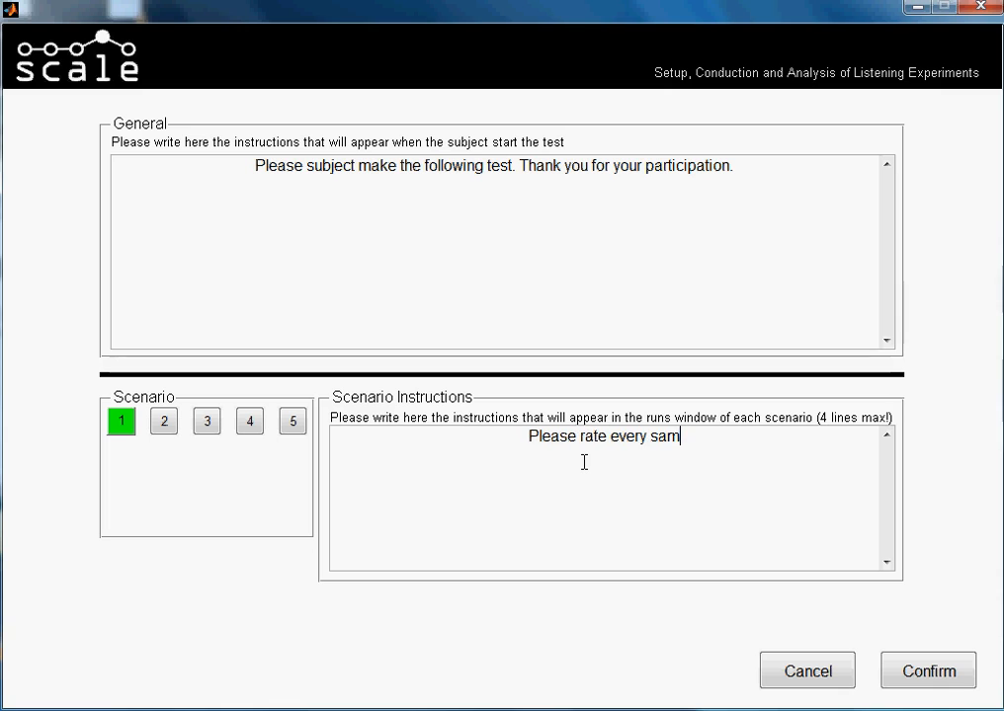
pyautogui.write('ple')
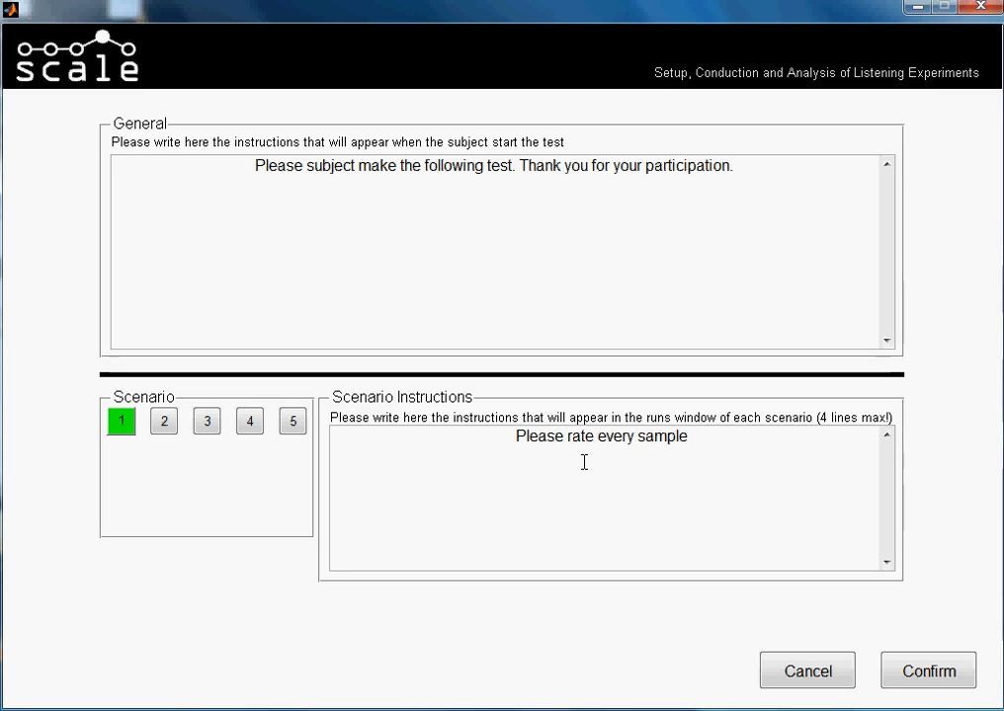
pyautogui.write('co')
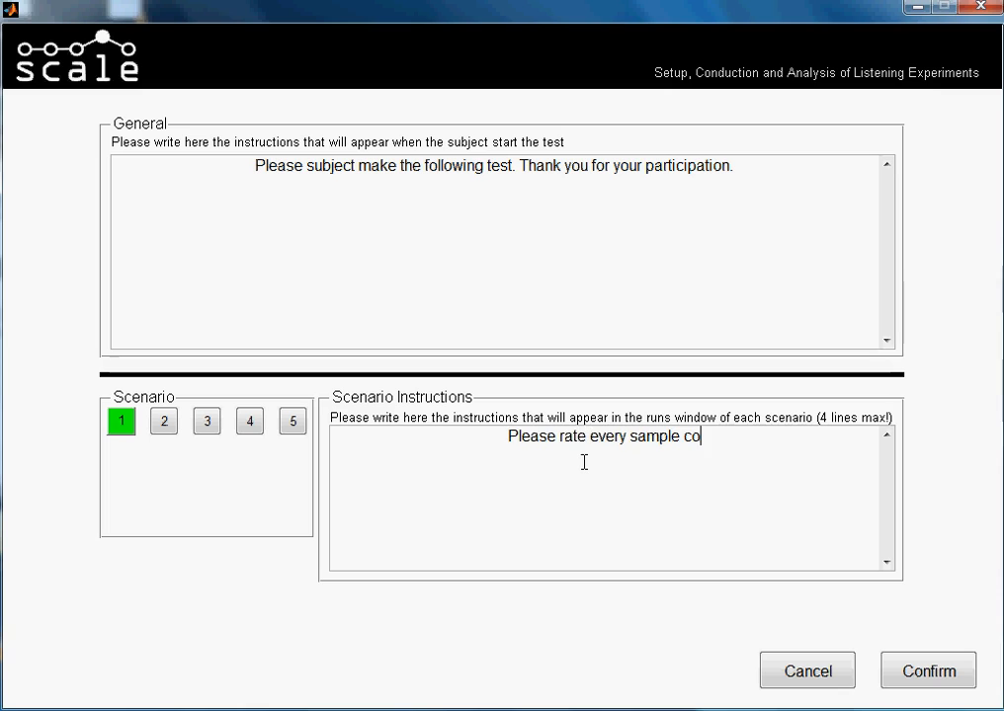
pyautogui.write('mparing it t')
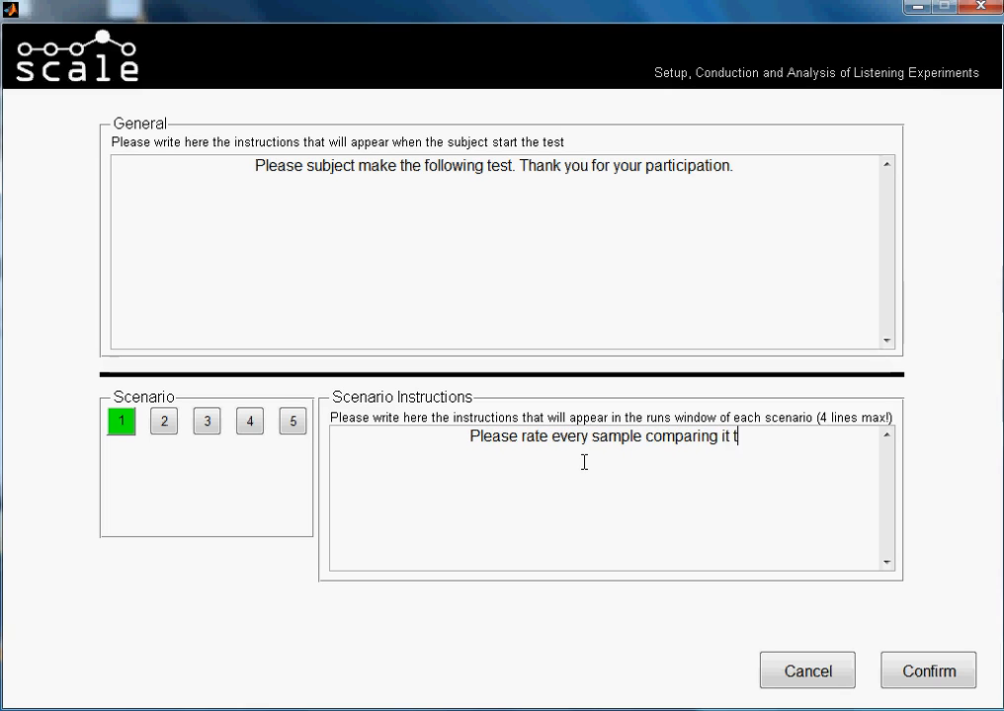
pyautogui.write('o the reference s')
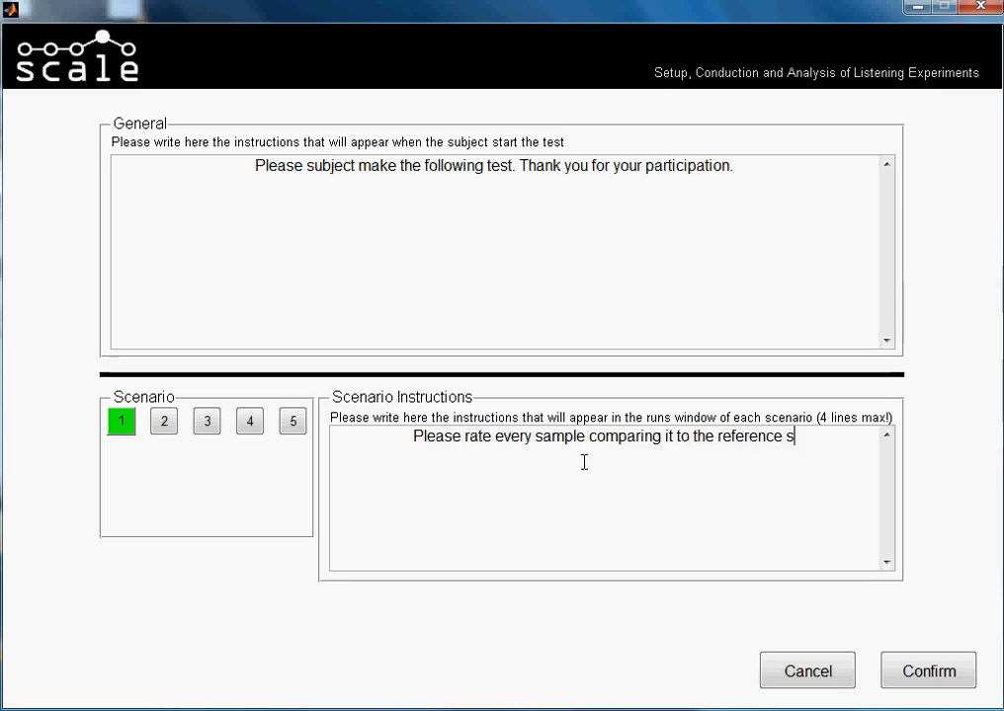
pyautogui.write('ample. You can liste')
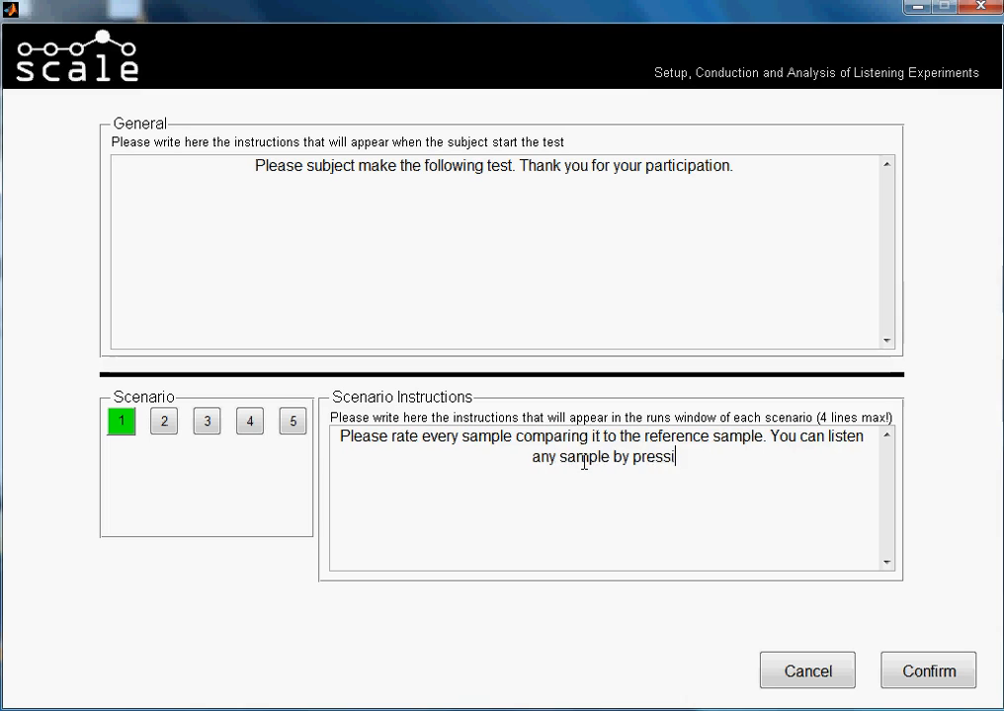
pyautogui.write('ng the button')
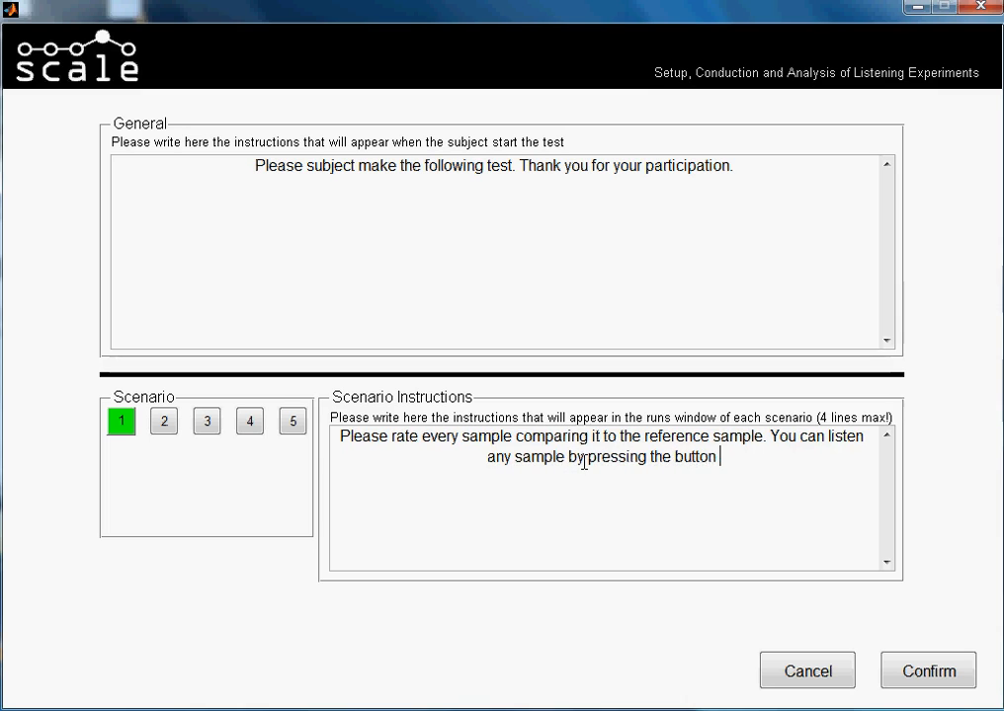
pyautogui.write('under it')
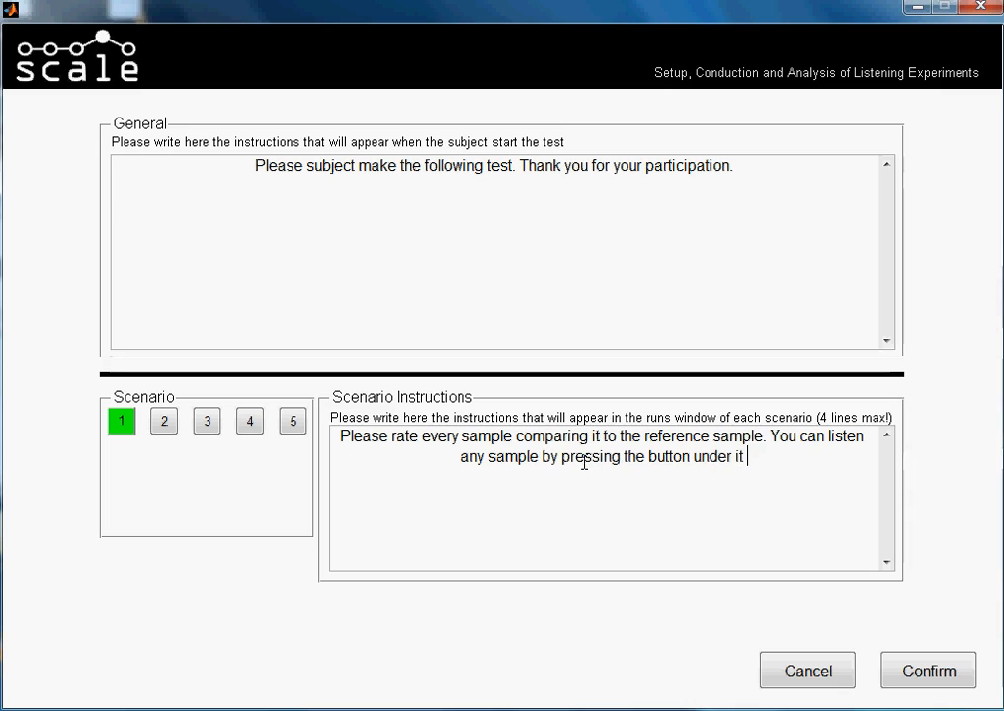
pyautogui.write('.')
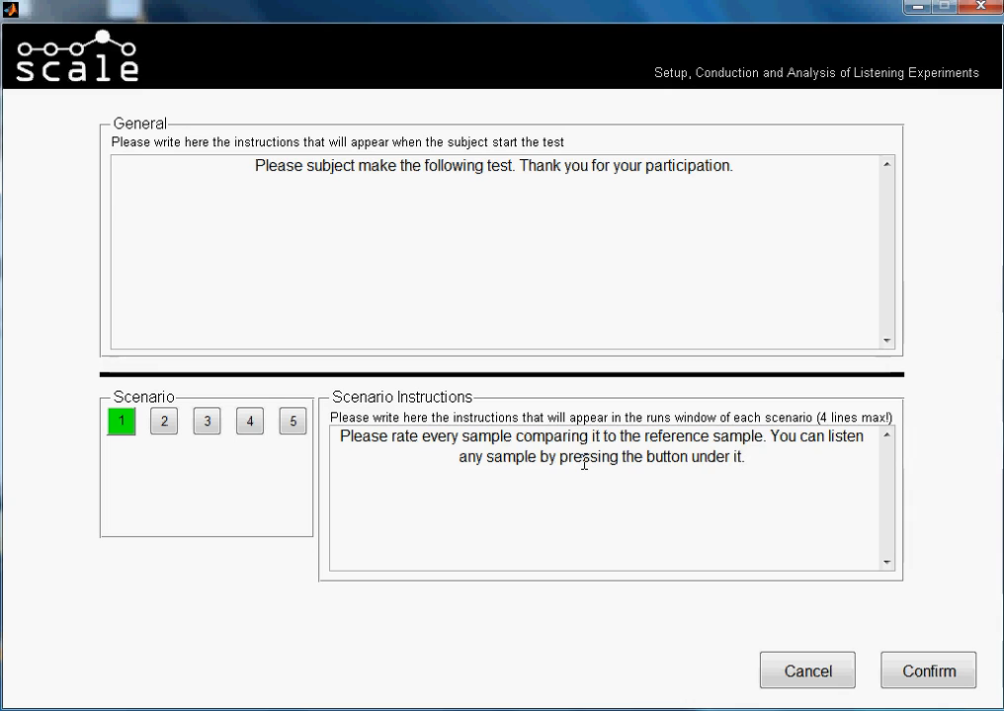
# Select the instruction text, carry it through scenarios 3–5, and confirm.
pyautogui.moveTo(375, 435); pyautogui.dragTo(748, 456)
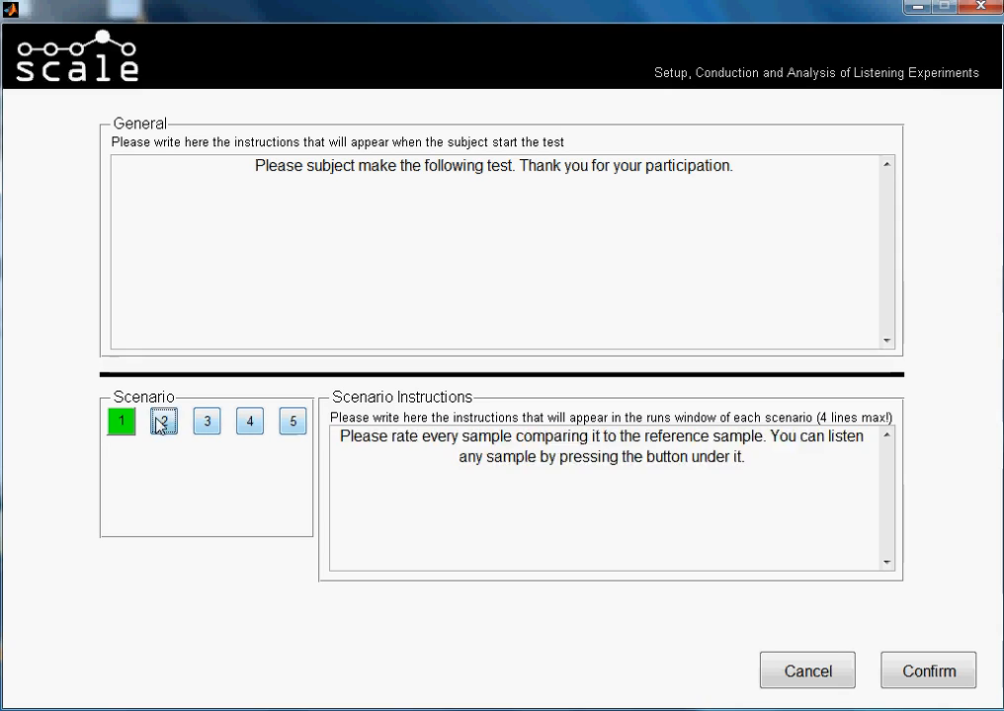
pyautogui.click(205, 421)
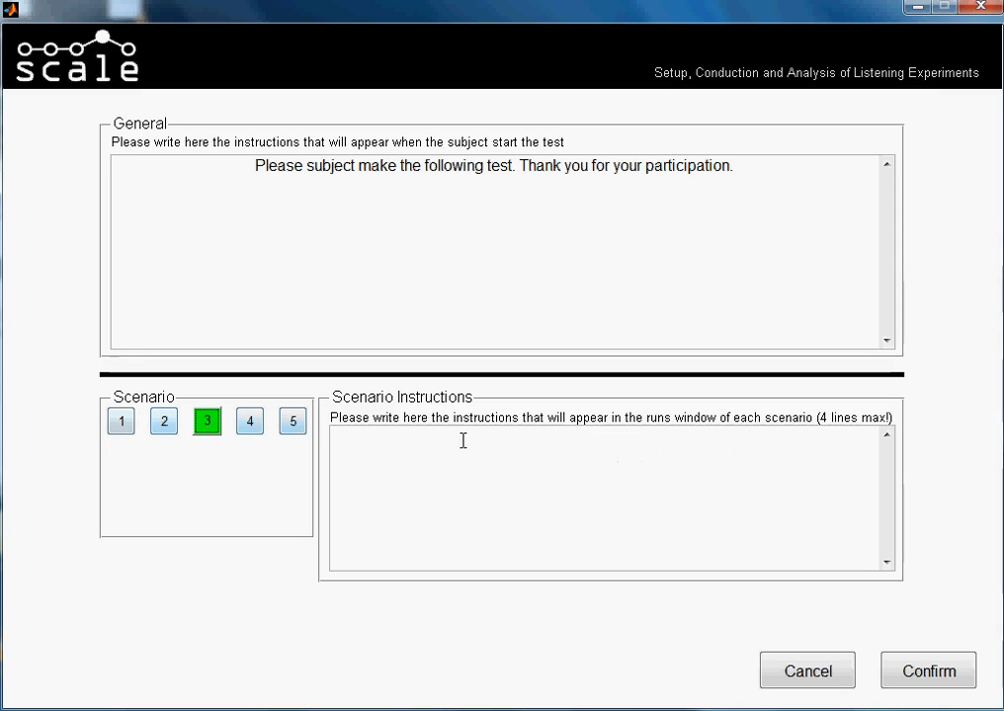
pyautogui.click(249, 421)
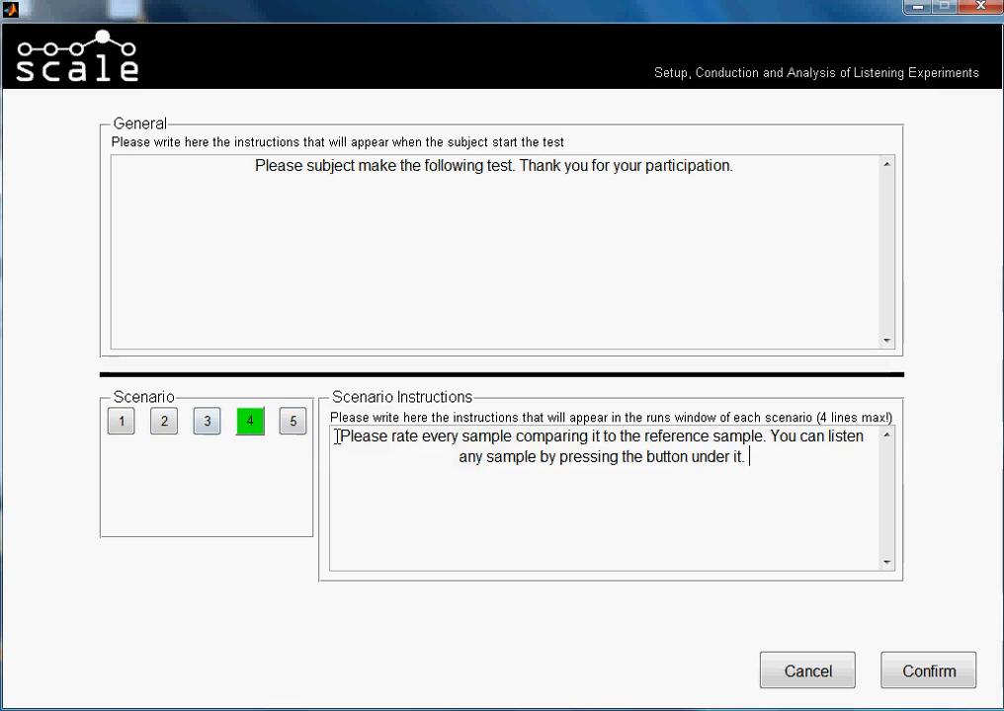
pyautogui.click(293, 421)
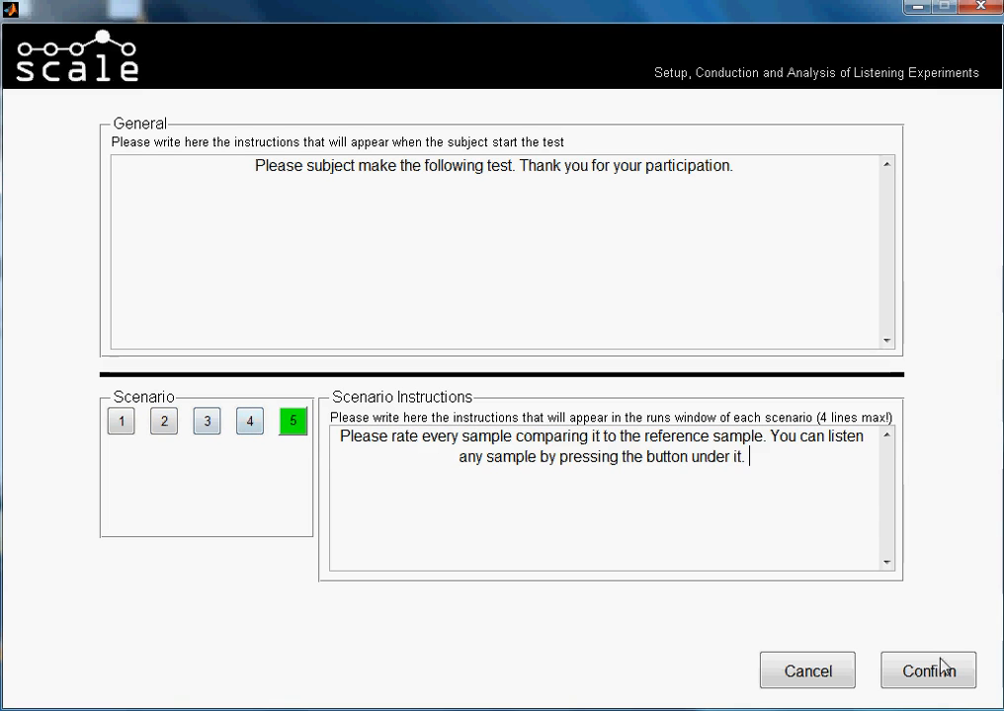
pyautogui.click(927, 670)
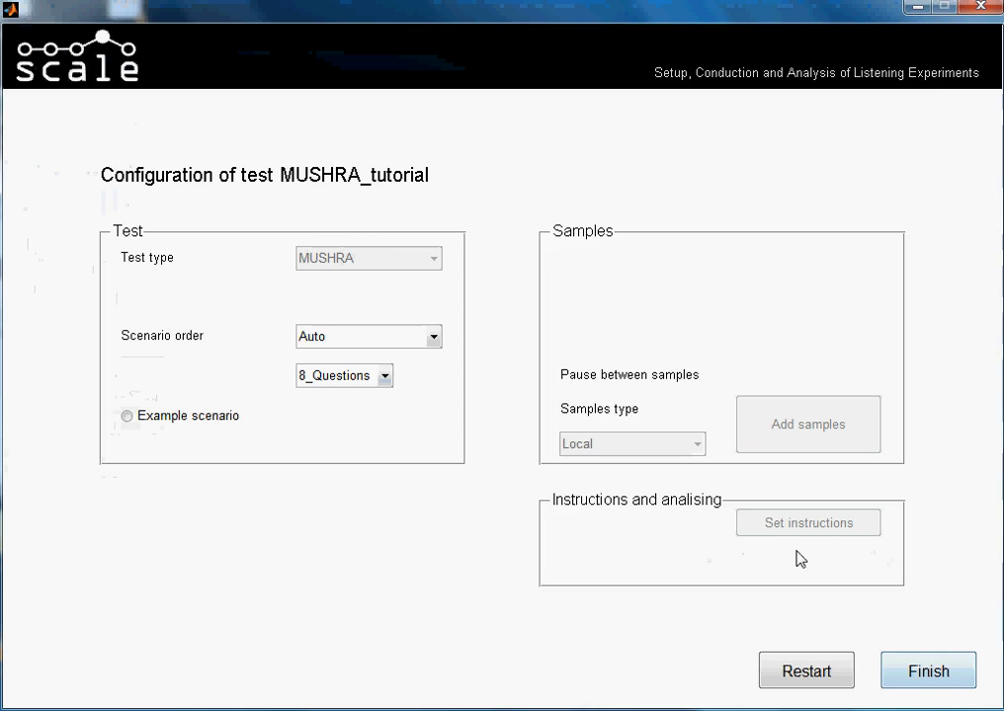
pyautogui.moveTo(889, 657)
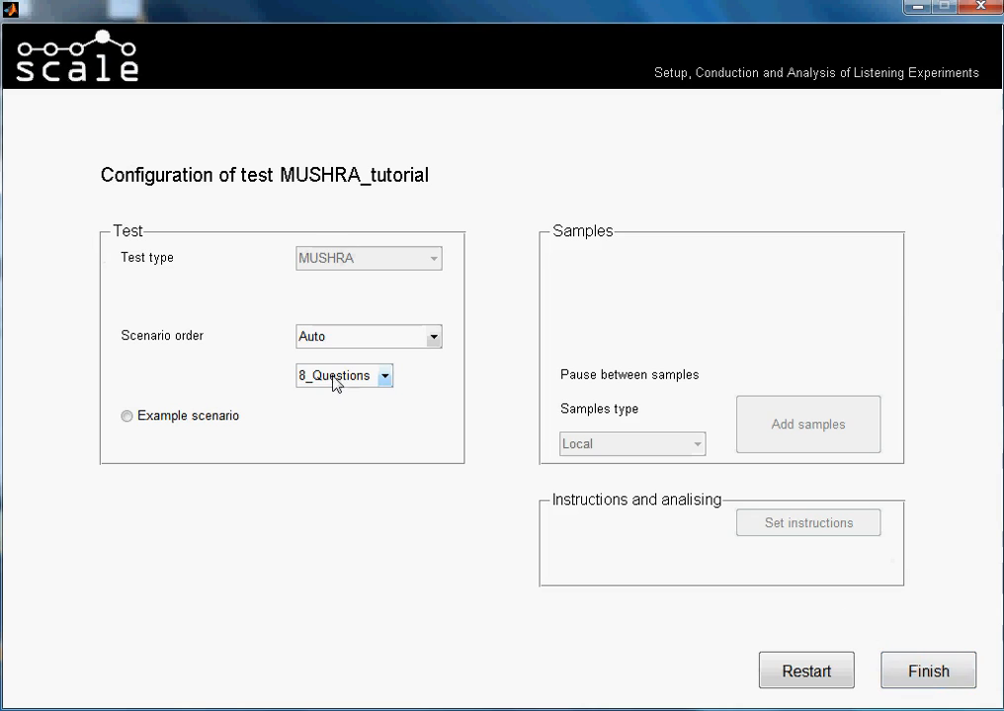
pyautogui.moveTo(887, 377)
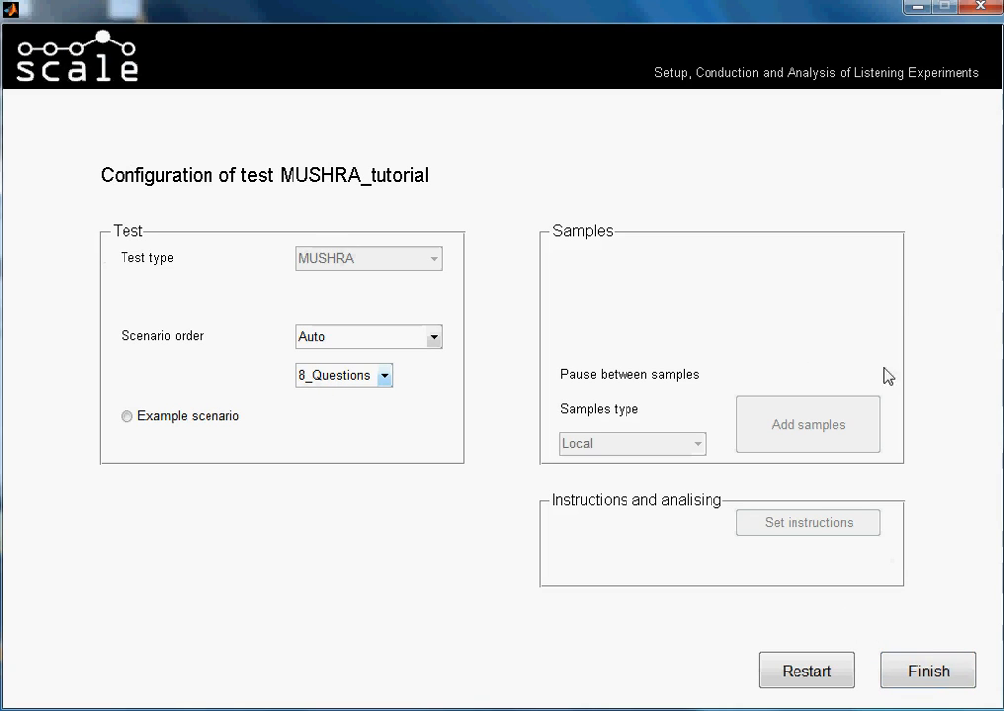
pyautogui.moveTo(897, 641)
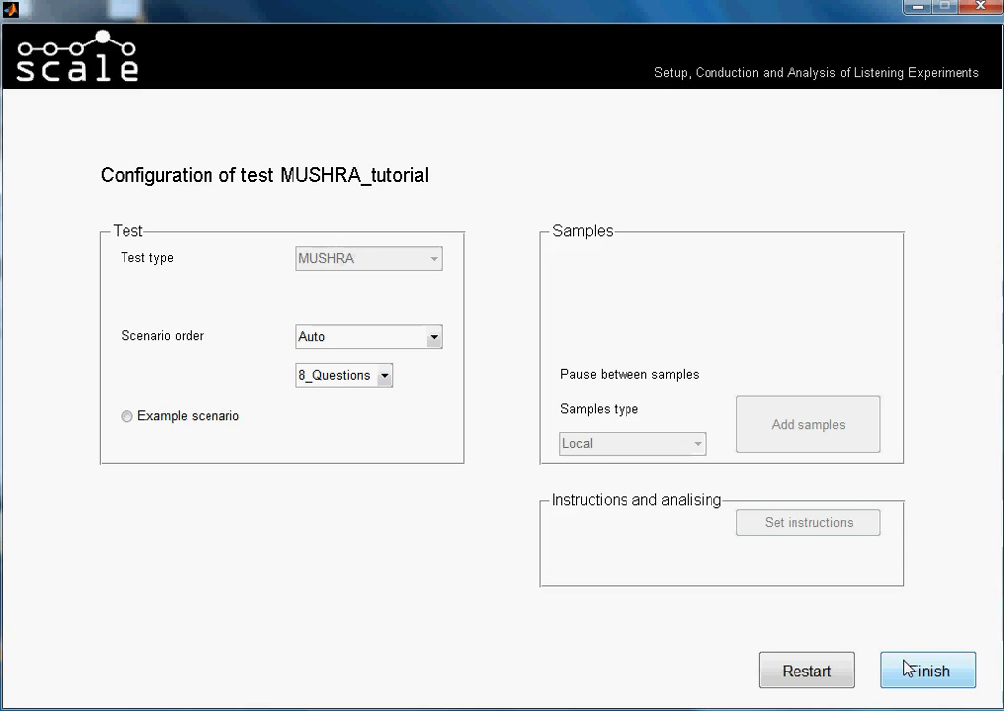
pyautogui.moveTo(318, 385)
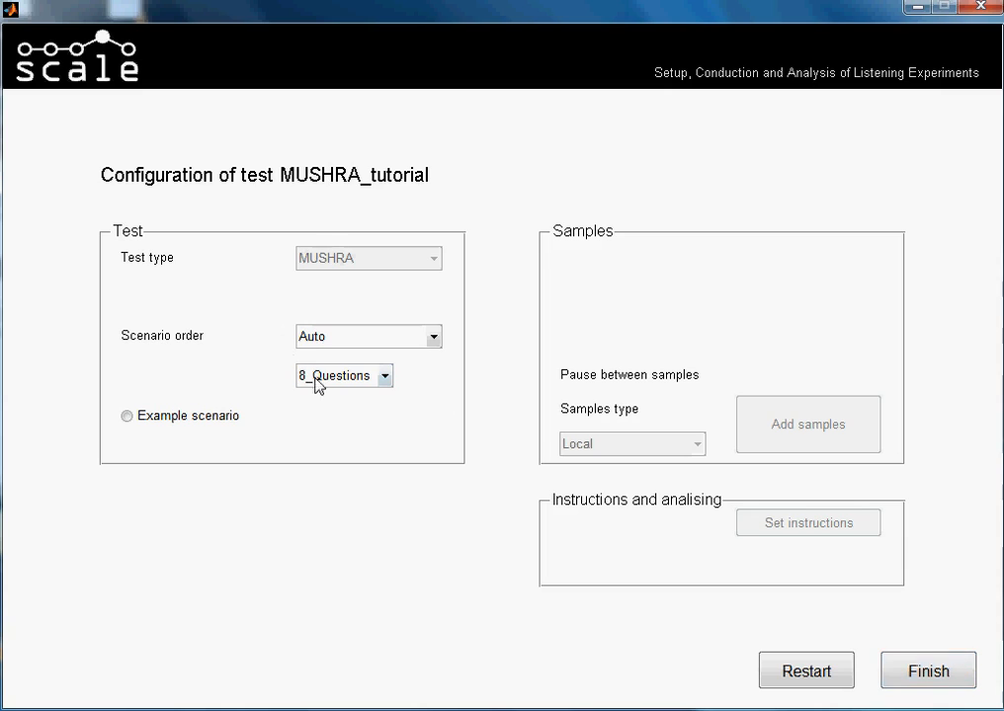
pyautogui.moveTo(790, 441)
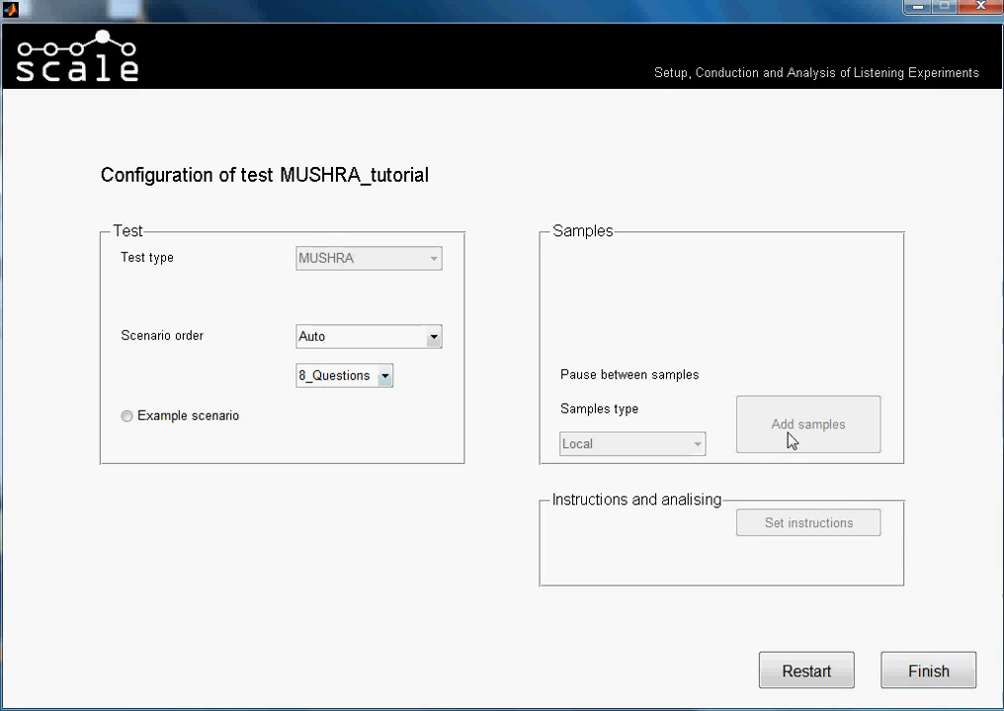
pyautogui.moveTo(809, 420)
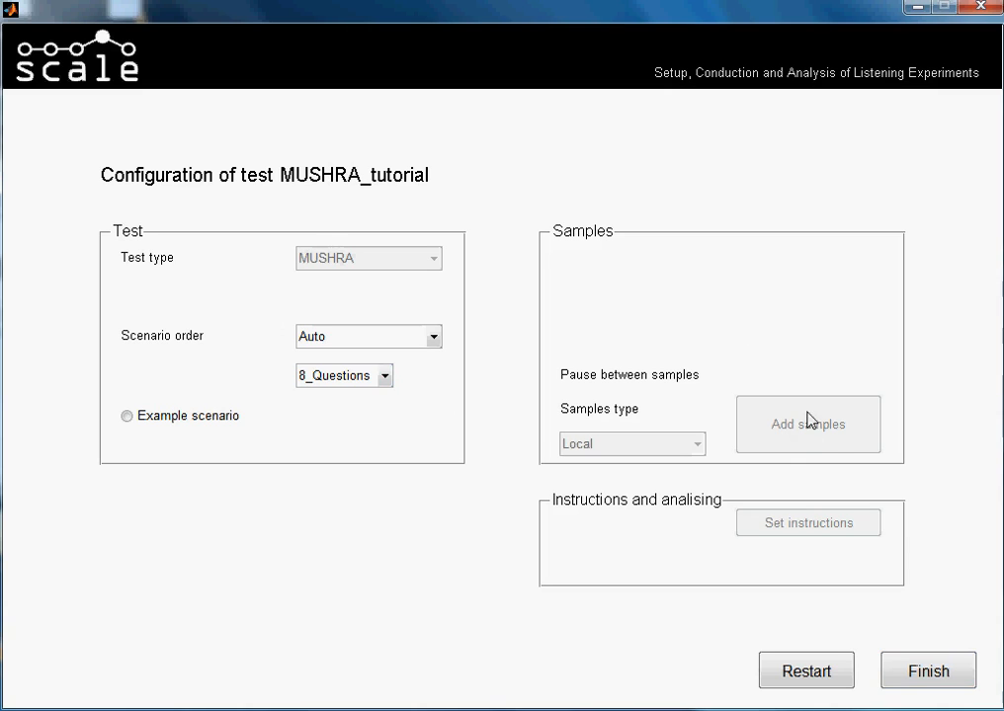
pyautogui.moveTo(534, 405)
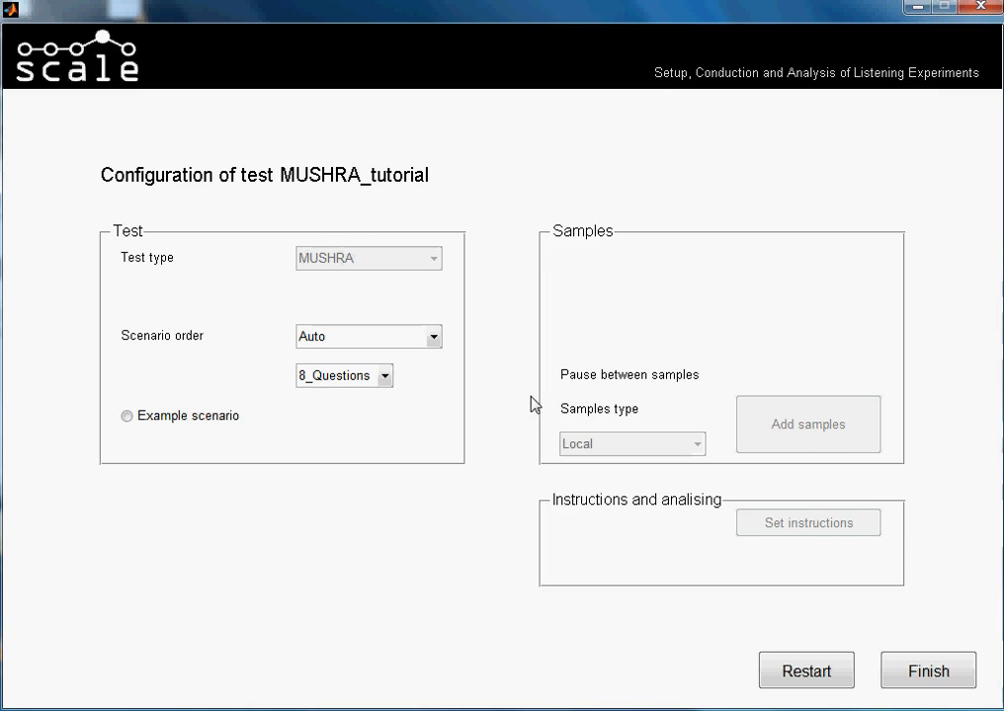
pyautogui.moveTo(835, 481)
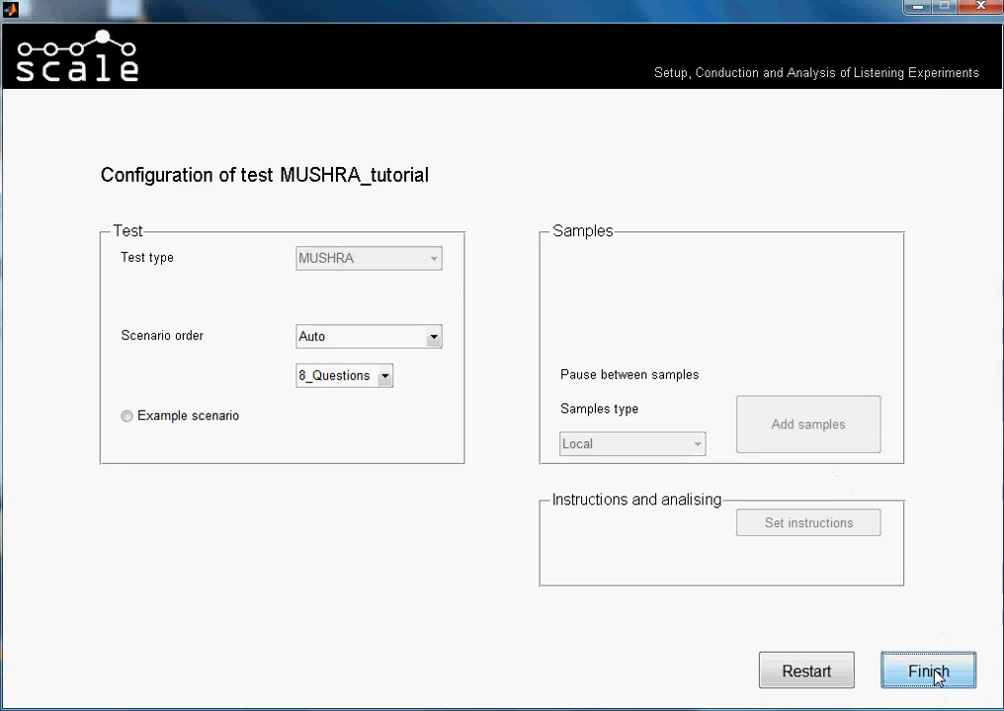
# Finish the MUSHRA_tutorial setup, saving it and returning to the Create/Perform/Analyse screen.
pyautogui.click(926, 670)
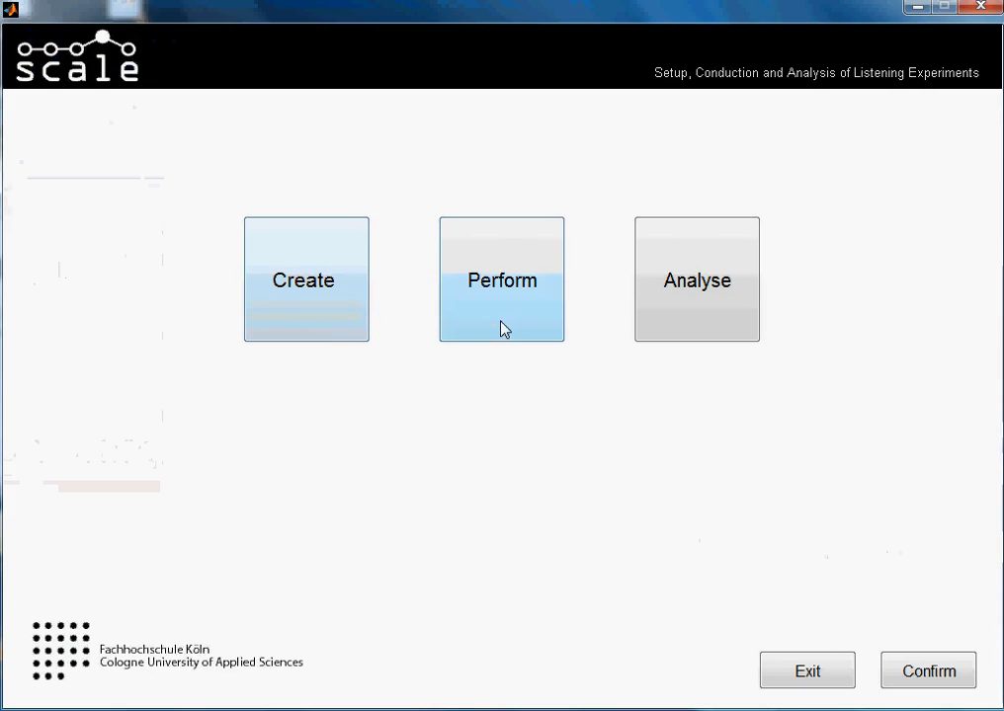
# Choose Perform mode and open the 'Select test to Perform' list showing MUSHRA_tutorial.
pyautogui.click(501, 279)
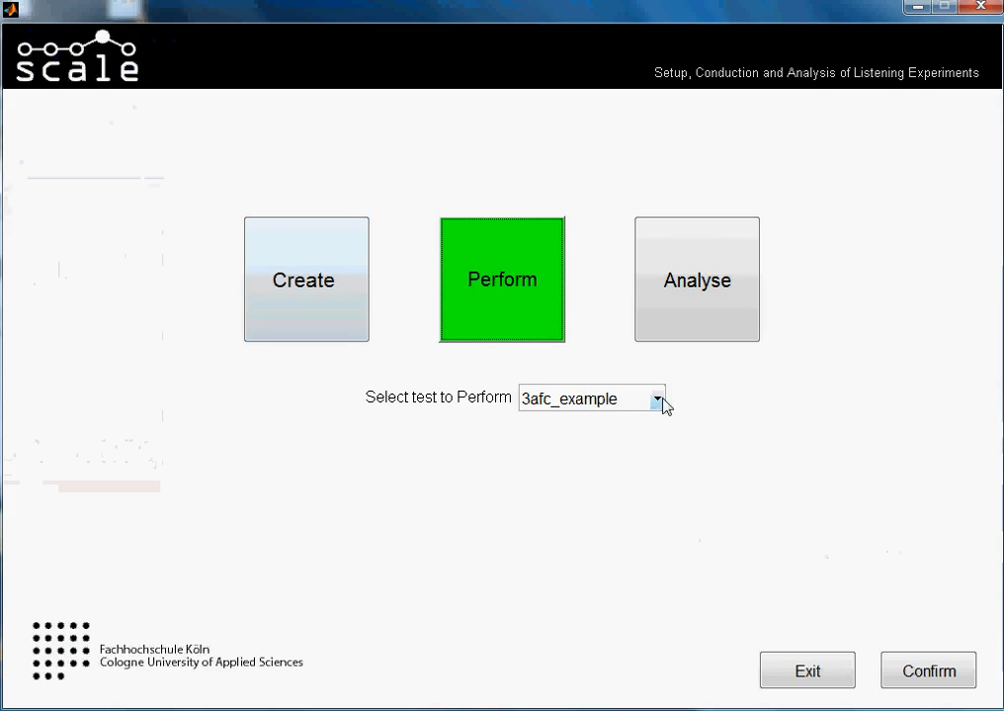
pyautogui.click(657, 399)
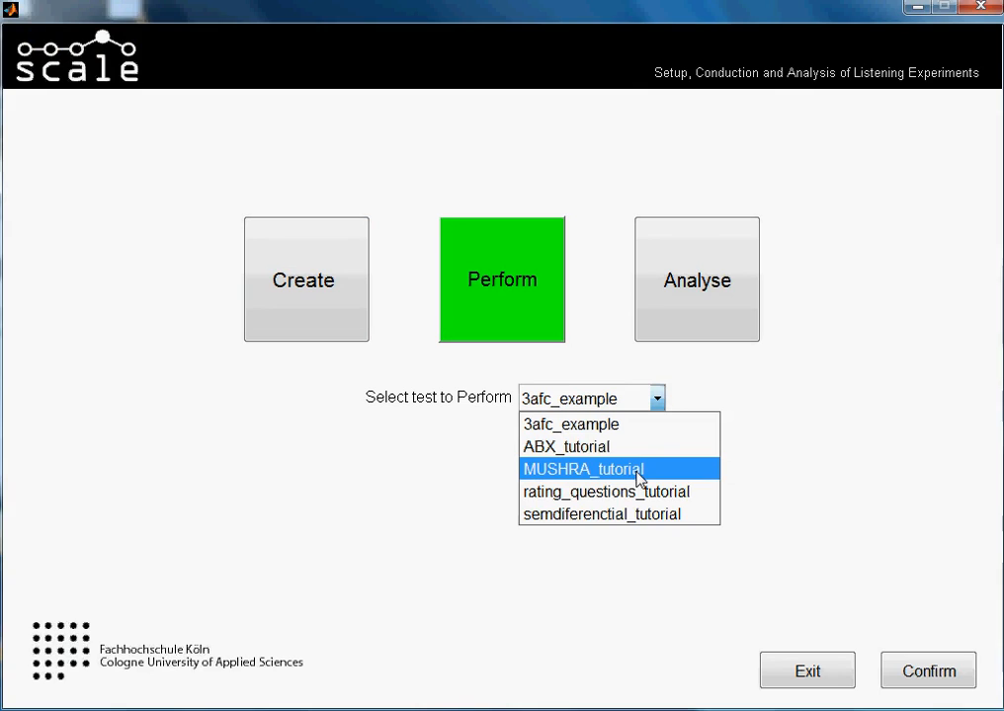
pyautogui.moveTo(566, 447)
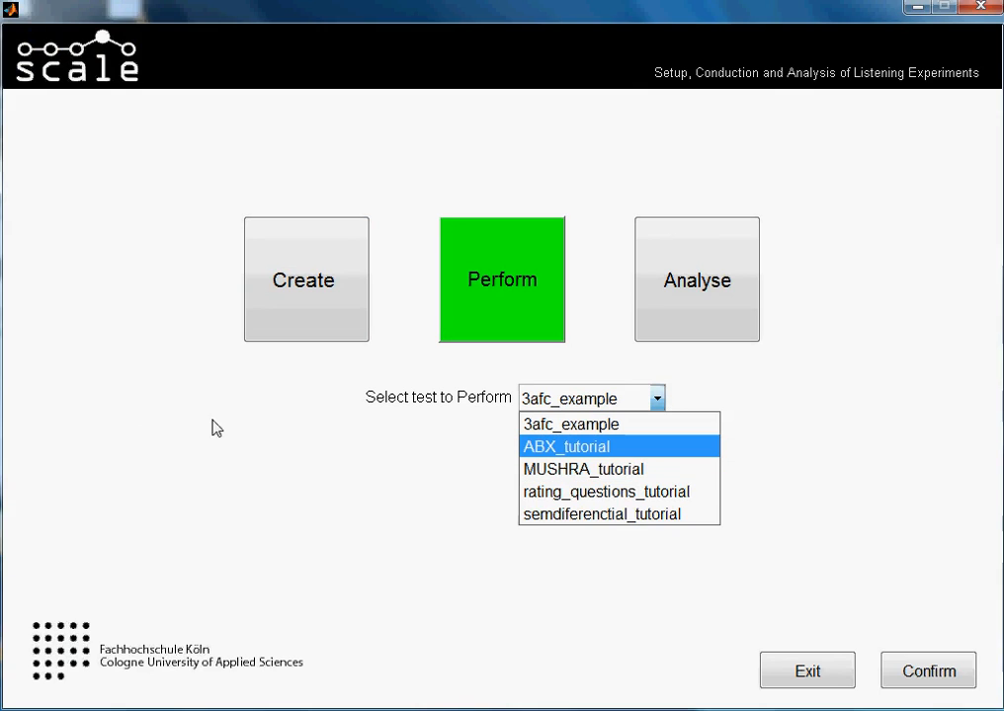